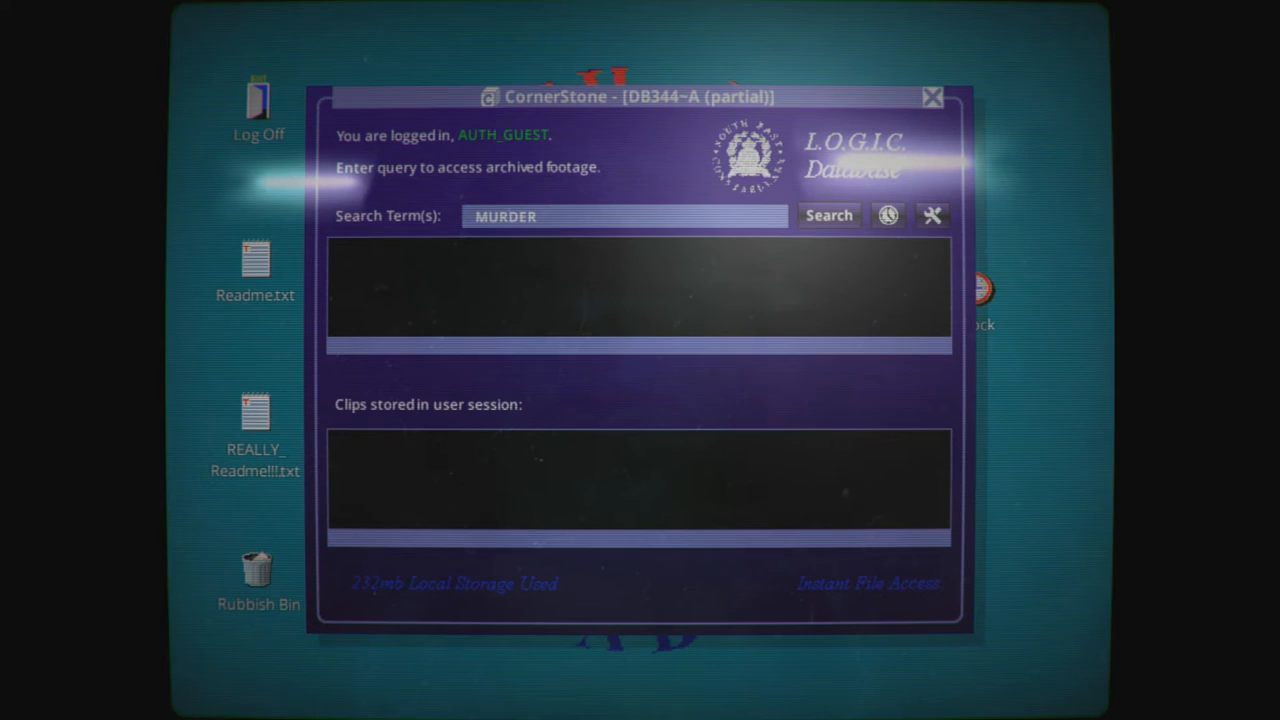
mouse_move(1010, 364)
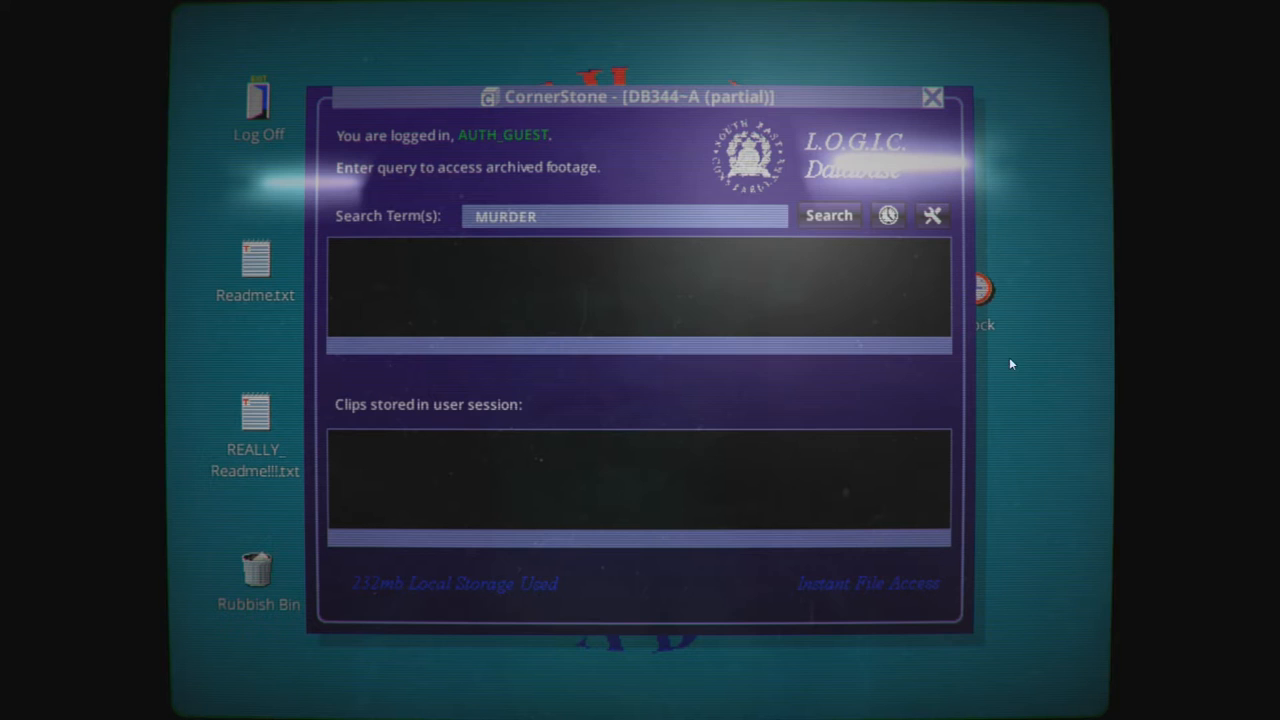
mouse_move(1107, 91)
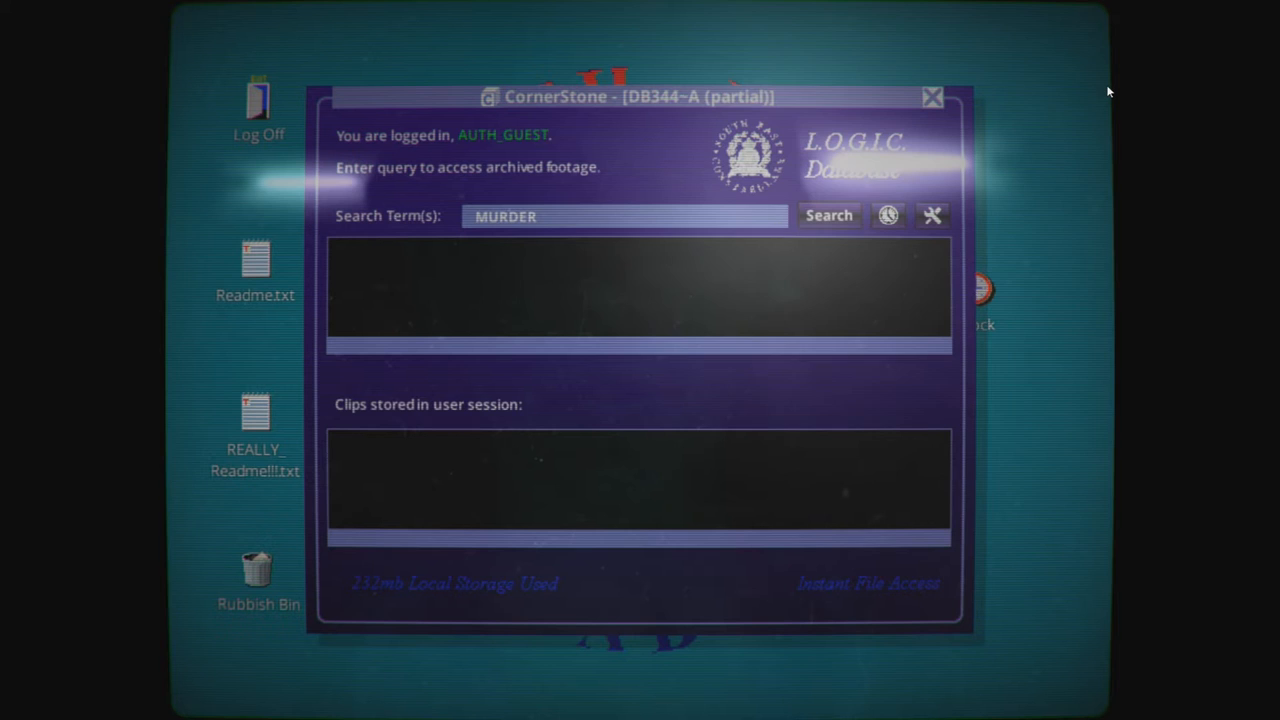
mouse_move(710, 130)
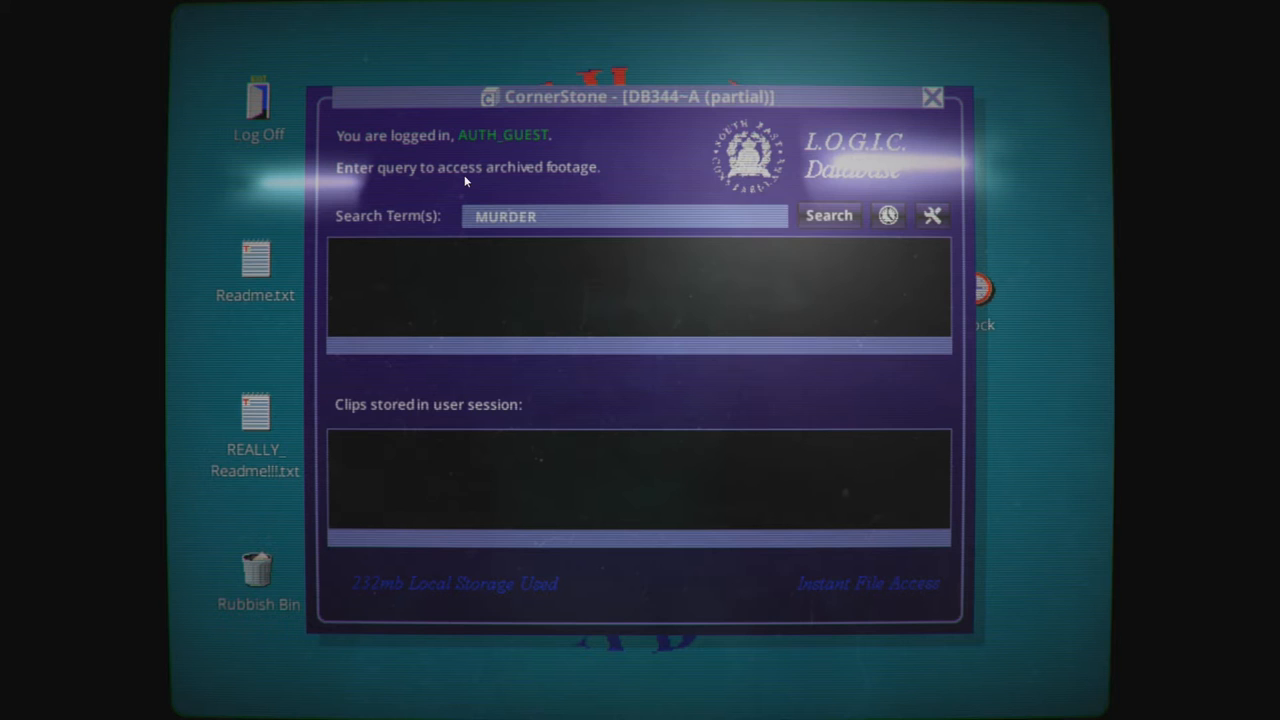
mouse_move(552, 225)
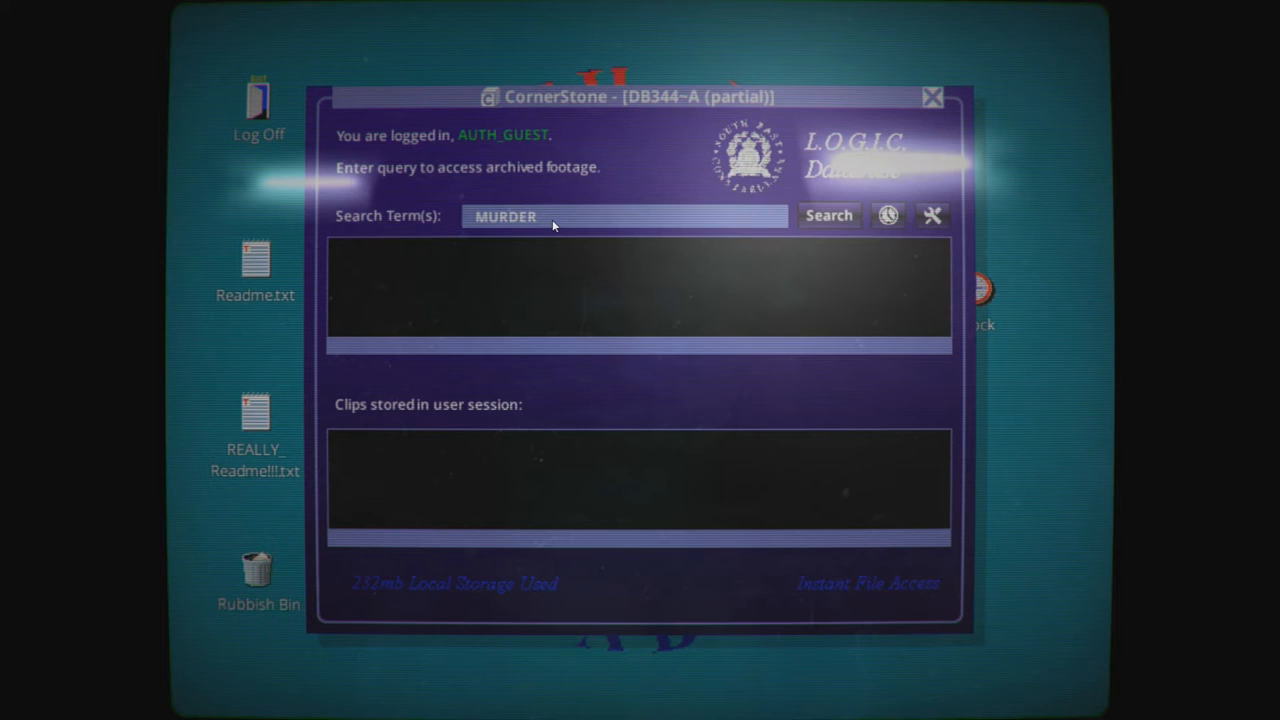
mouse_move(365, 598)
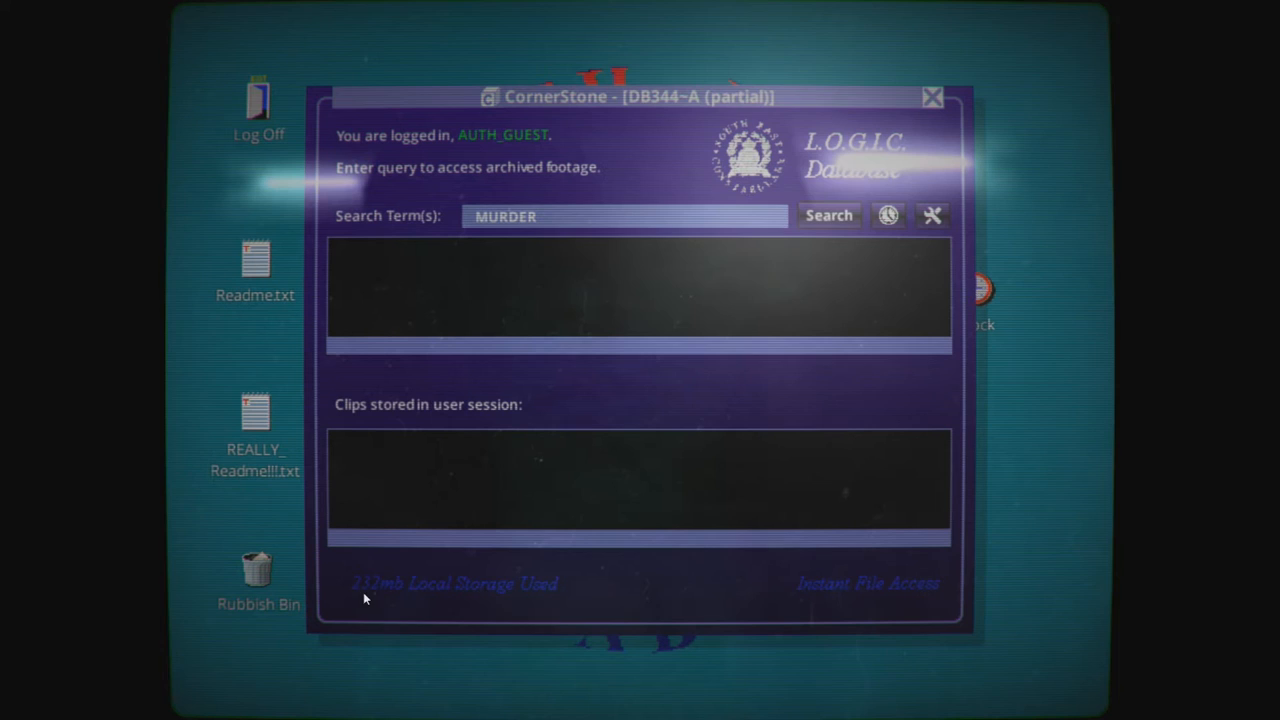
mouse_move(531, 602)
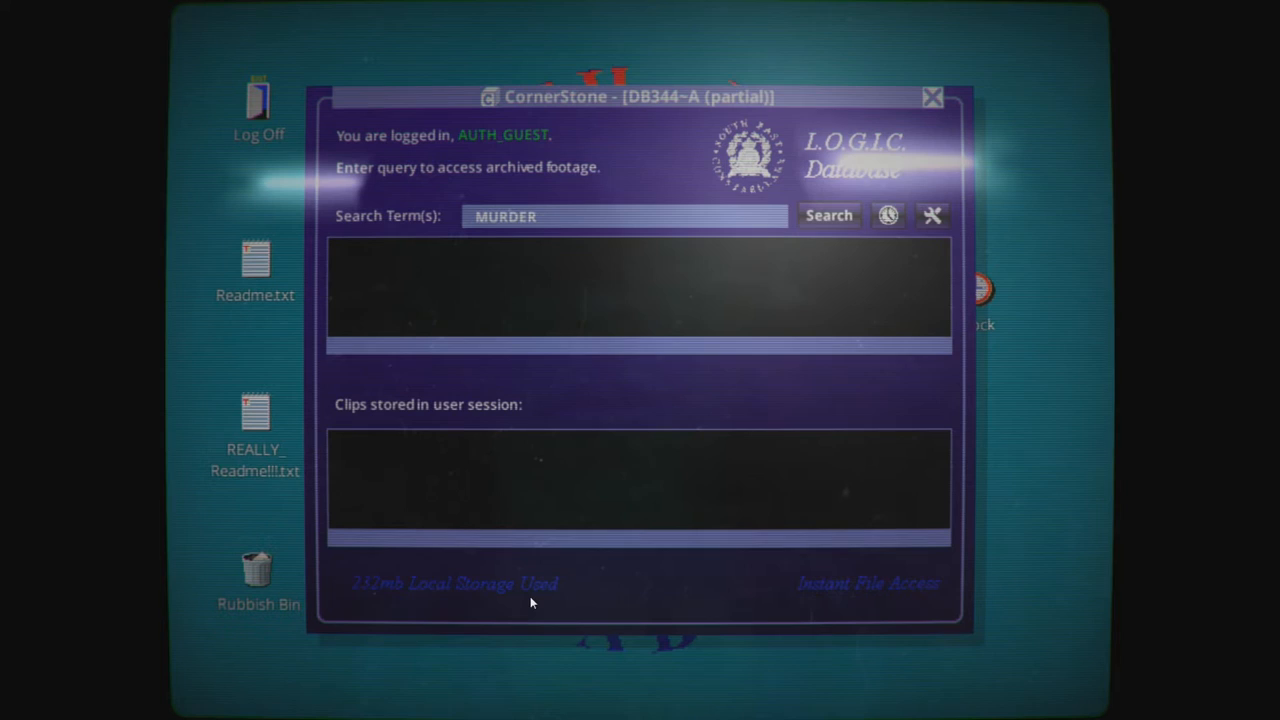
mouse_move(257, 557)
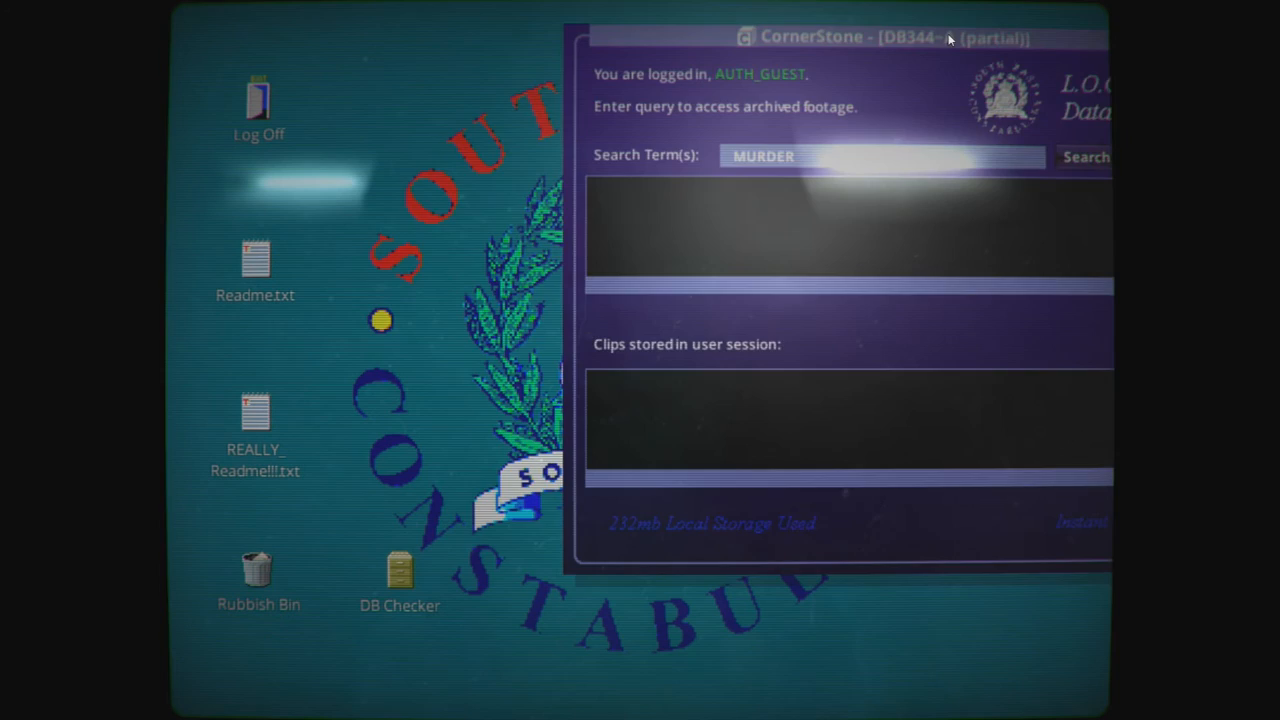
Step: Read the Readme.txt intro to the LOGIC database down to the section on separately stored statements
double_click(255, 262)
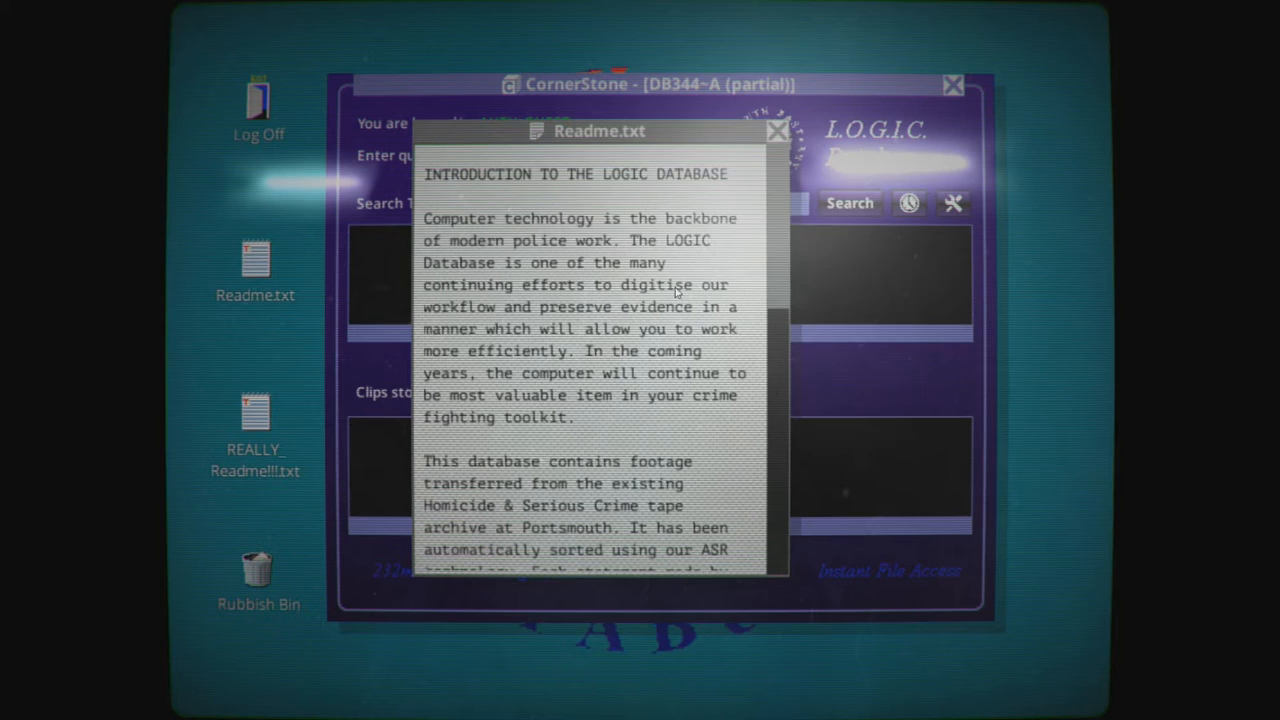
left_click_drag(600, 130, 617, 111)
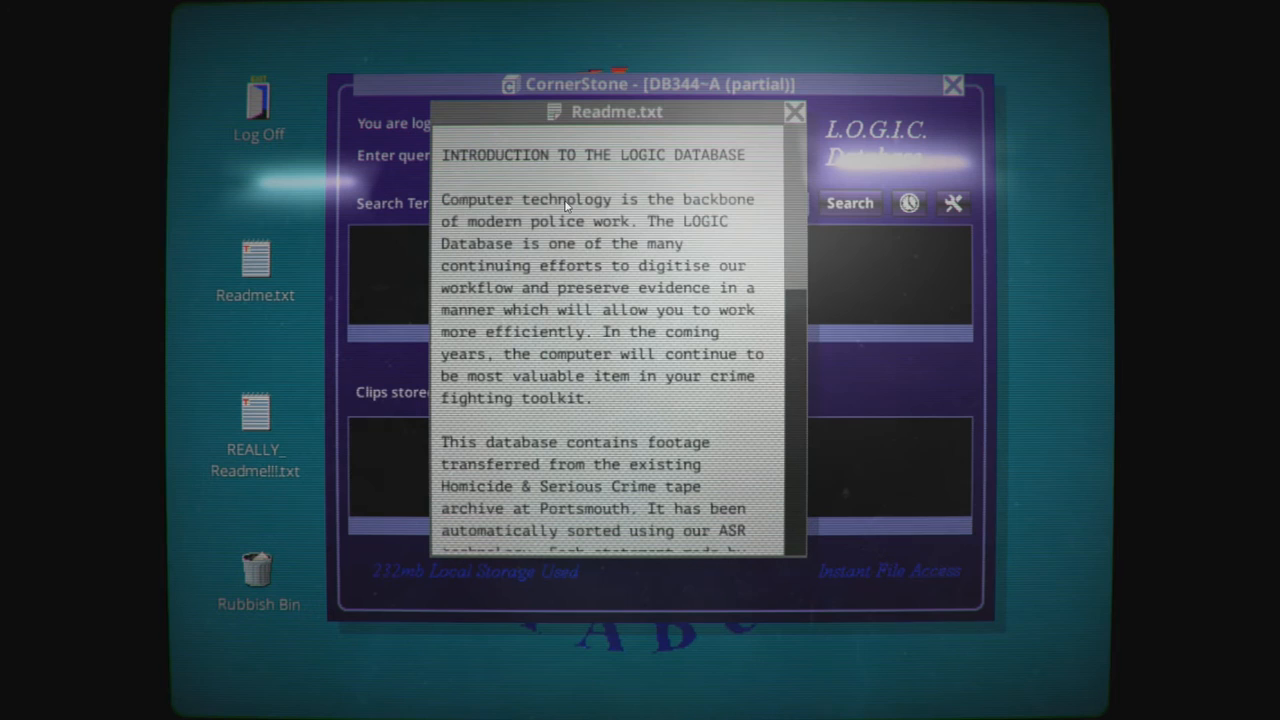
mouse_move(702, 215)
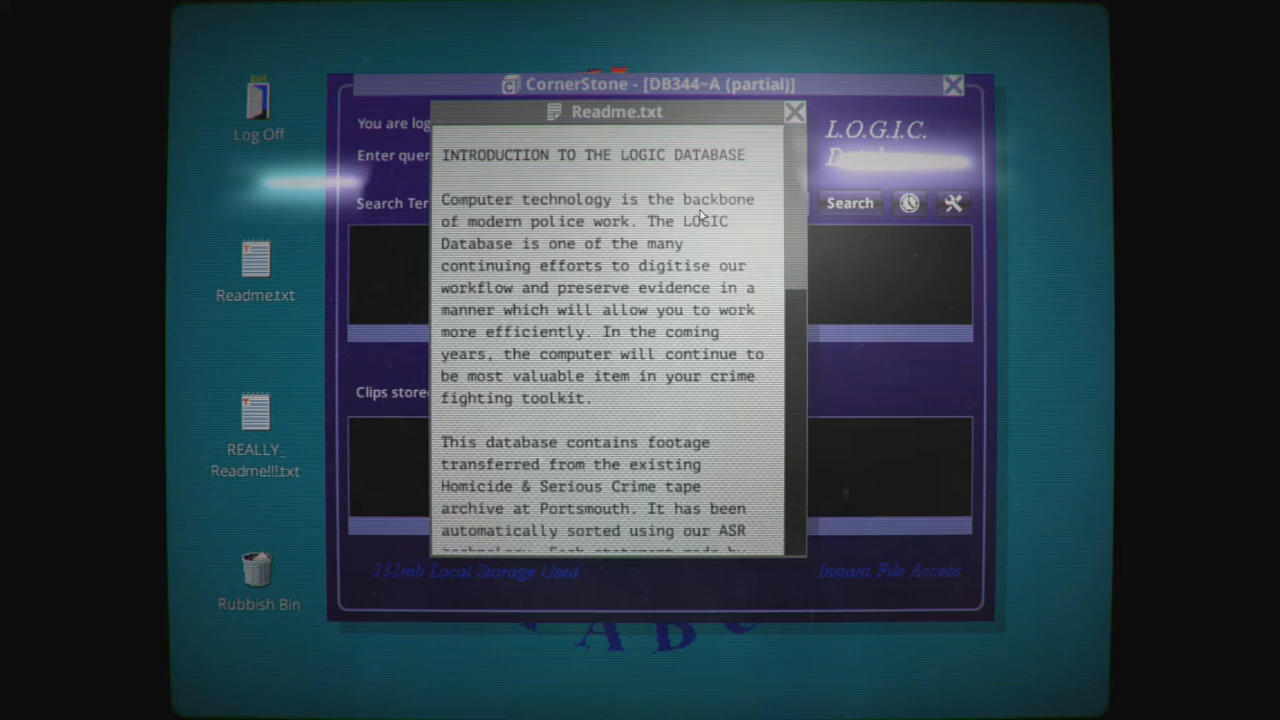
mouse_move(672, 230)
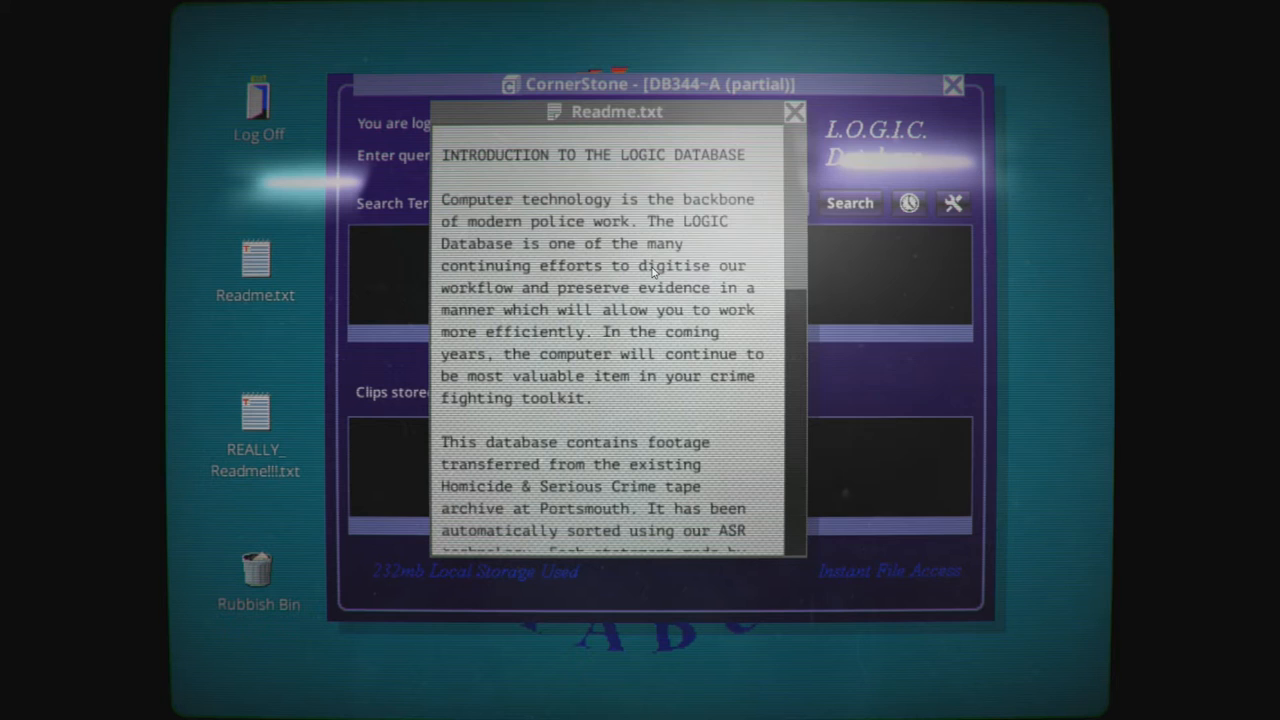
scroll("down", 3)
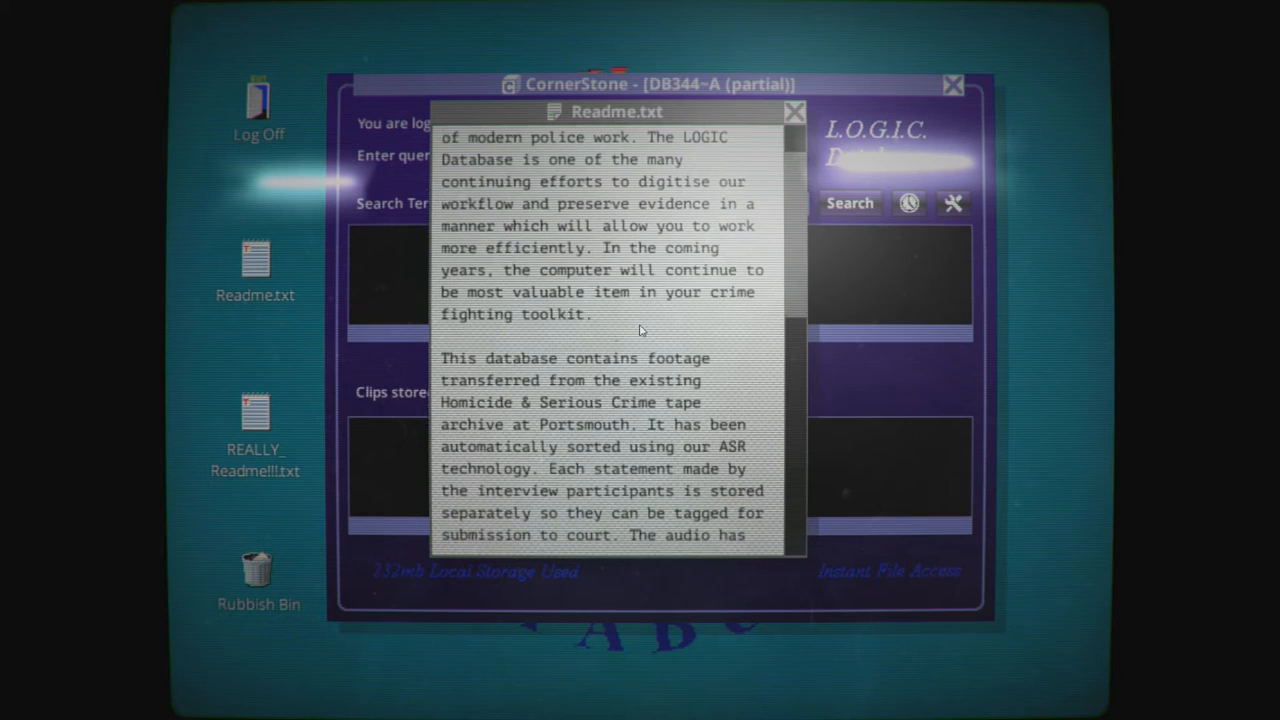
scroll("down", 3)
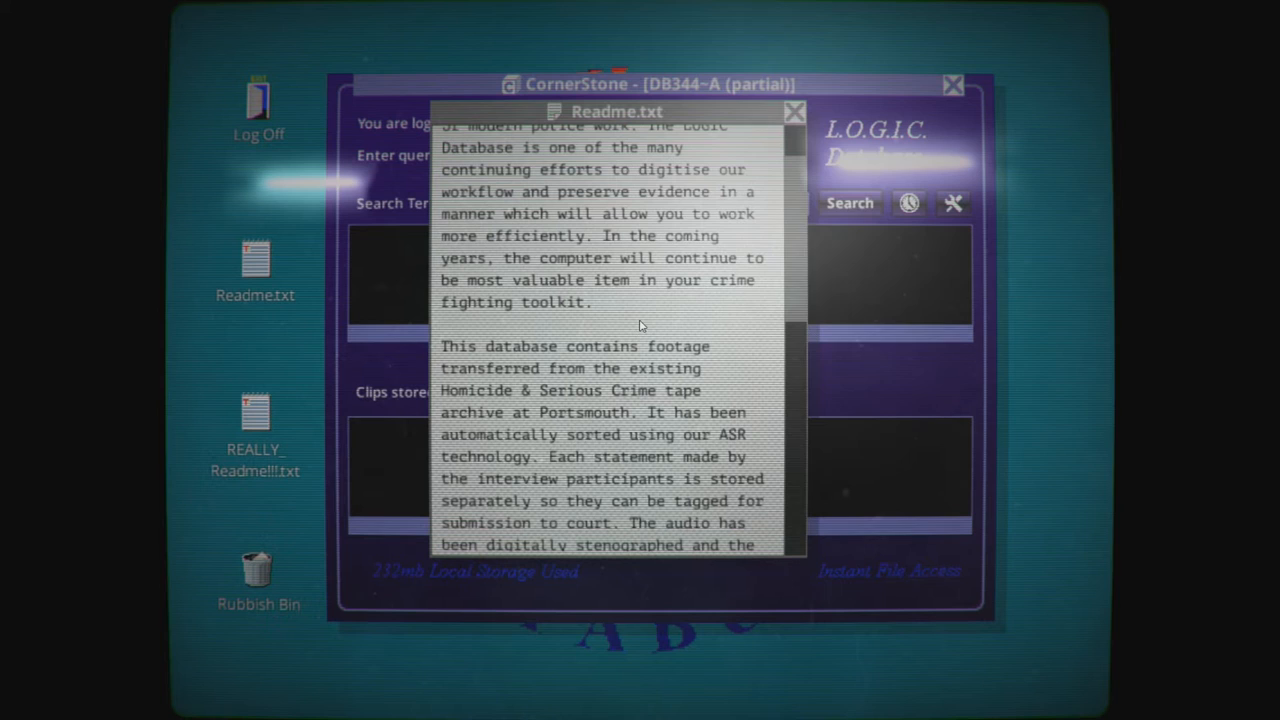
mouse_move(578, 326)
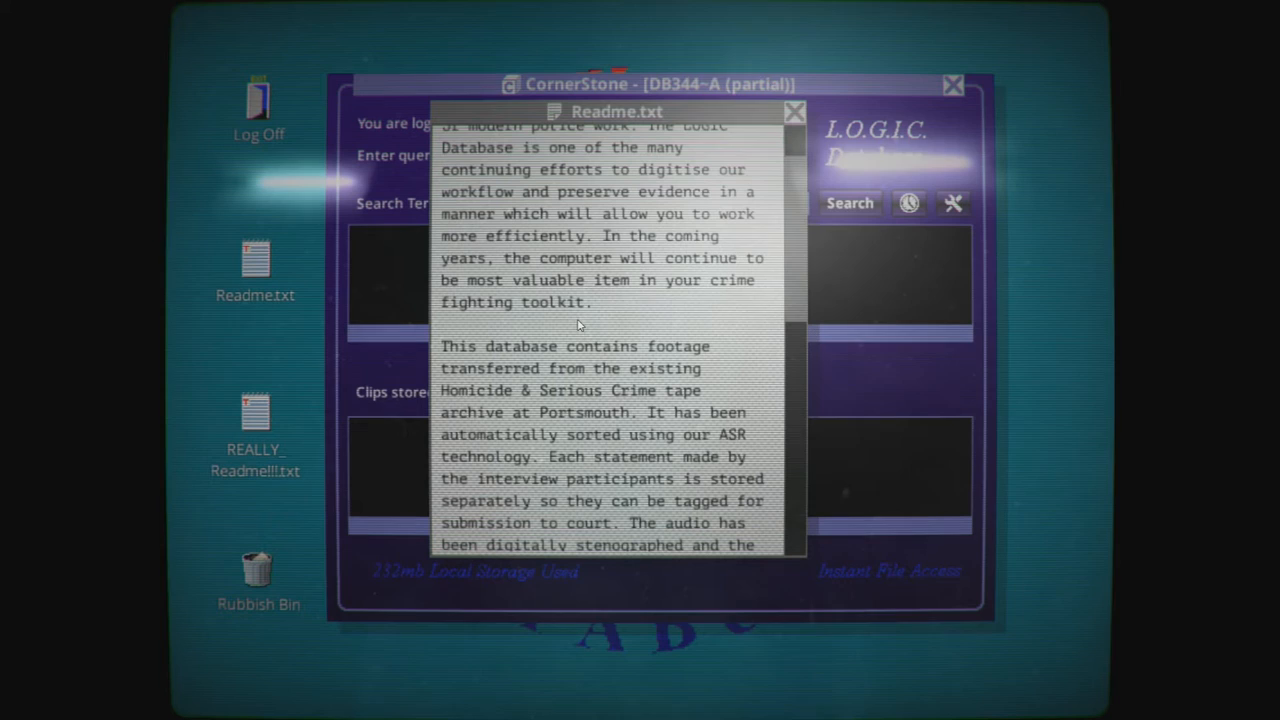
mouse_move(568, 467)
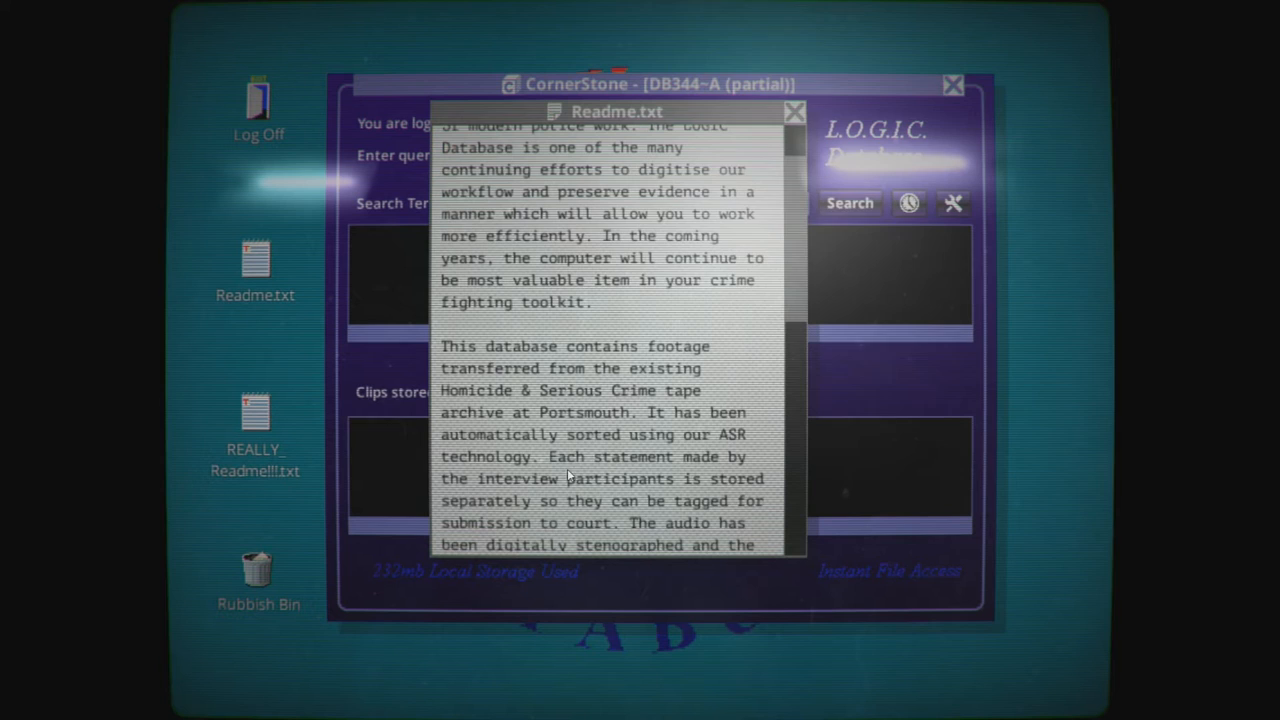
scroll("down", 3)
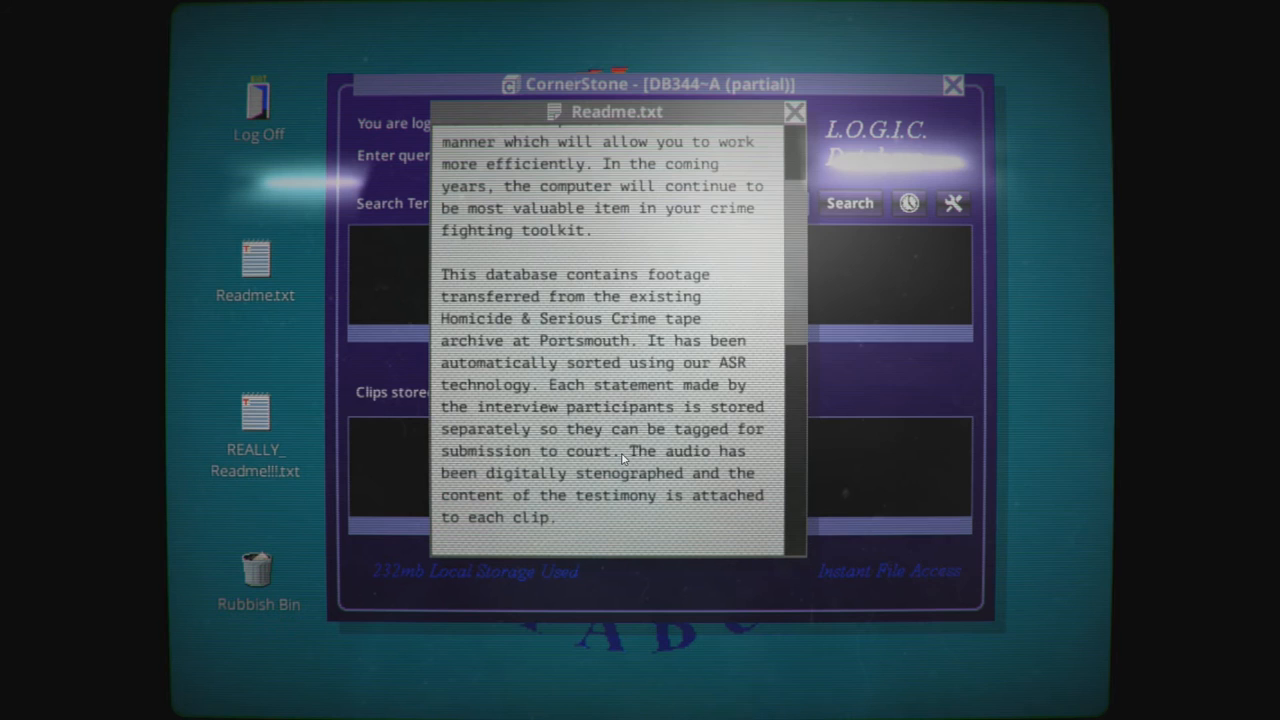
scroll("down", 3)
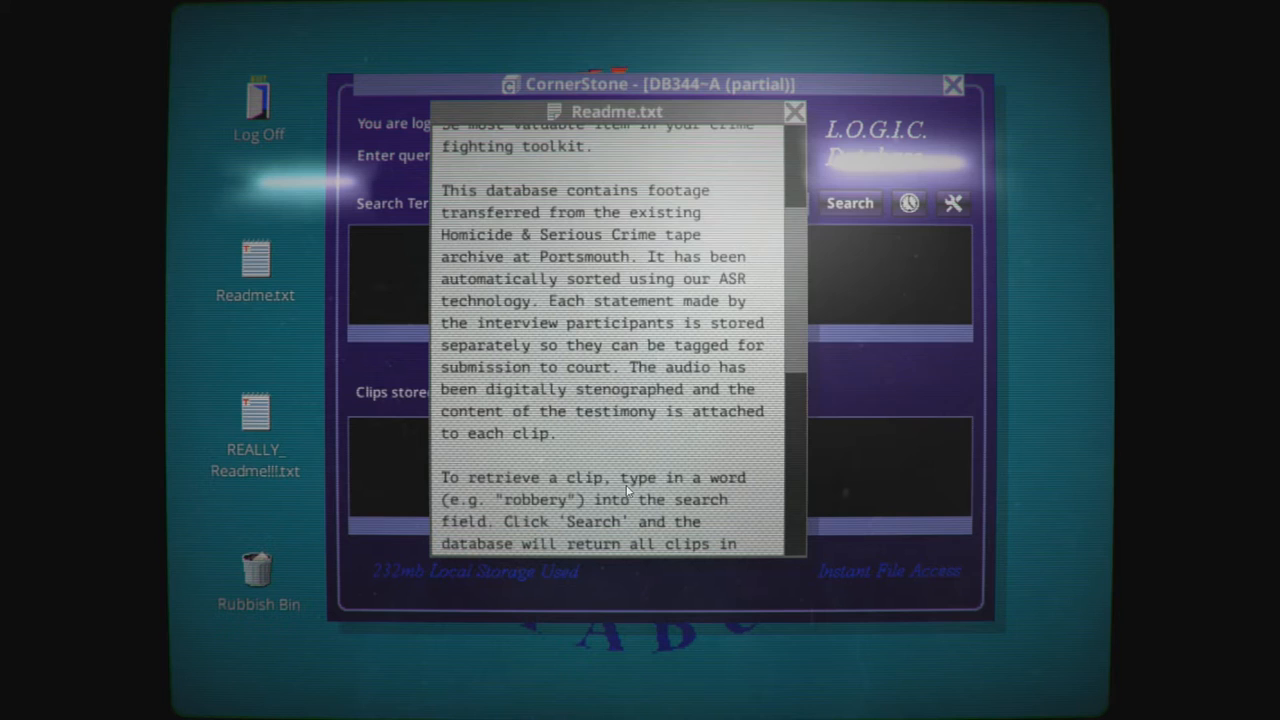
scroll("down", 3)
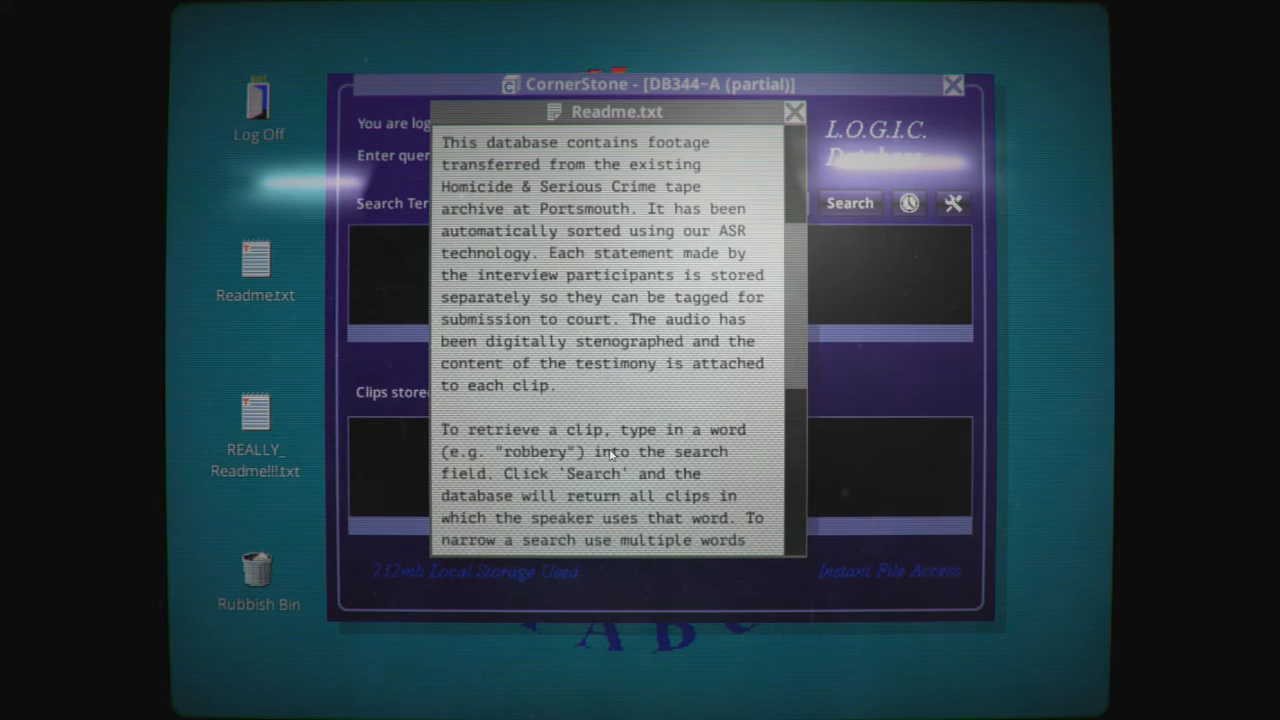
scroll("down", 3)
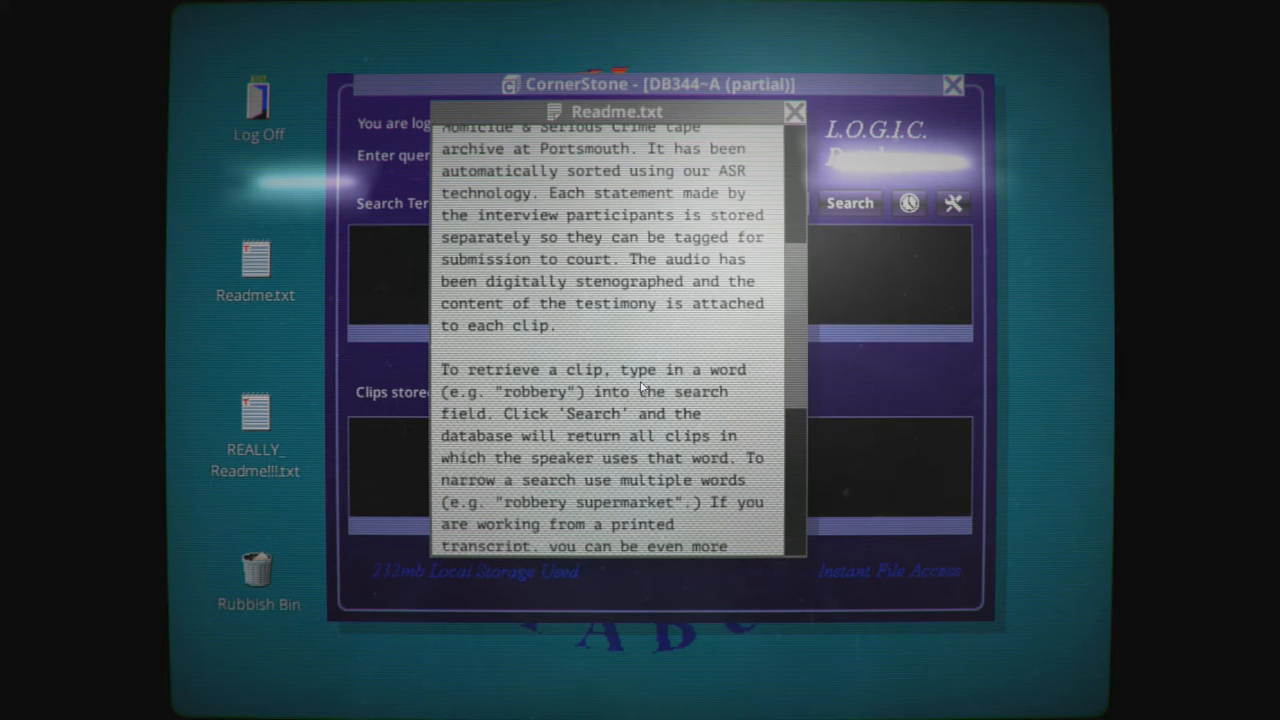
scroll("down", 3)
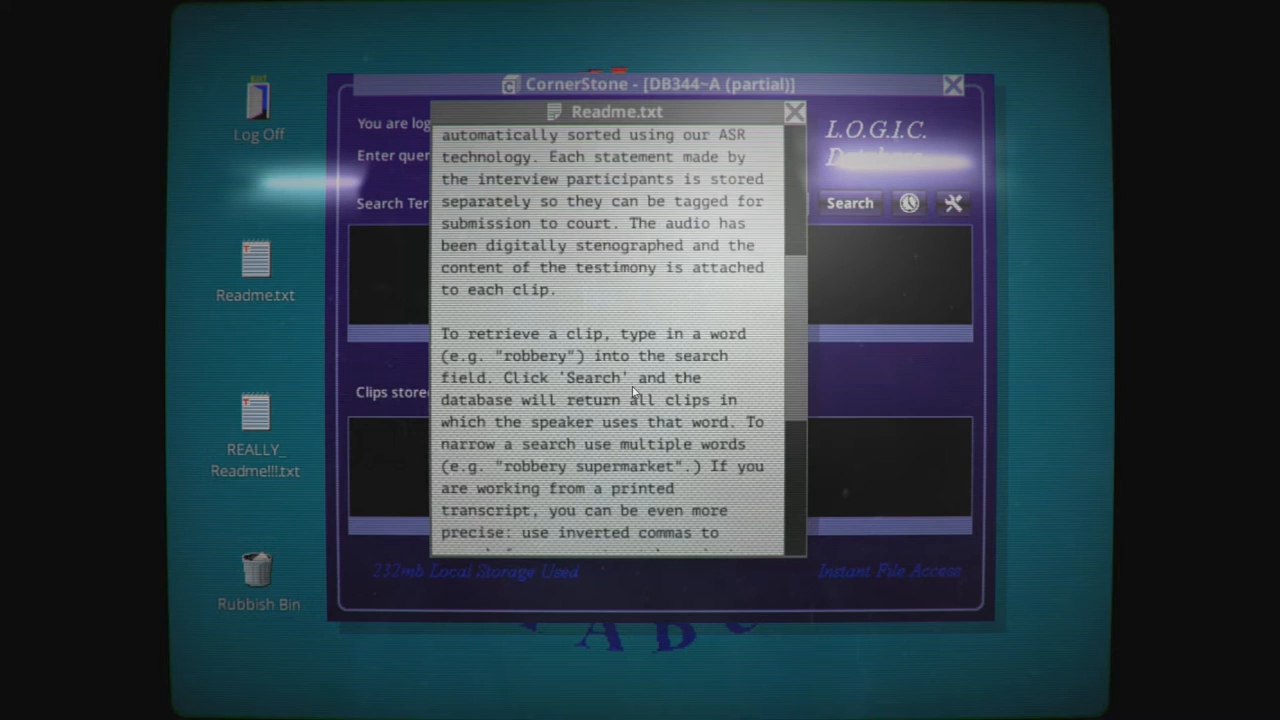
scroll("down", 3)
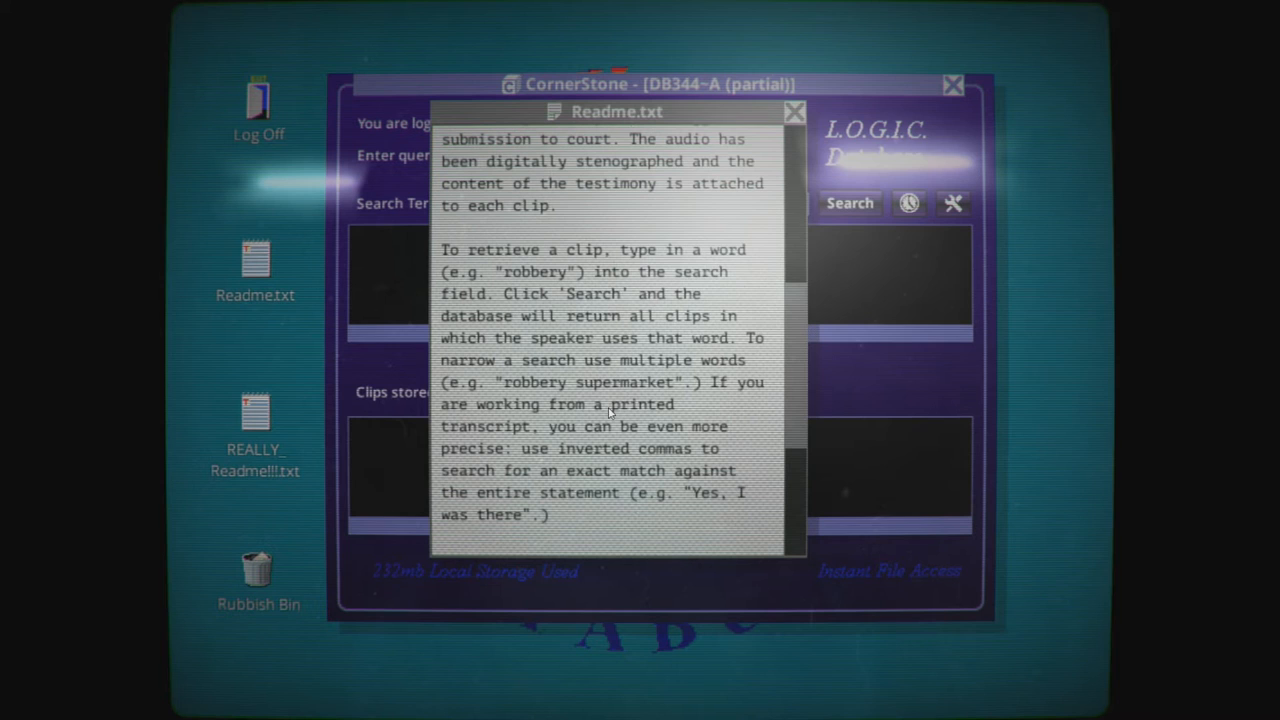
scroll("down", 3)
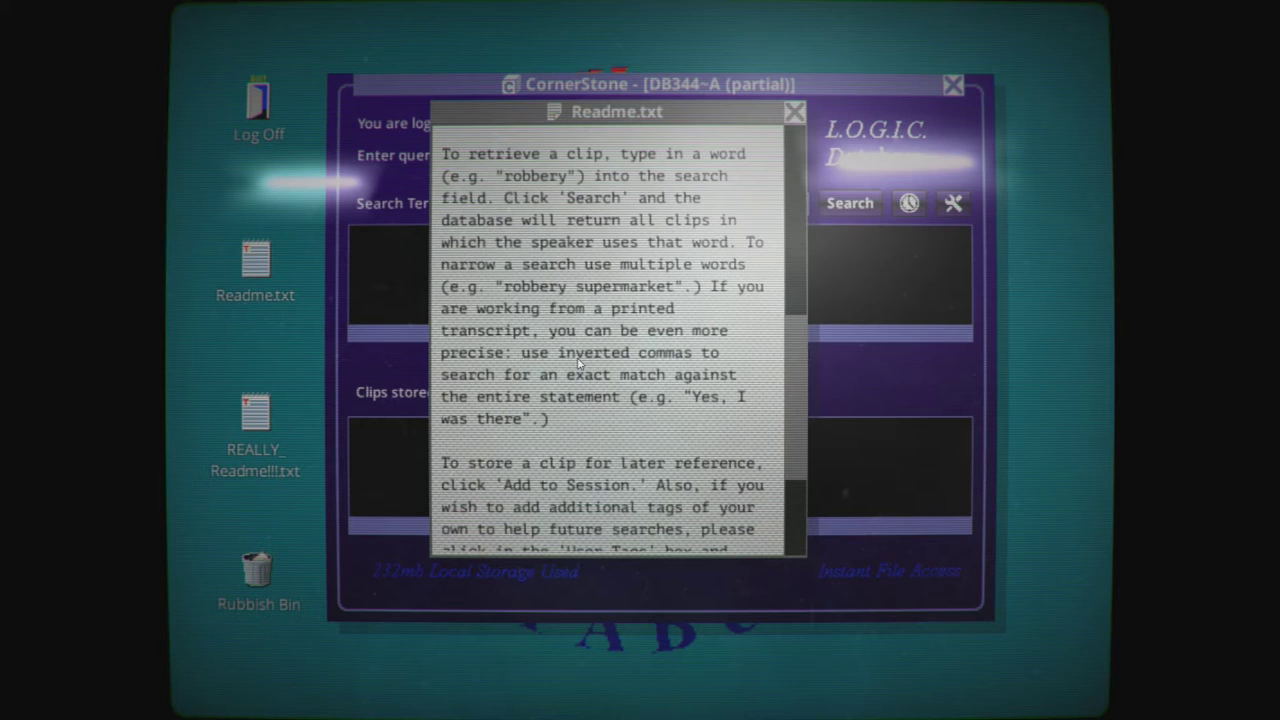
scroll("down", 3)
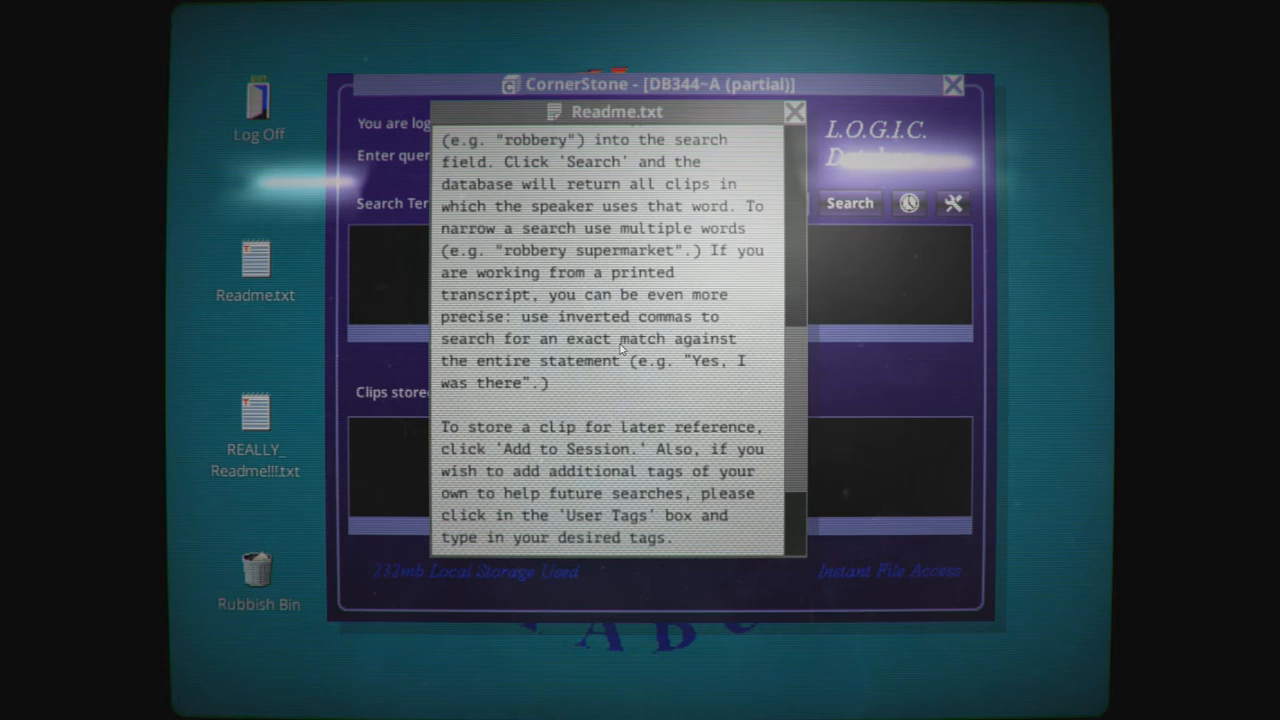
scroll("down", 3)
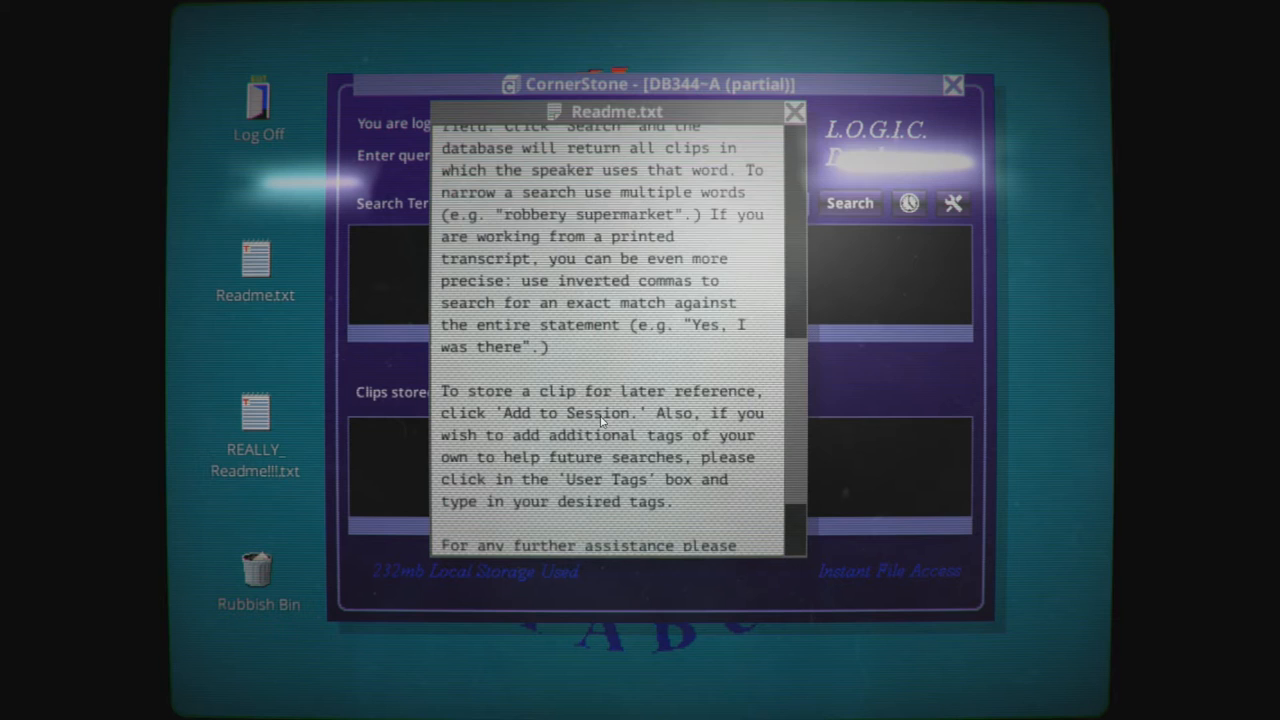
scroll("down", 3)
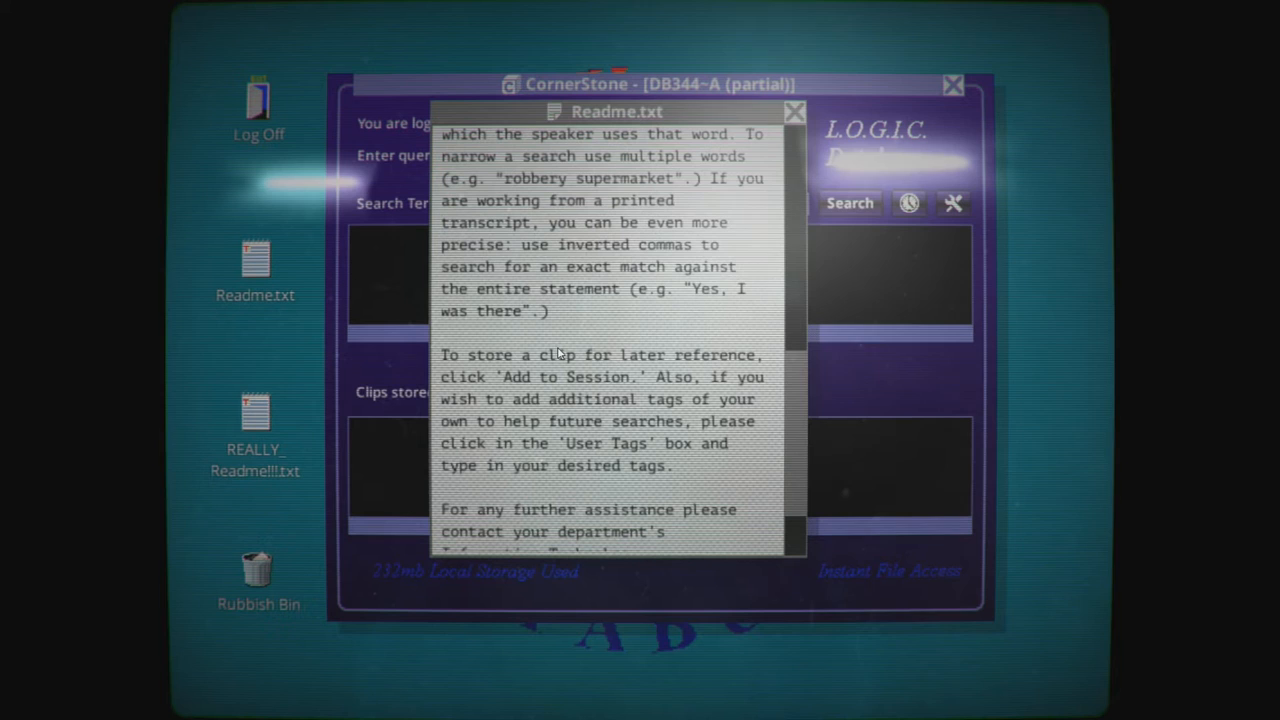
mouse_move(155, 328)
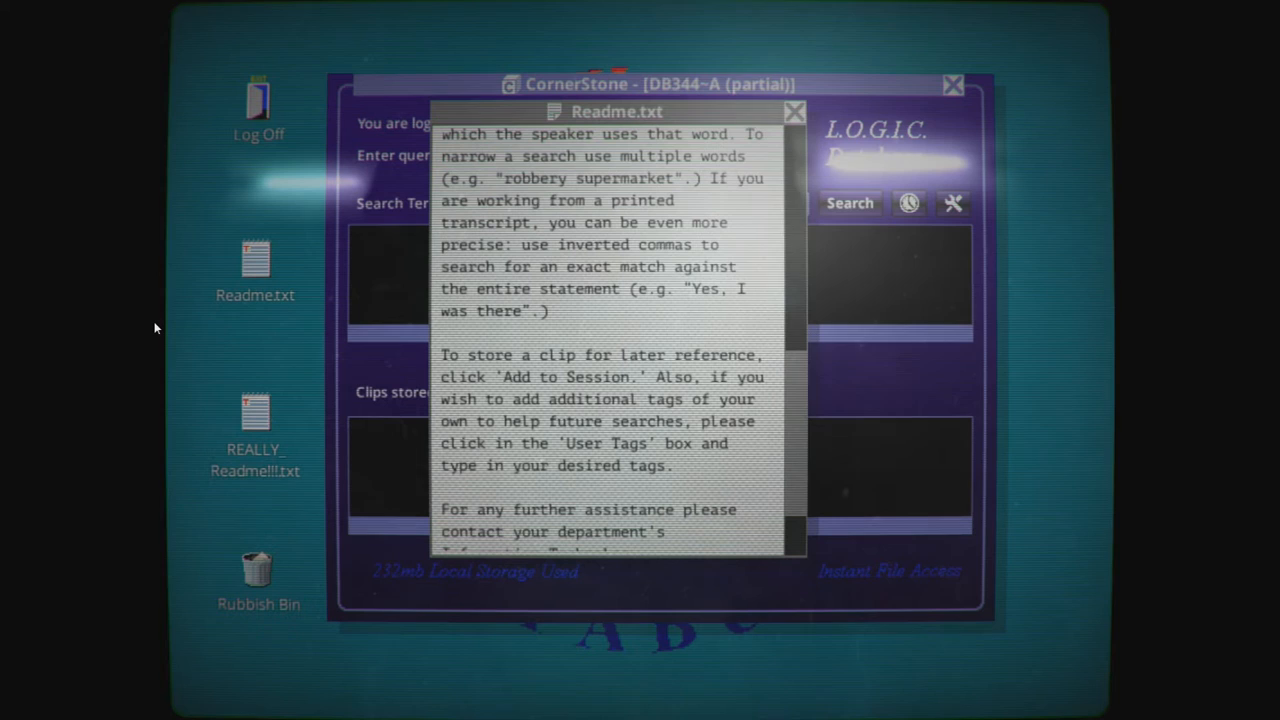
scroll("down", 3)
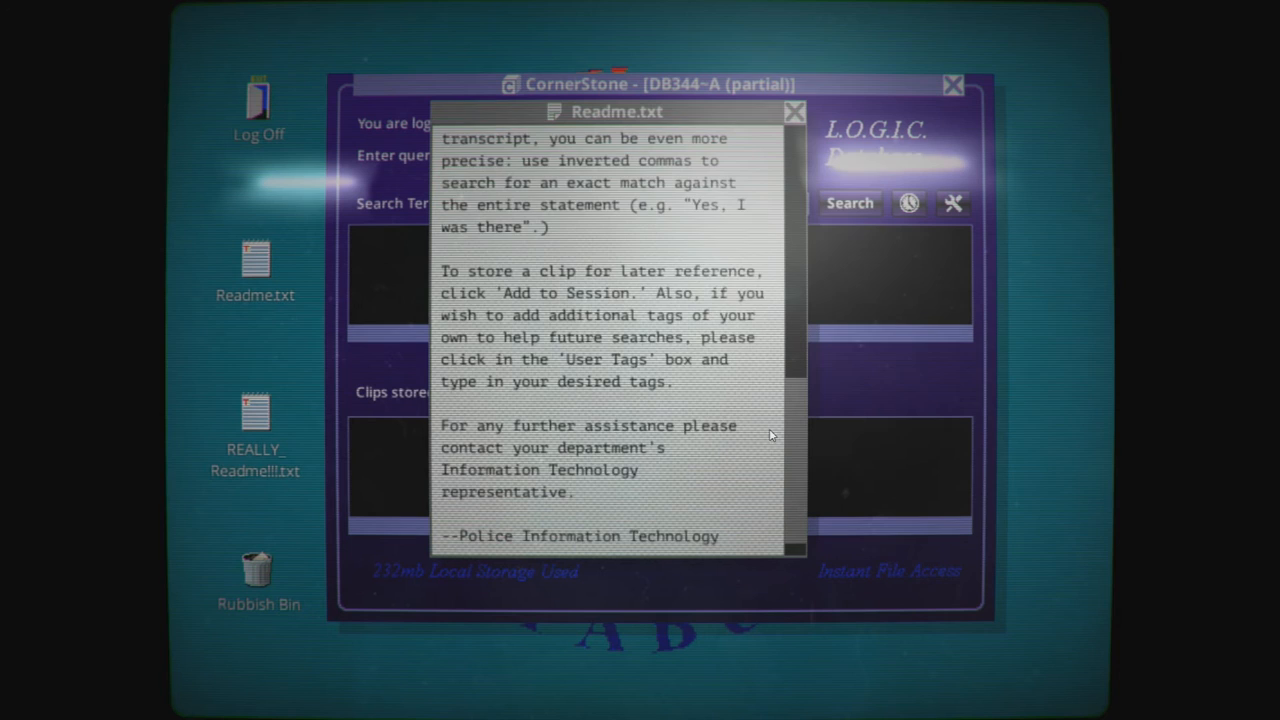
scroll("down", 3)
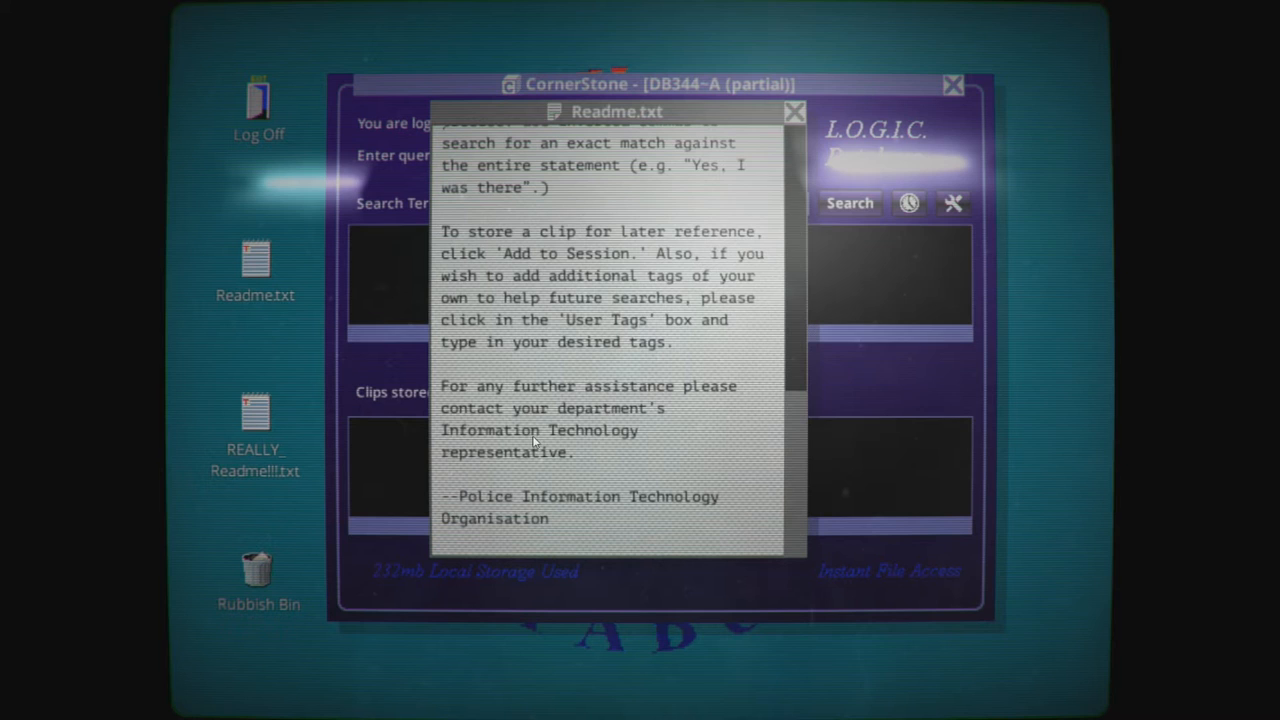
mouse_move(745, 108)
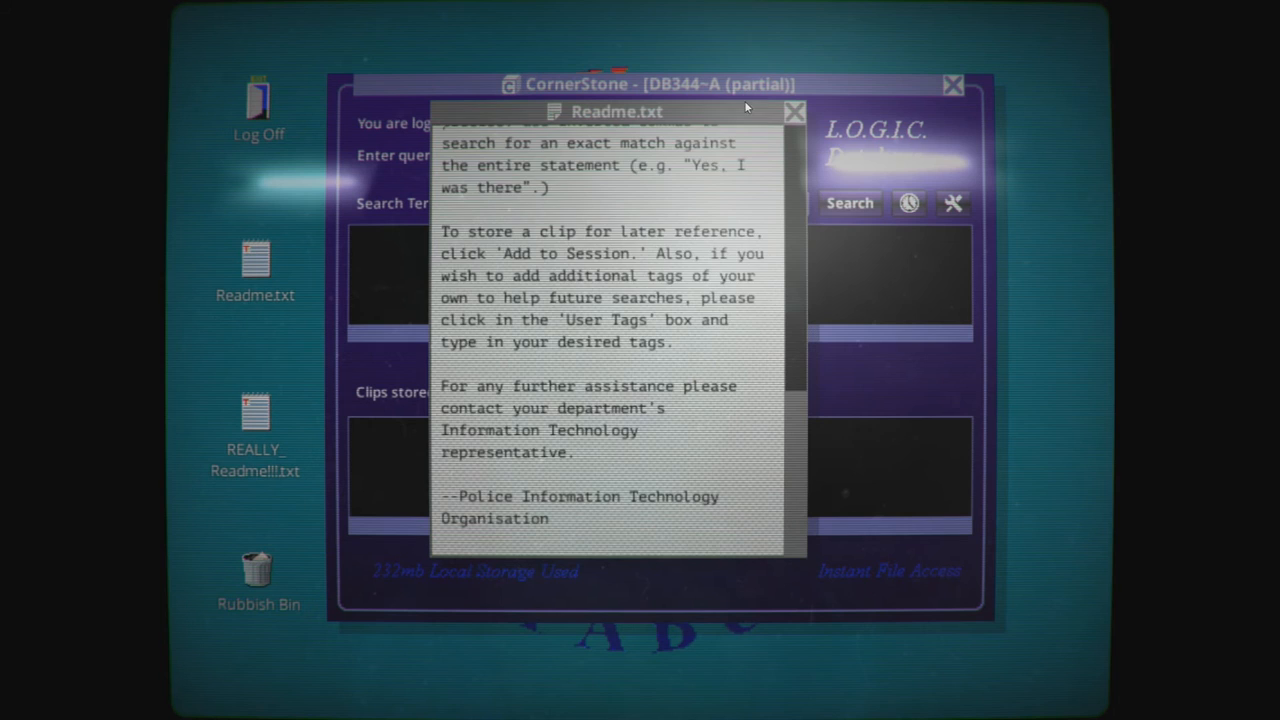
Step: Close Readme.txt and view the Rubbish Bin contents (hack.nfo and Mirror Game)
left_click(795, 111)
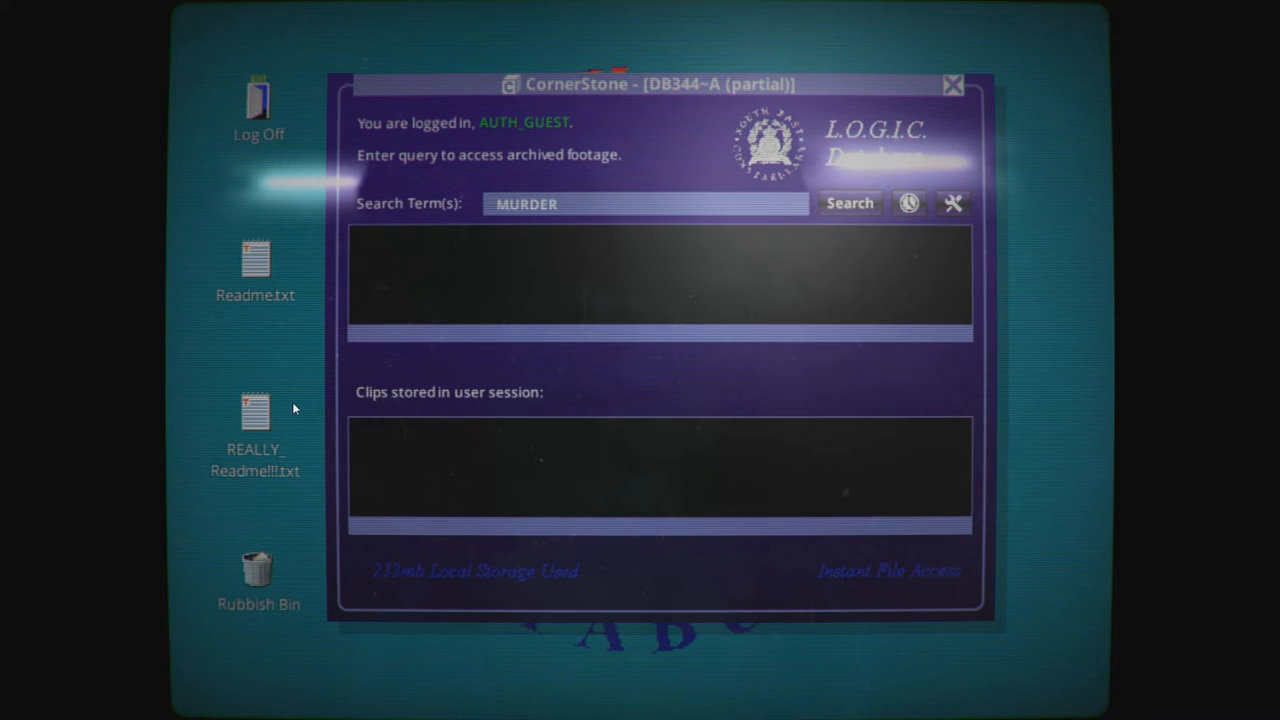
double_click(255, 413)
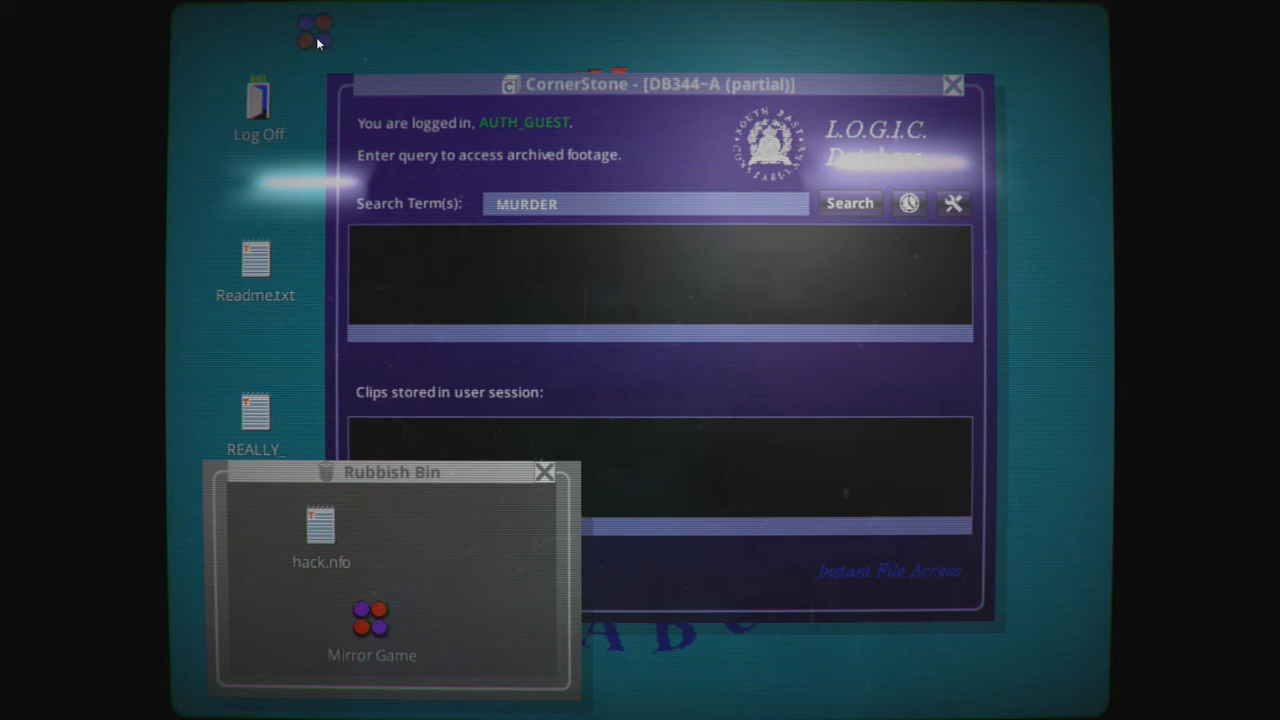
Step: Move Mirror Game onto the desktop and play a couple of moves in Mirror Tiles
left_click(545, 471)
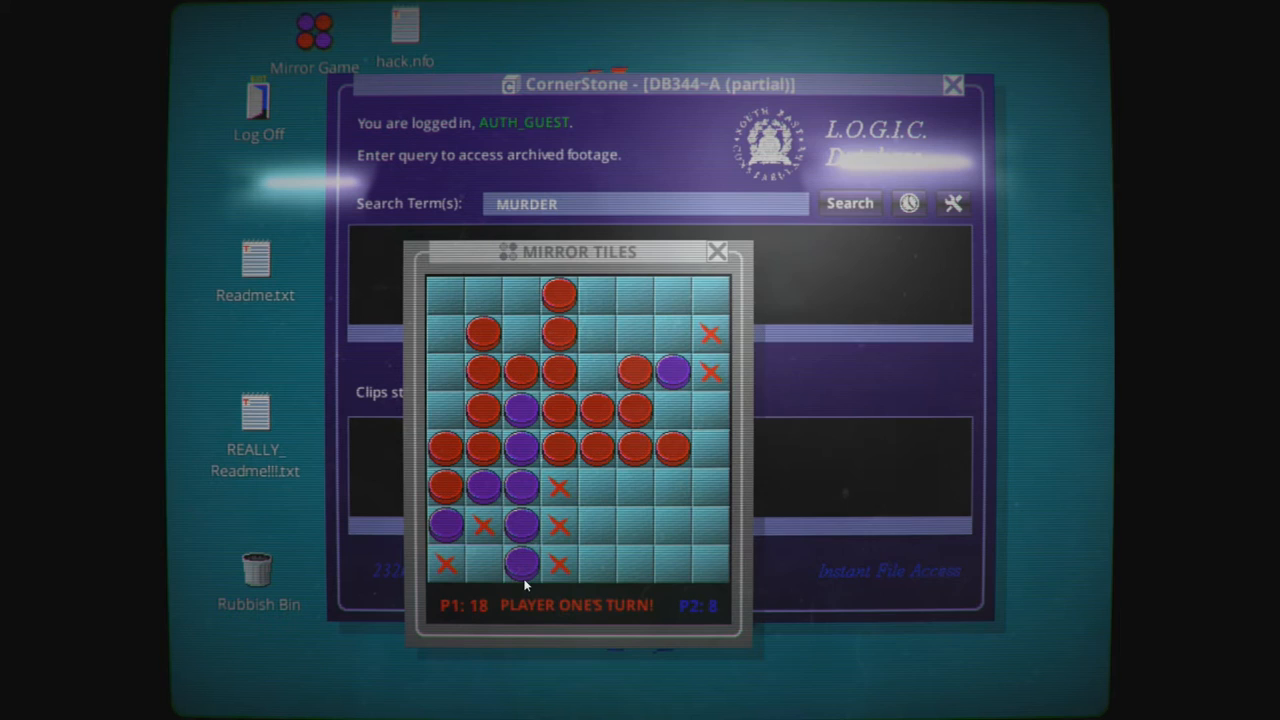
left_click(485, 565)
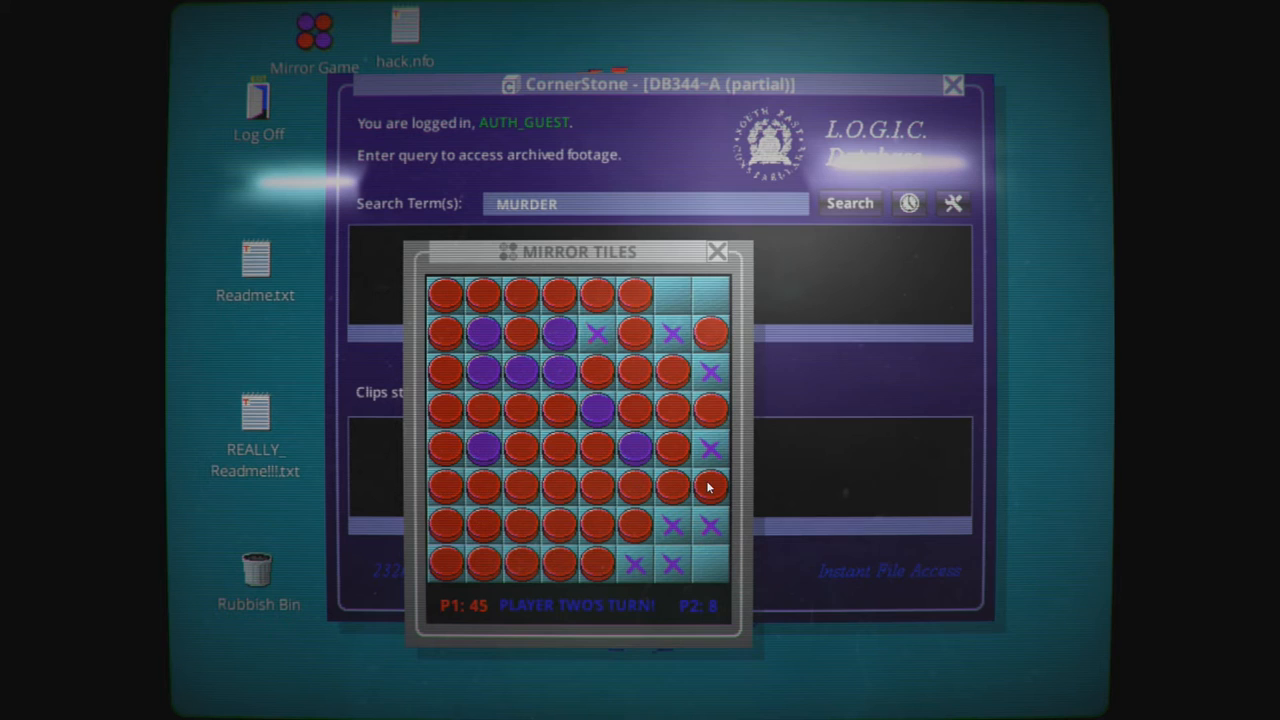
left_click(708, 488)
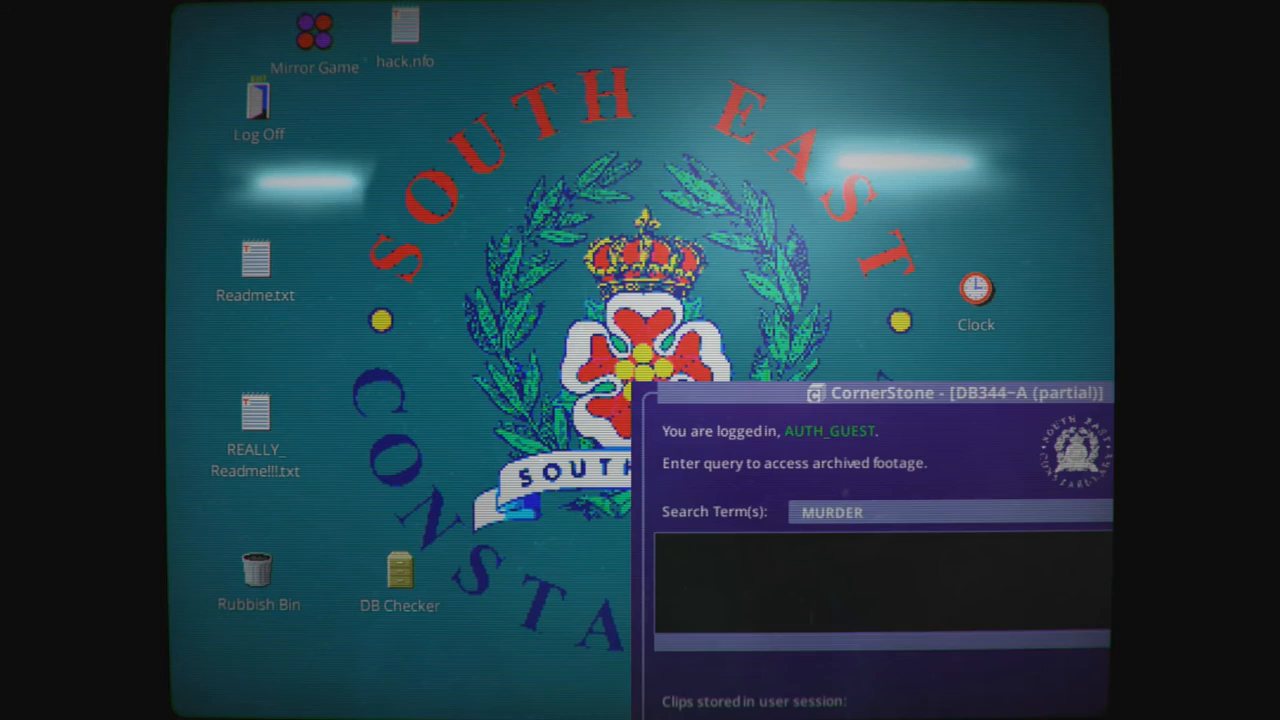
double_click(976, 290)
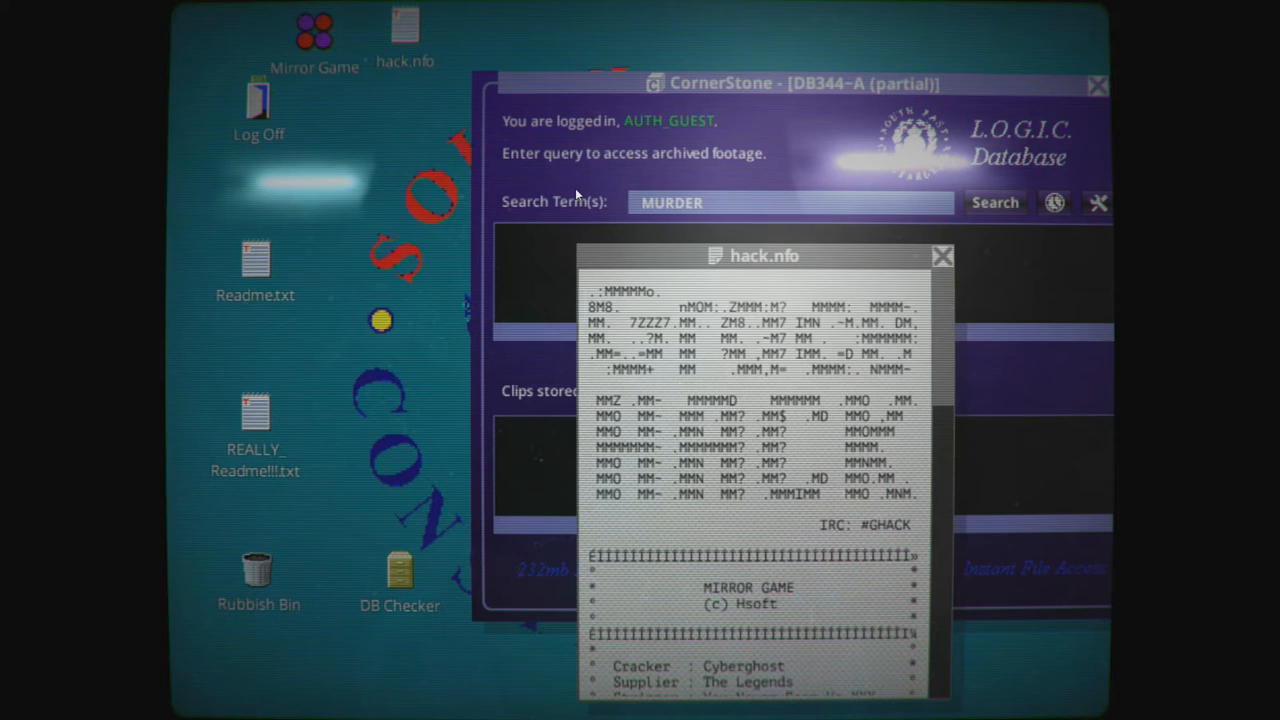
scroll("down", 3)
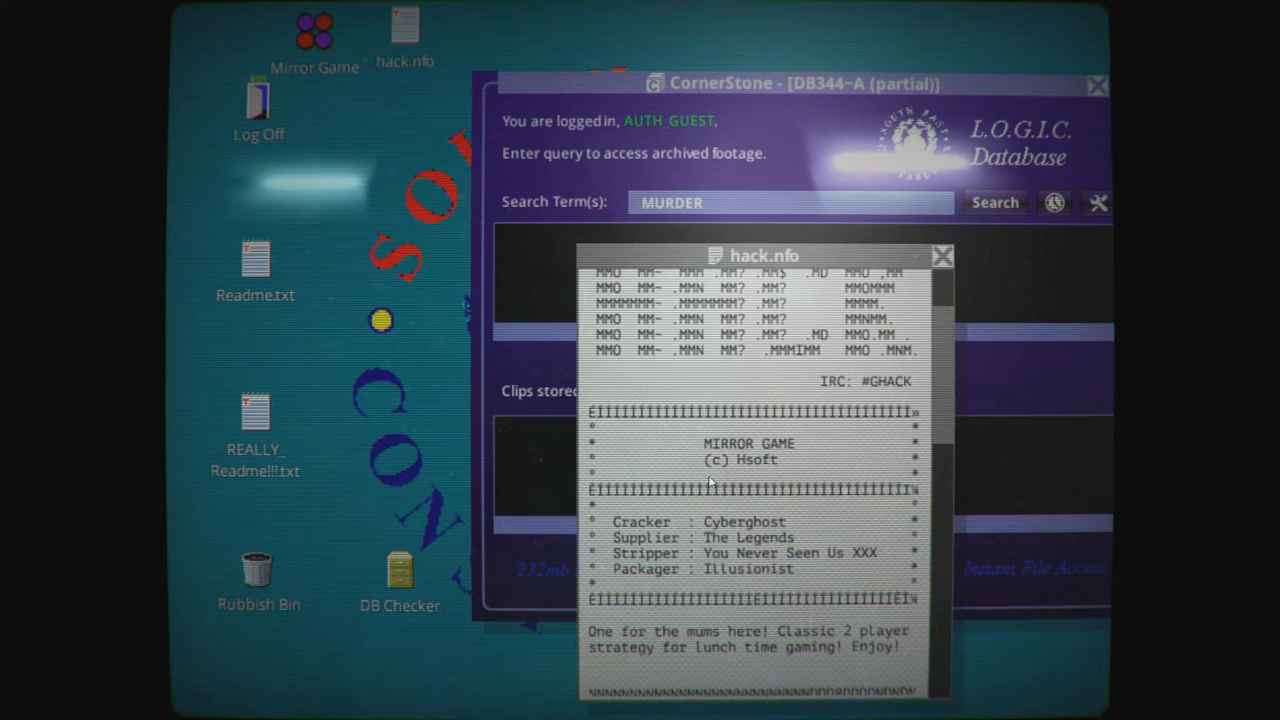
scroll("down", 3)
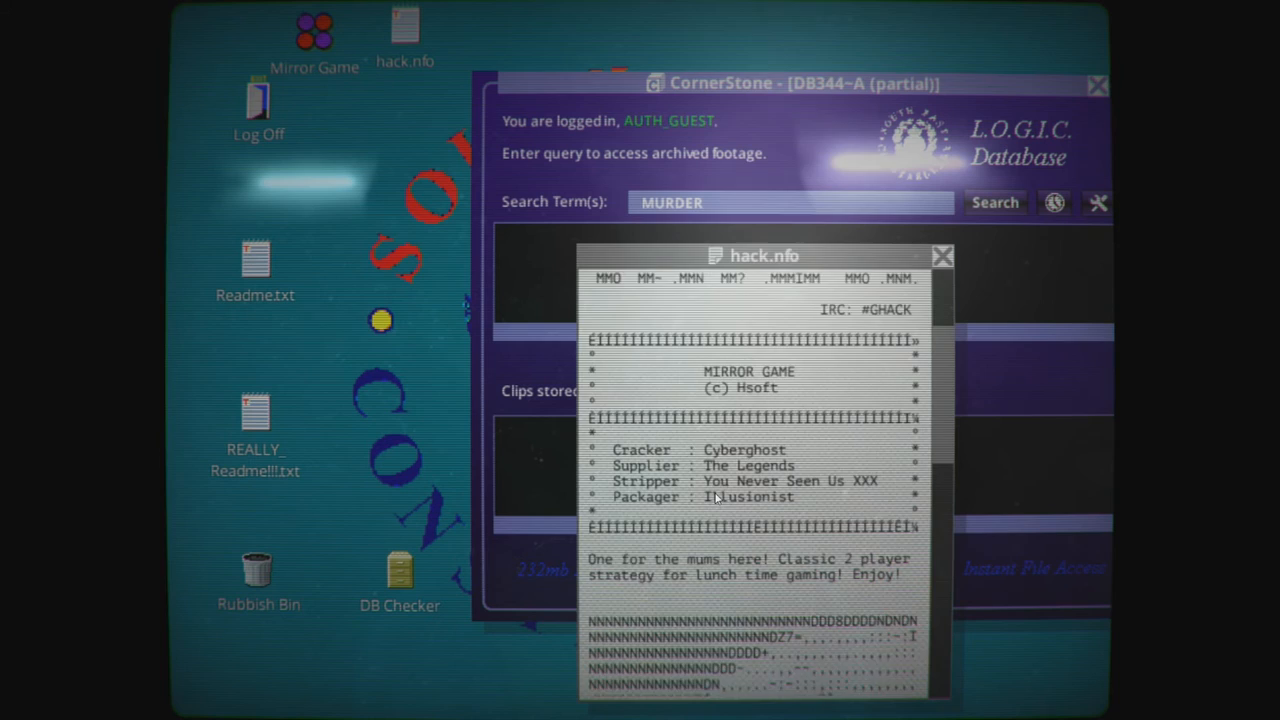
scroll("down", 3)
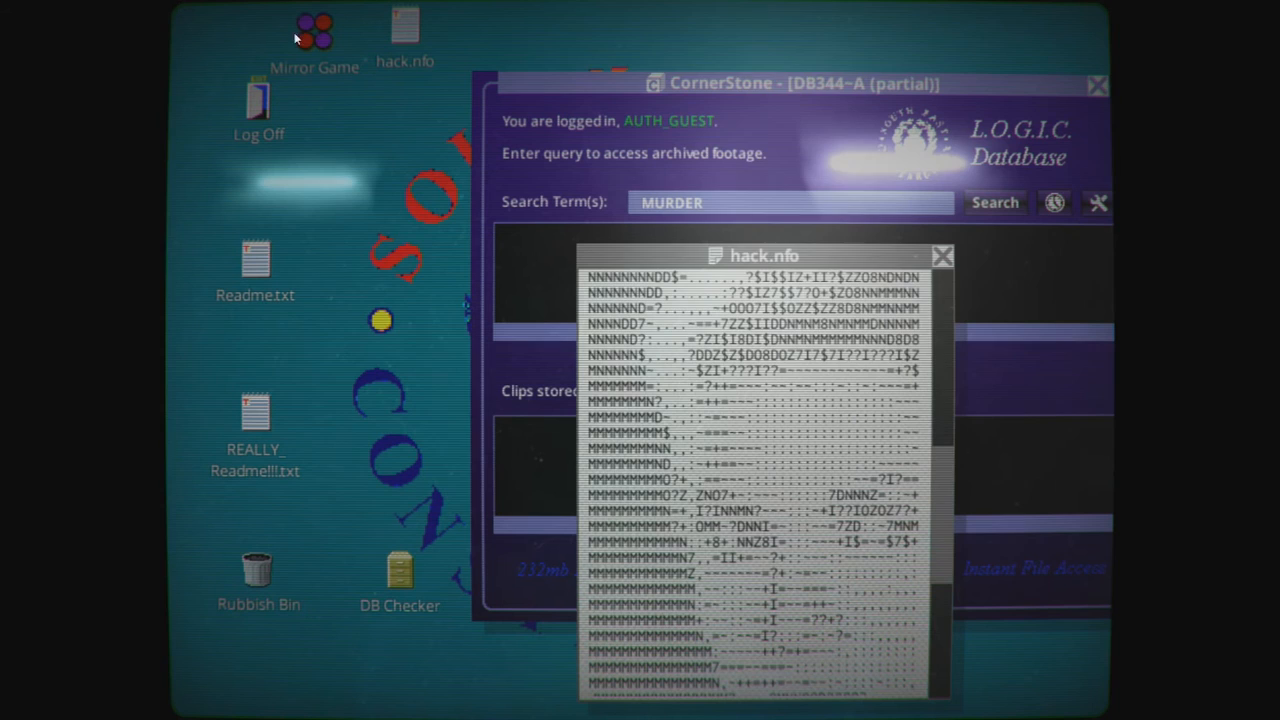
scroll("down", 3)
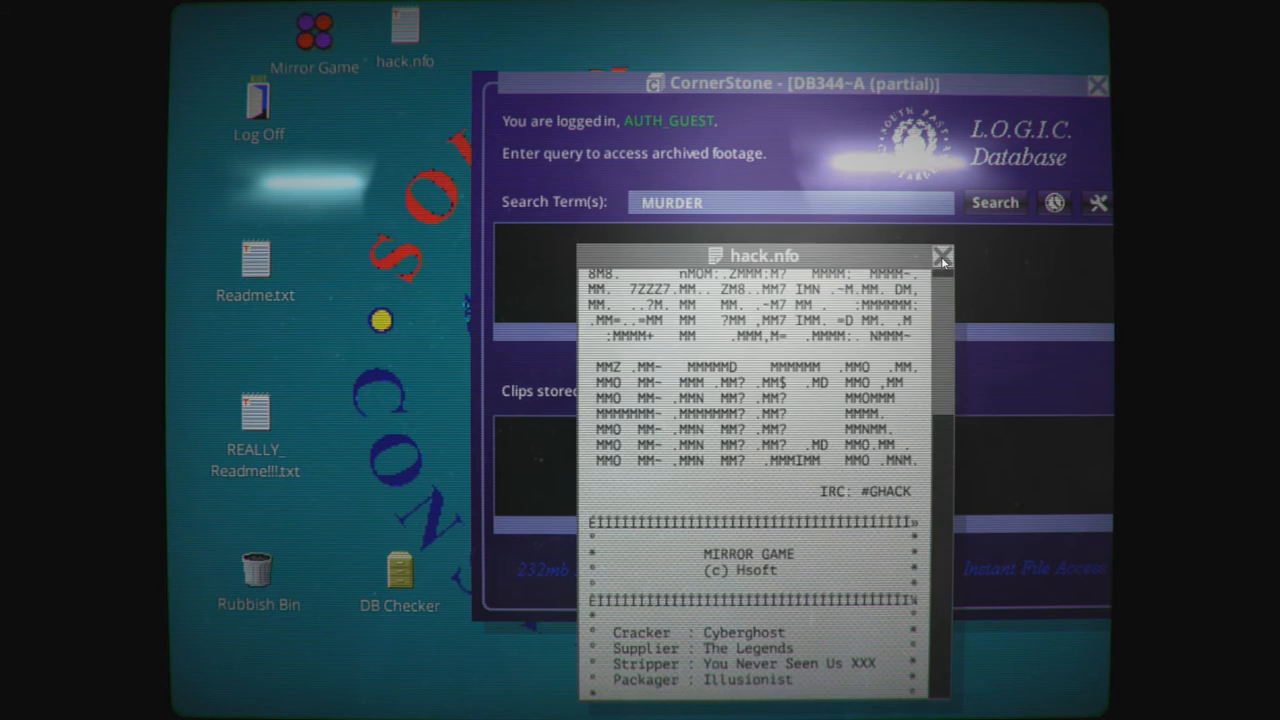
left_click(941, 255)
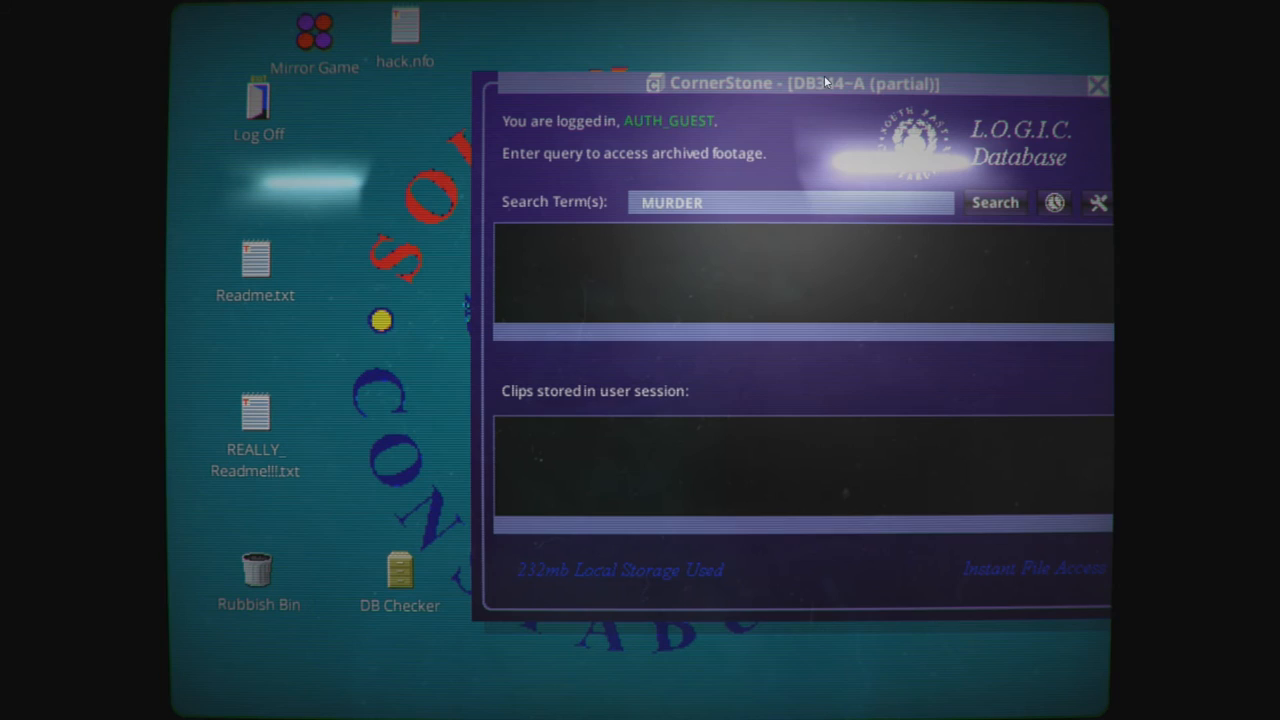
Step: Run the MURDER search in the database, returning 4 clips
left_click(995, 202)
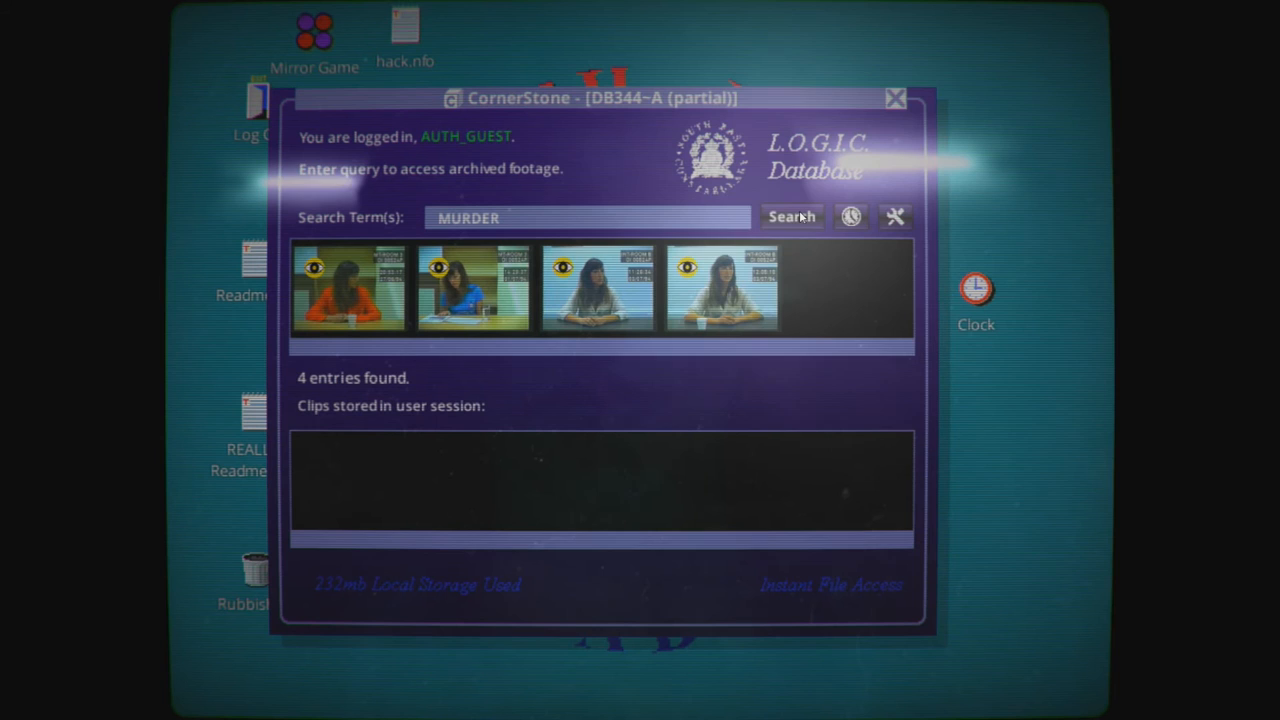
left_click(348, 288)
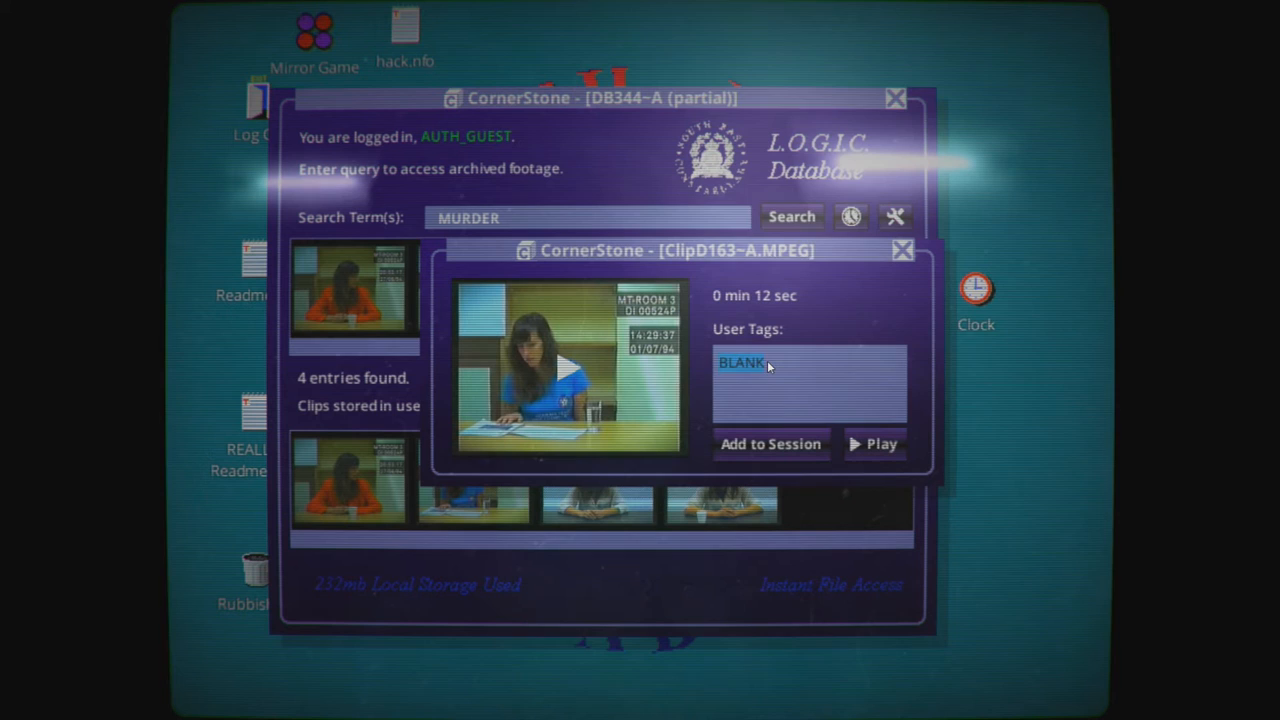
Step: Tag clip D163 with "Simon" and "February", then tag clip D188 with "Murder Weapon"
type("Simon")
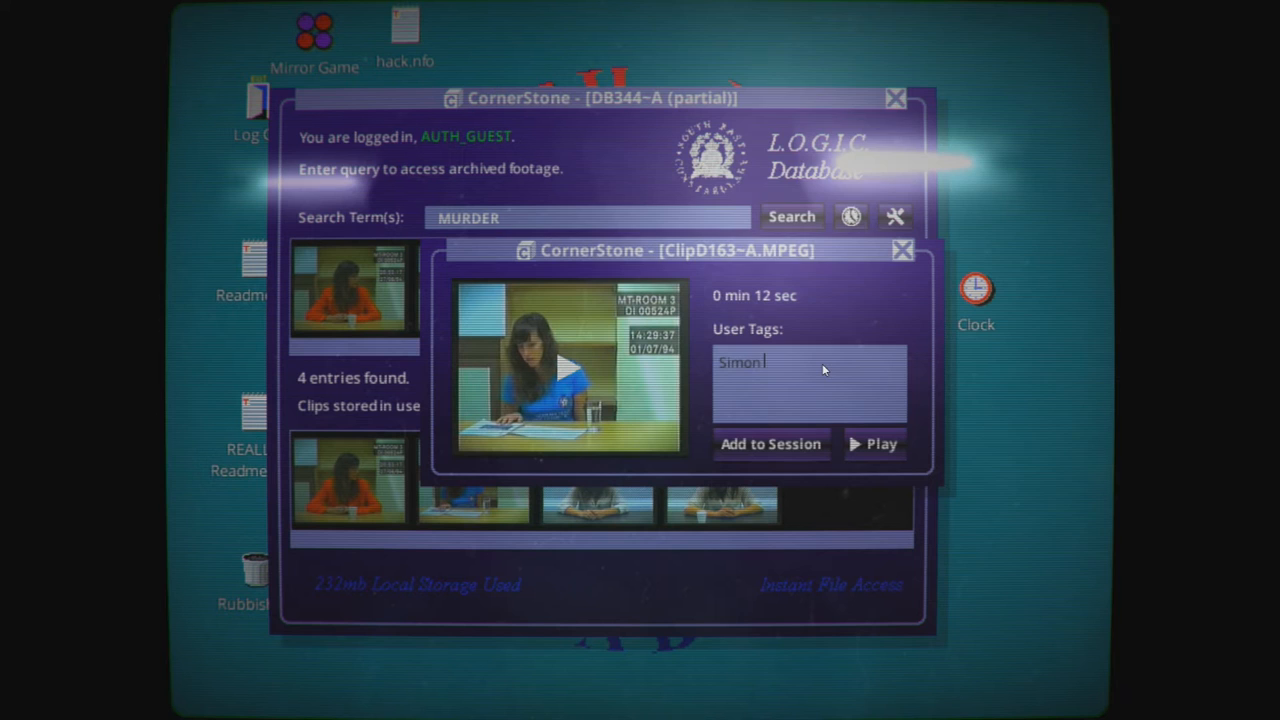
type("February")
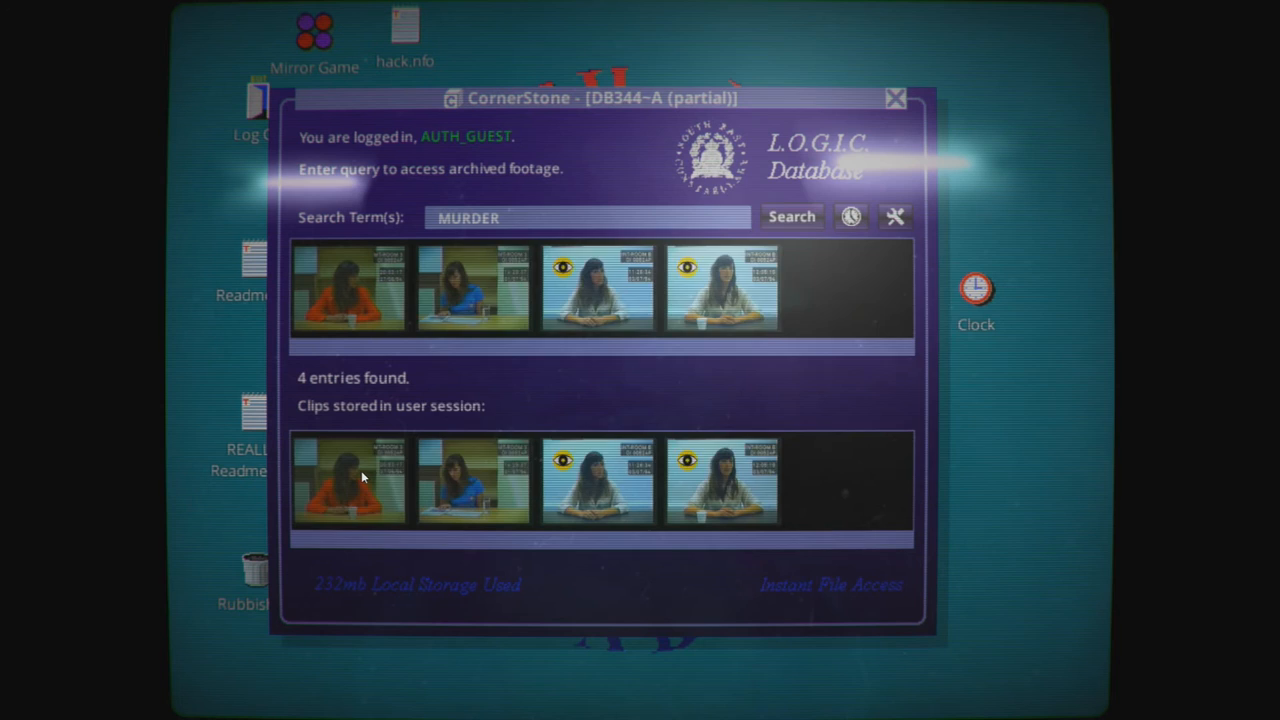
left_click(348, 288)
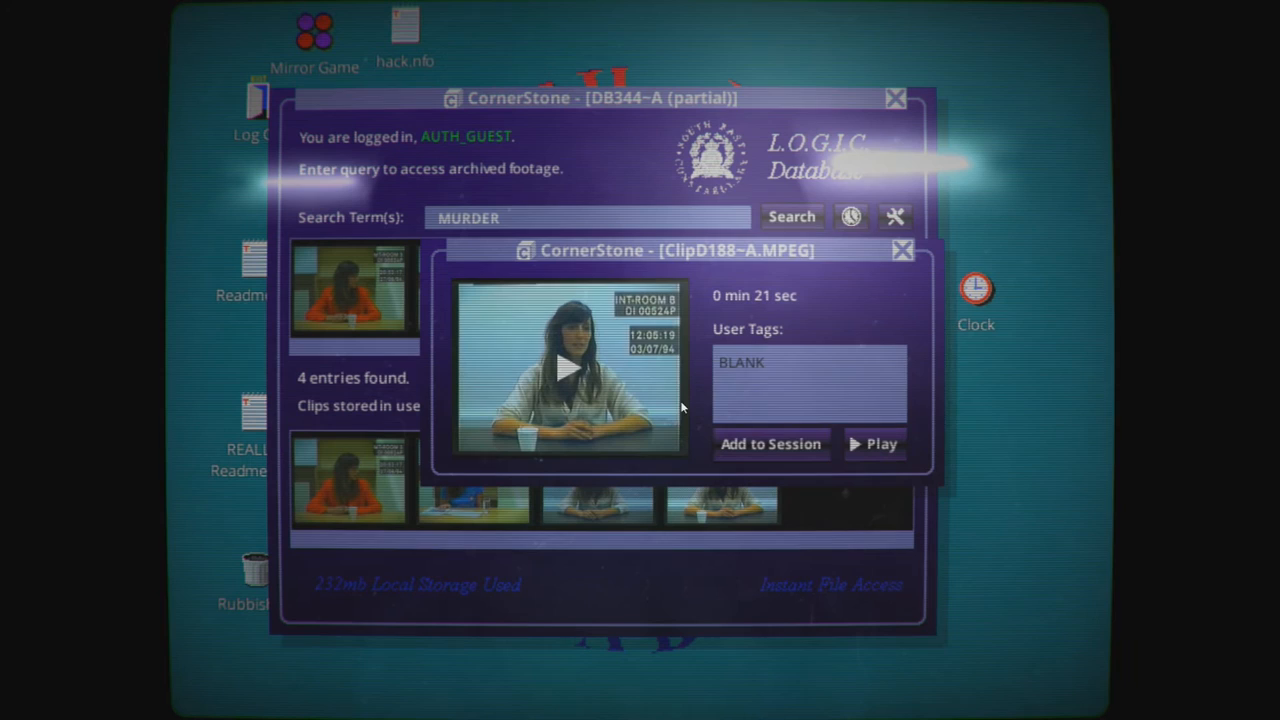
mouse_move(930, 316)
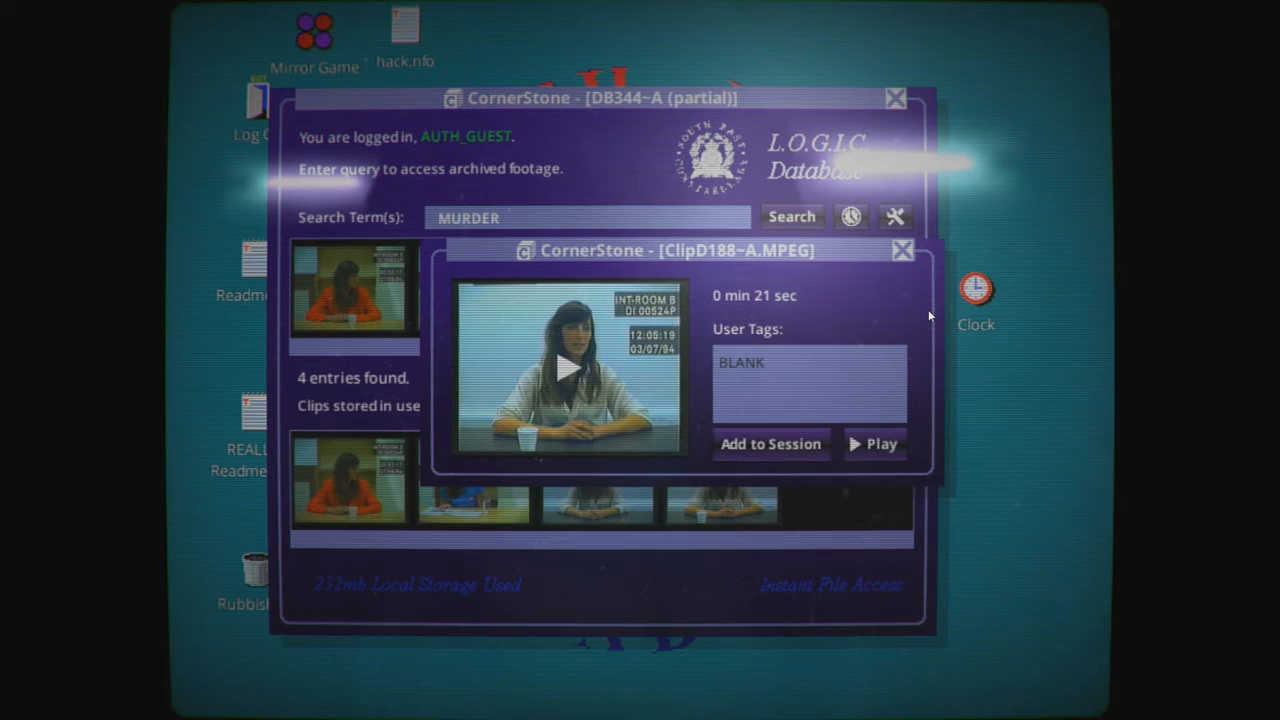
type("murd")
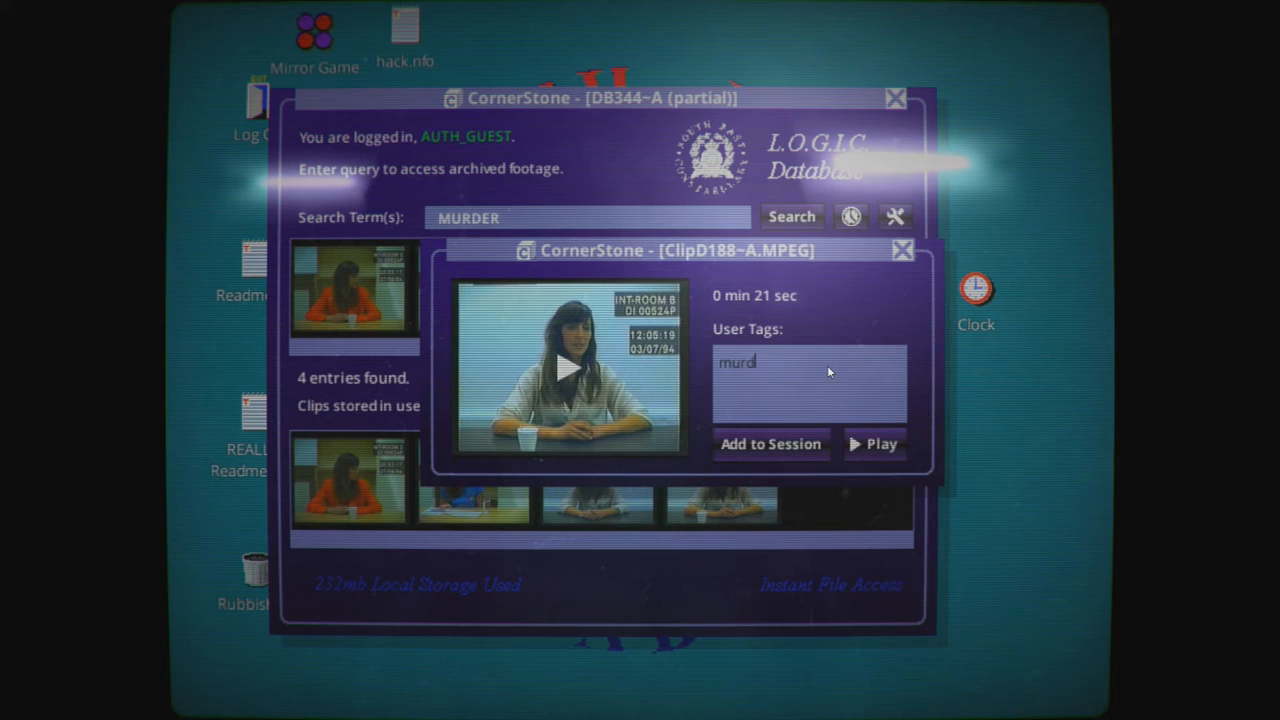
type("Murder Weapon\"")
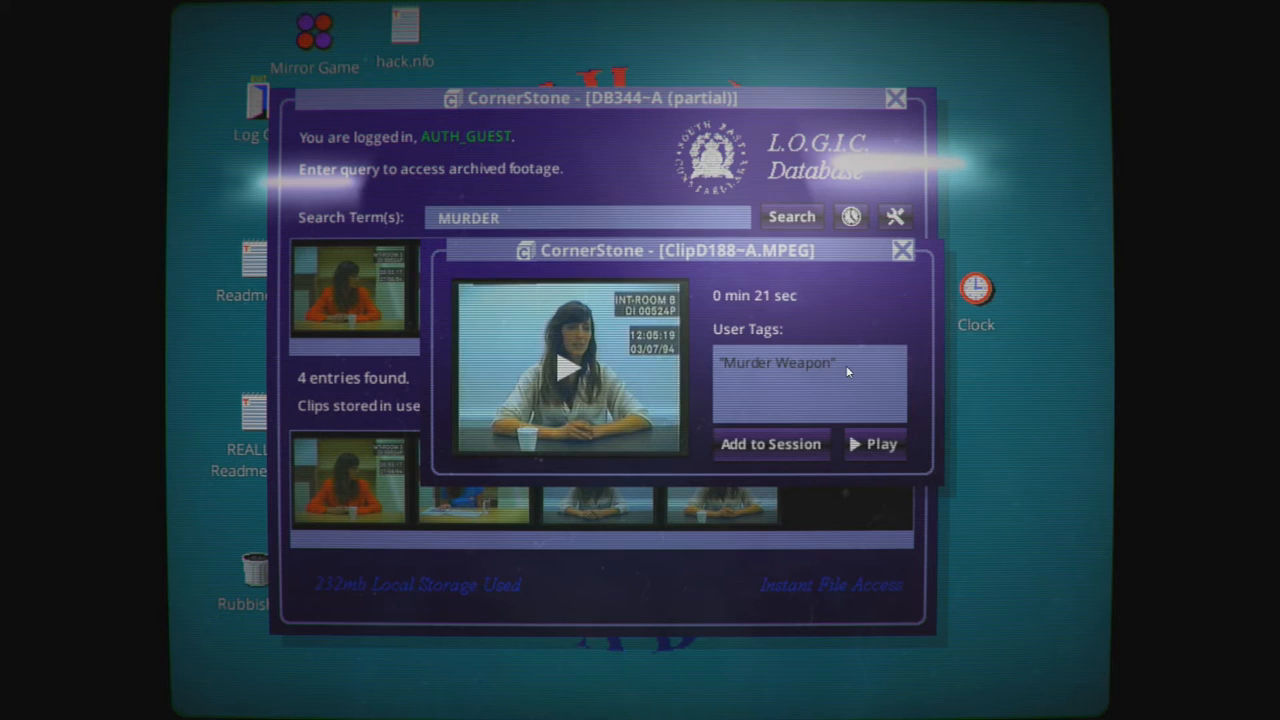
mouse_move(1020, 631)
type("simon")
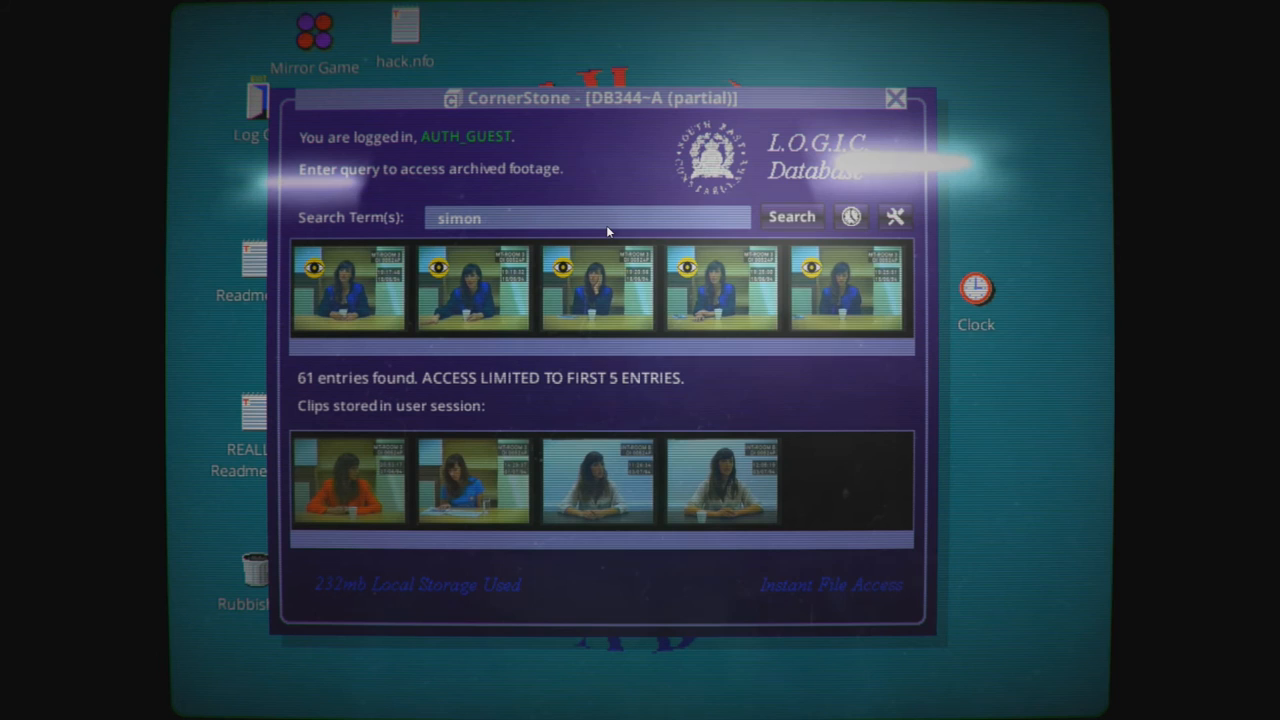
mouse_move(490, 288)
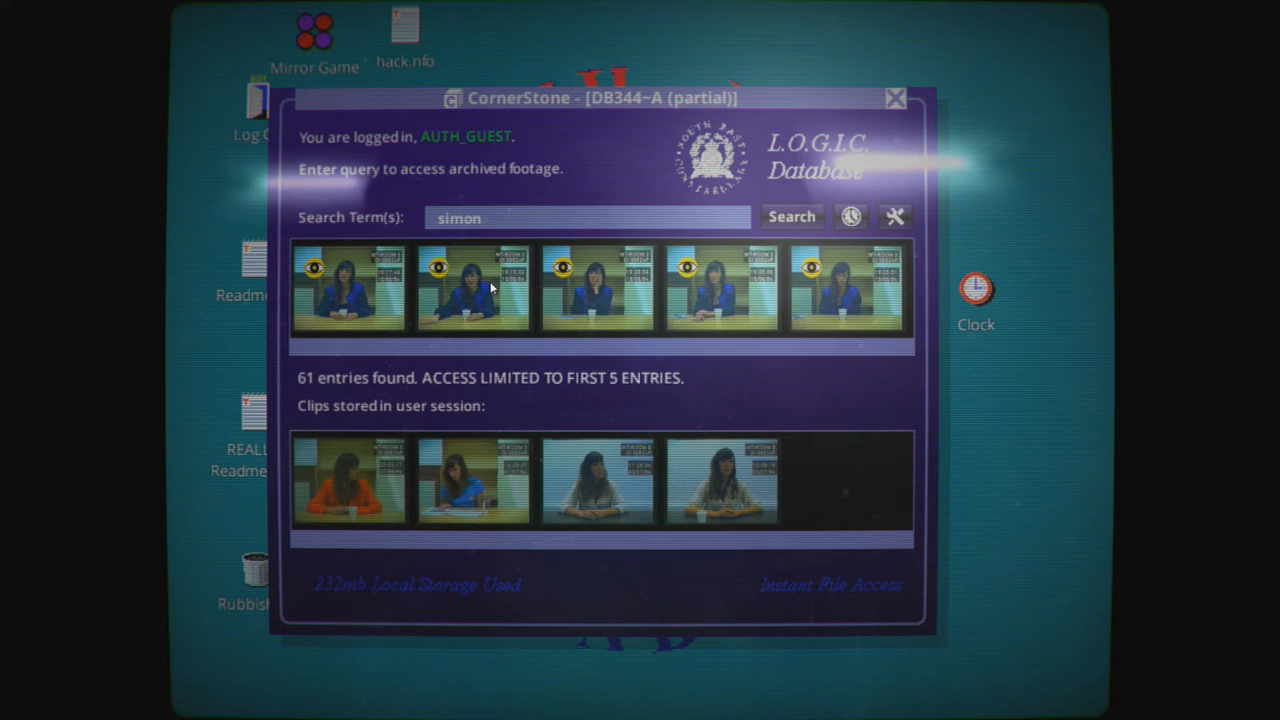
mouse_move(718, 337)
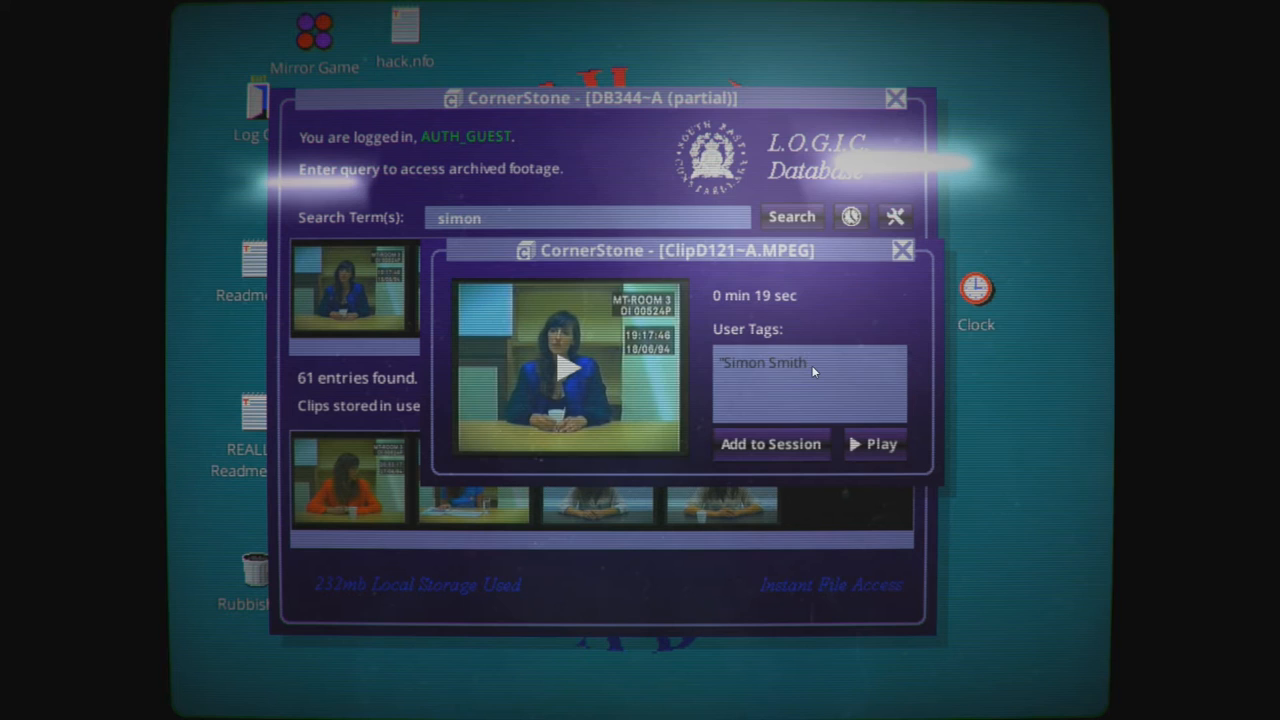
type("\",\"")
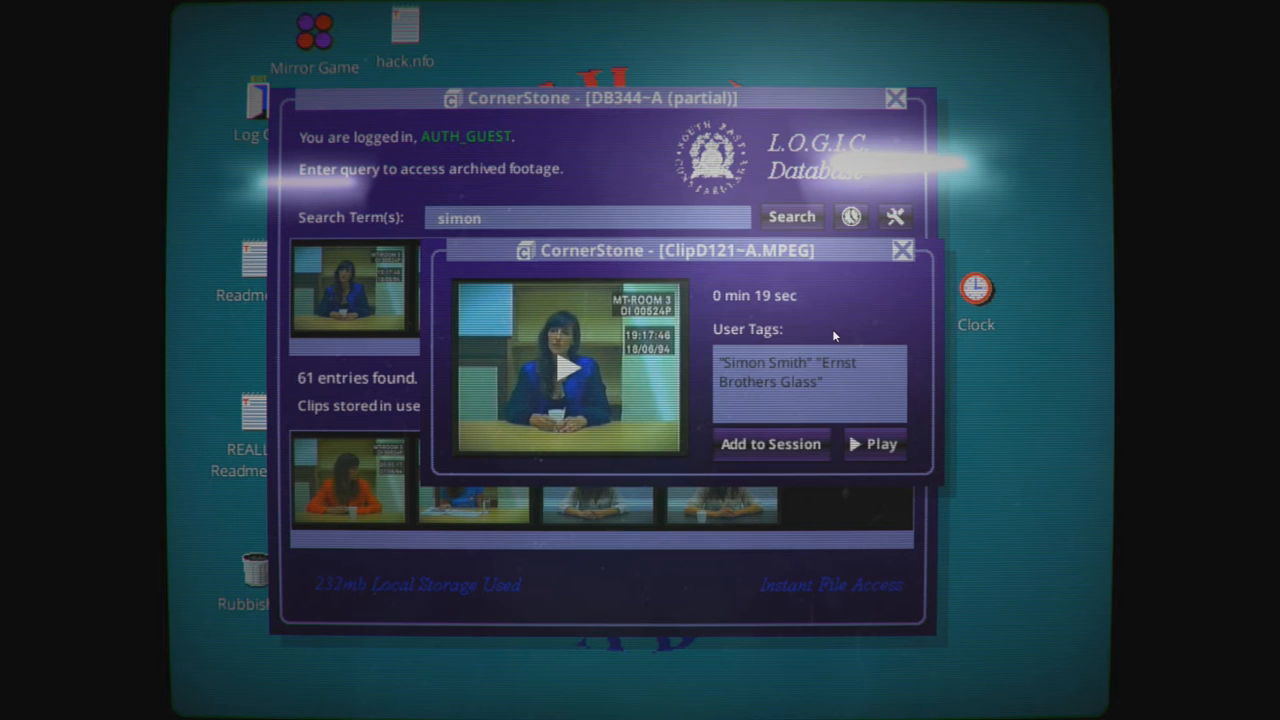
Step: Tag the next simon clip with "Holiday in Rome last year", "Rome" and start a "Blond" tag
left_click(874, 443)
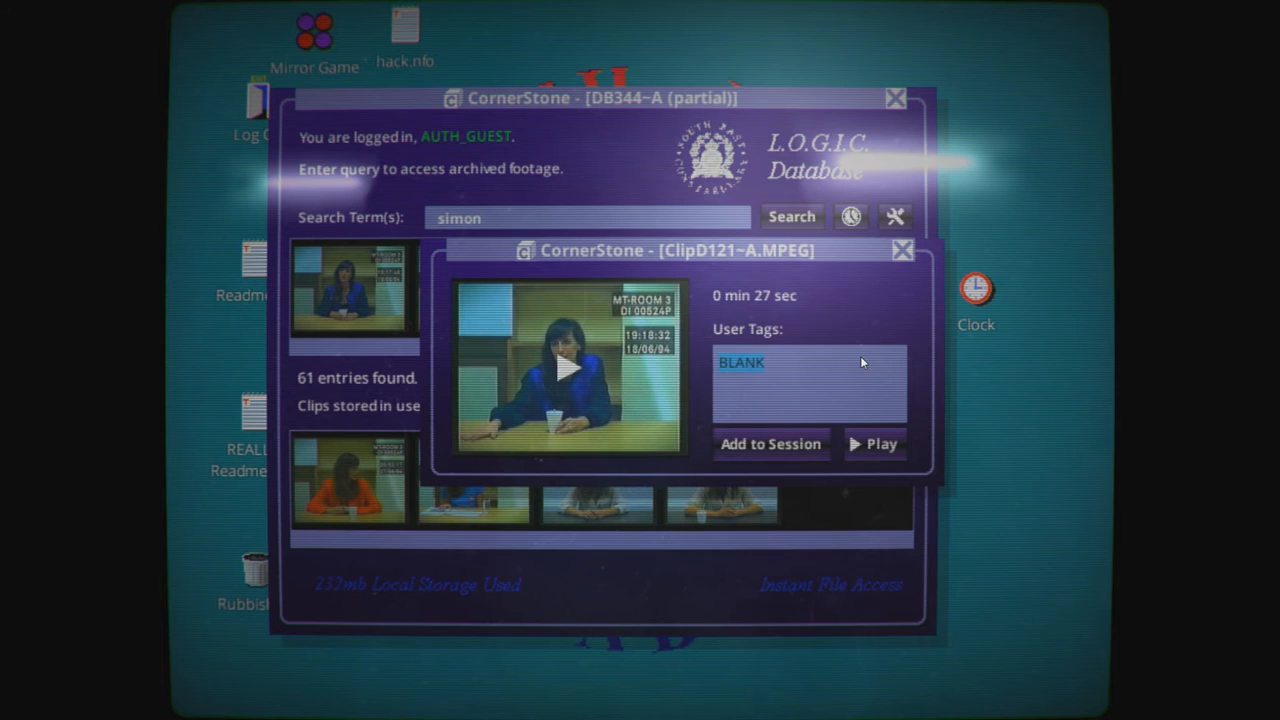
type("Holiday I")
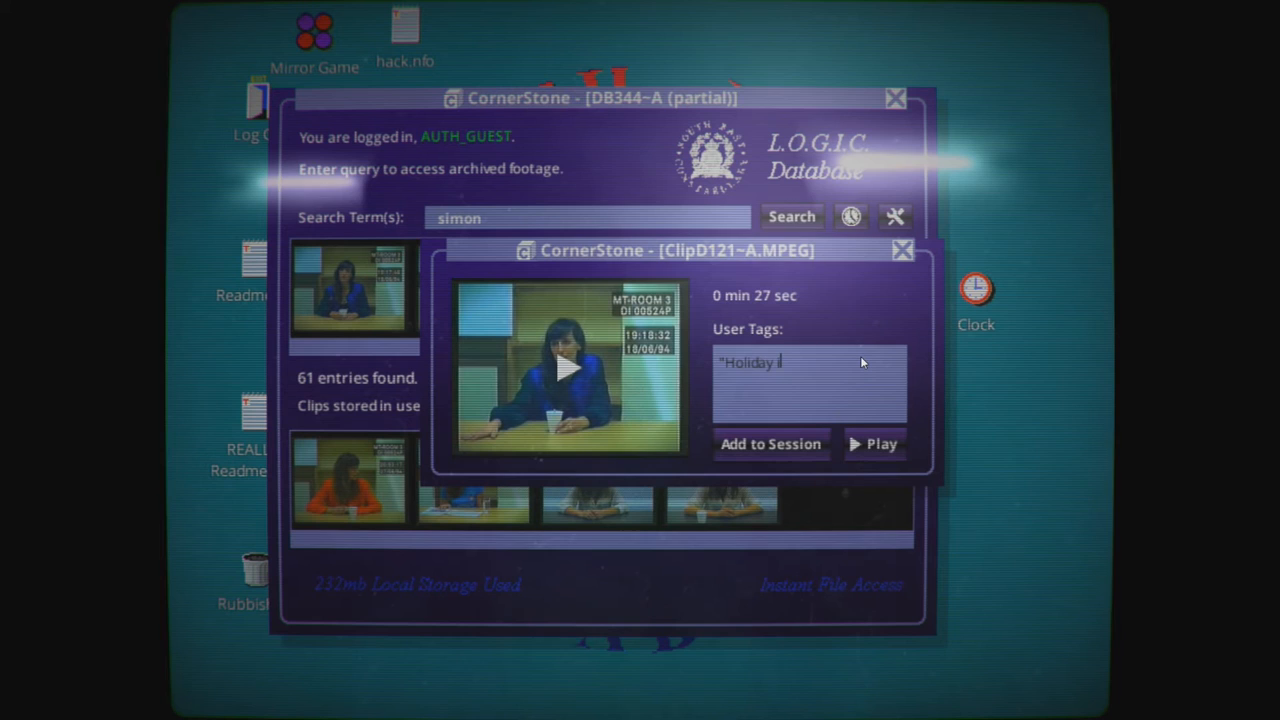
type("in Rome\"")
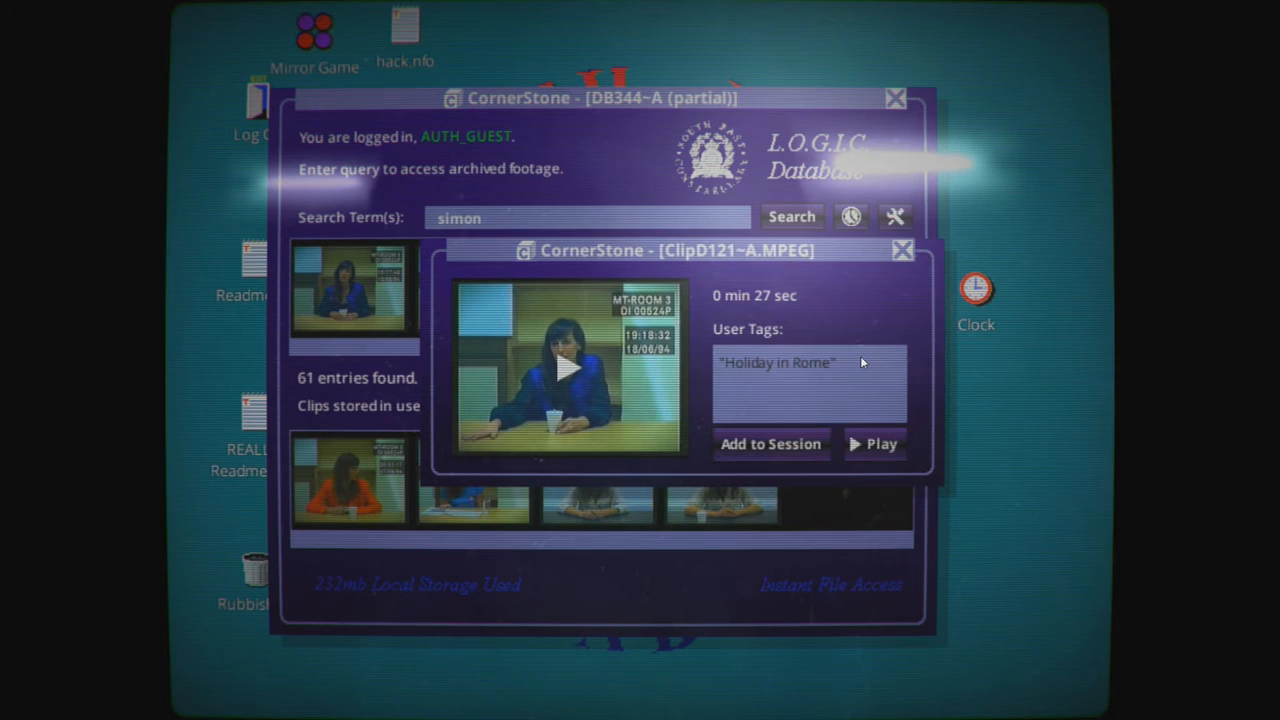
type("lasy")
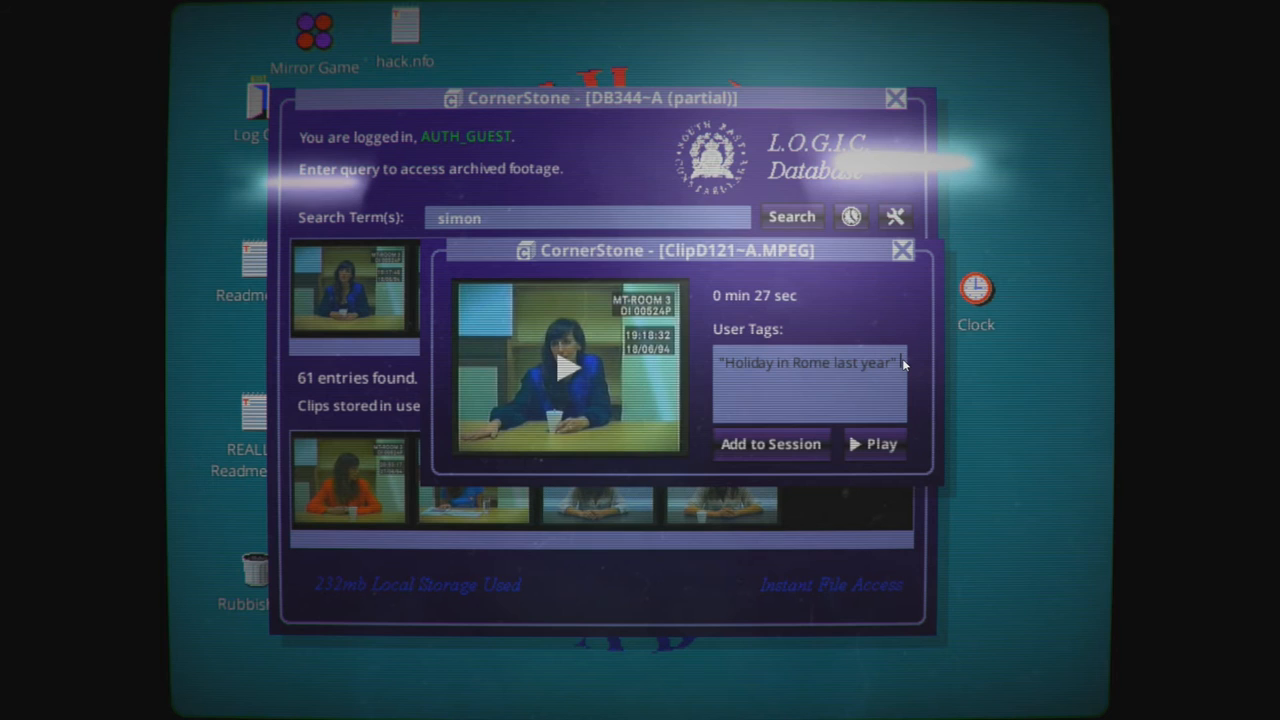
type("\"Rome\"")
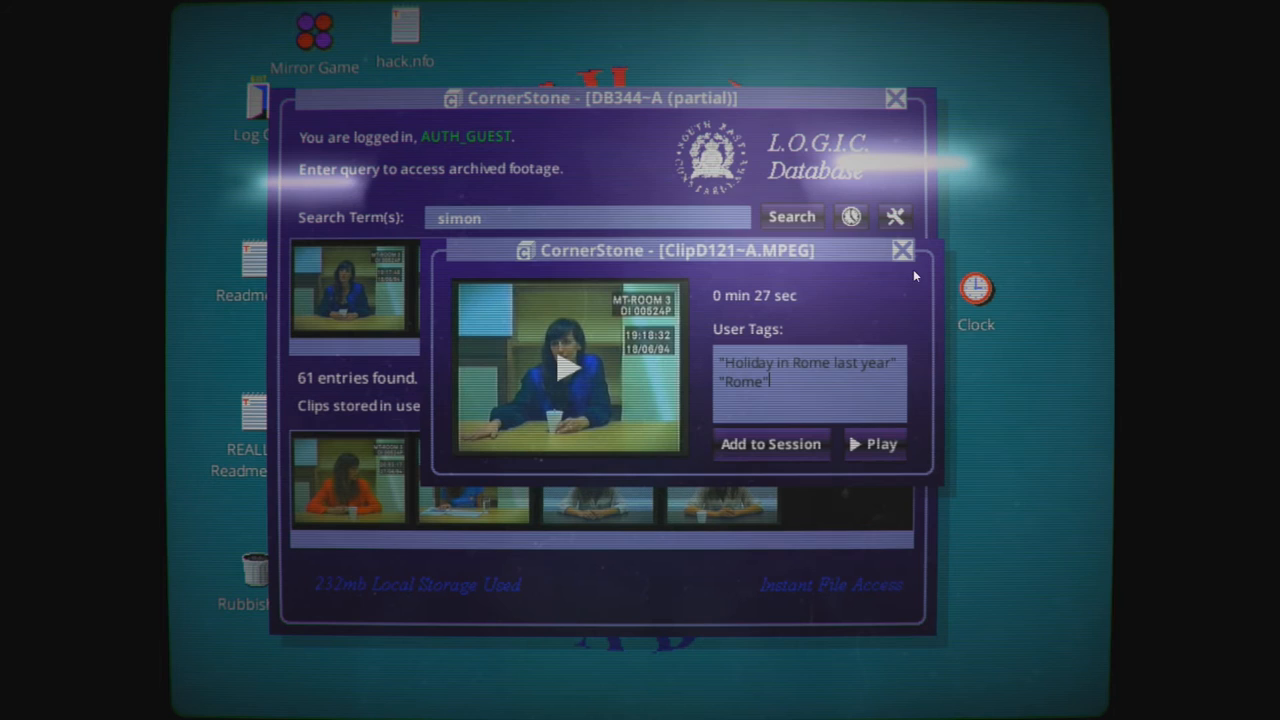
type("\"Blond")
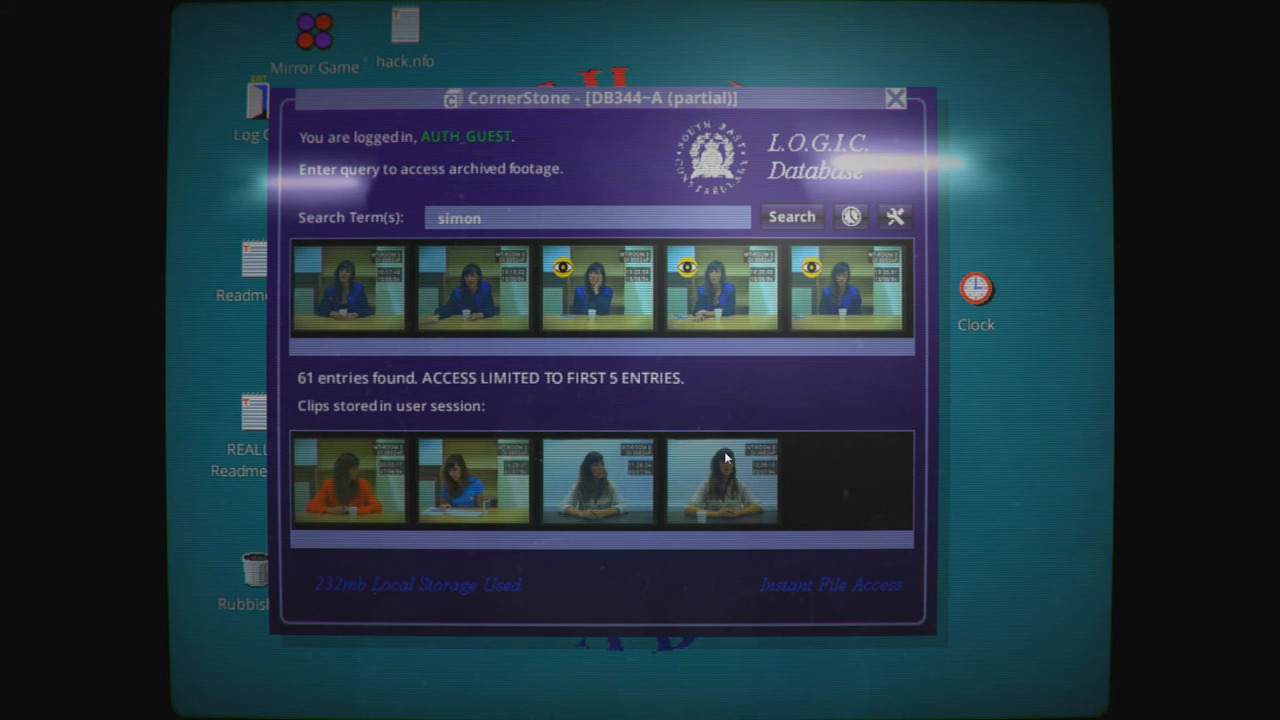
Step: Tag another result clip with "Peter" and begin a "Sus" tag
left_click(348, 288)
type("\"Rockington Arms\" \"The Rock")
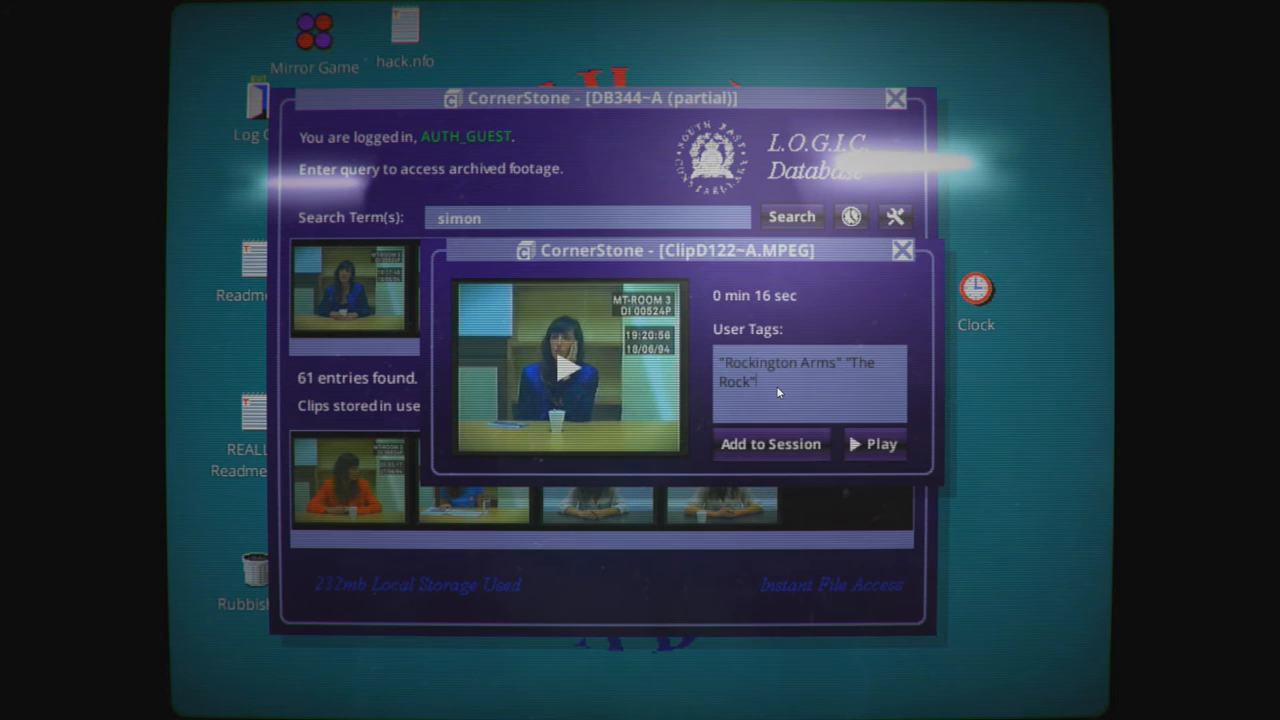
type("\"Peter\" \"Sus")
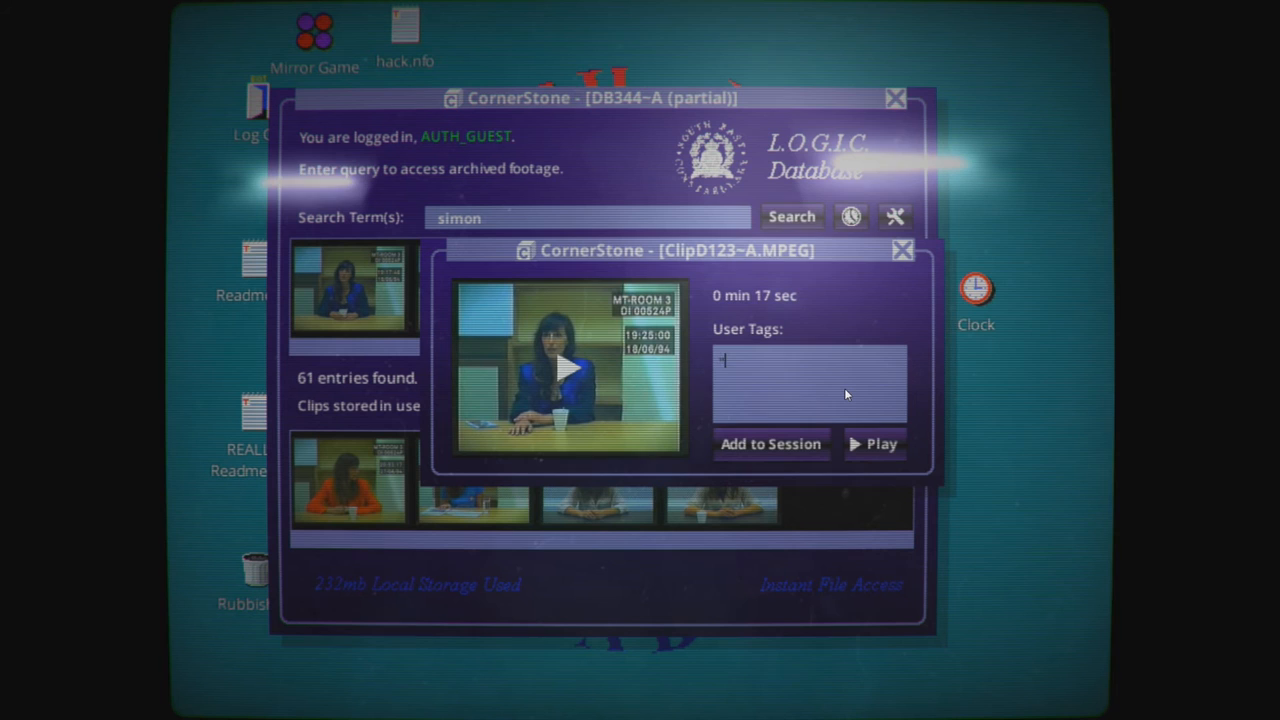
Step: Add the tags "Amstrad" and "Accident" to the current clip
type("\"Amstrad\"")
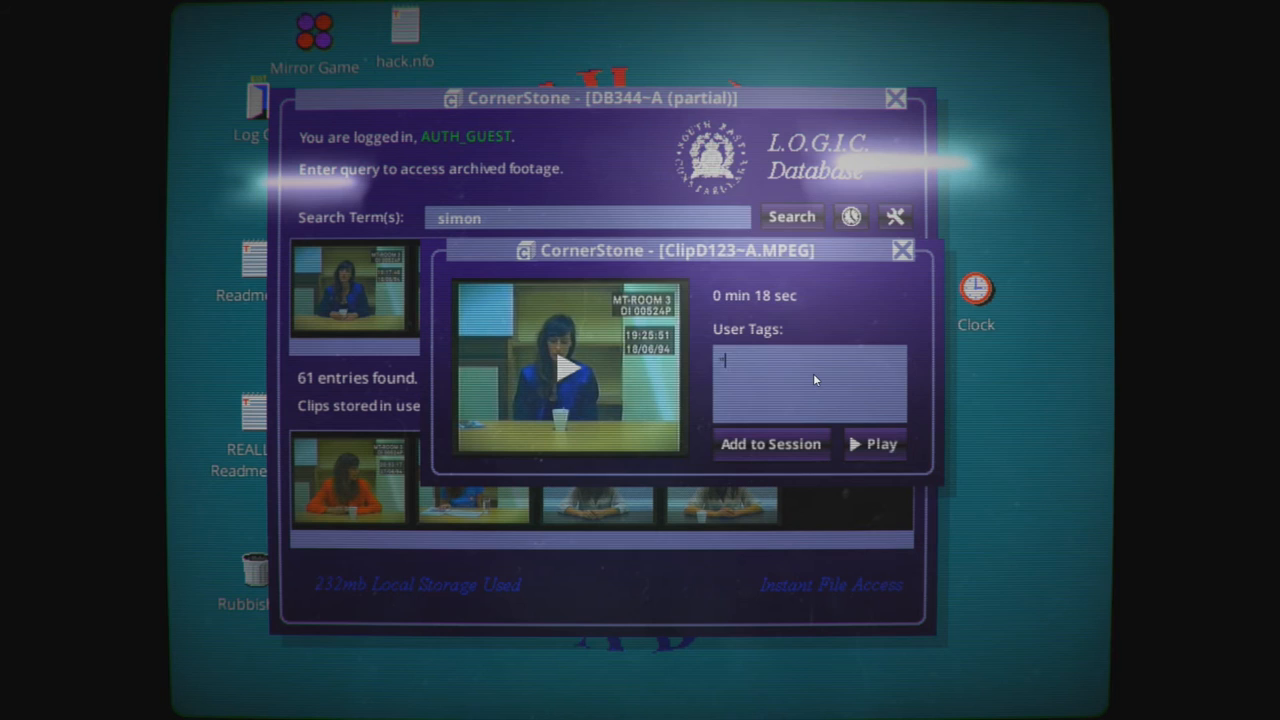
type("\"Accident\"")
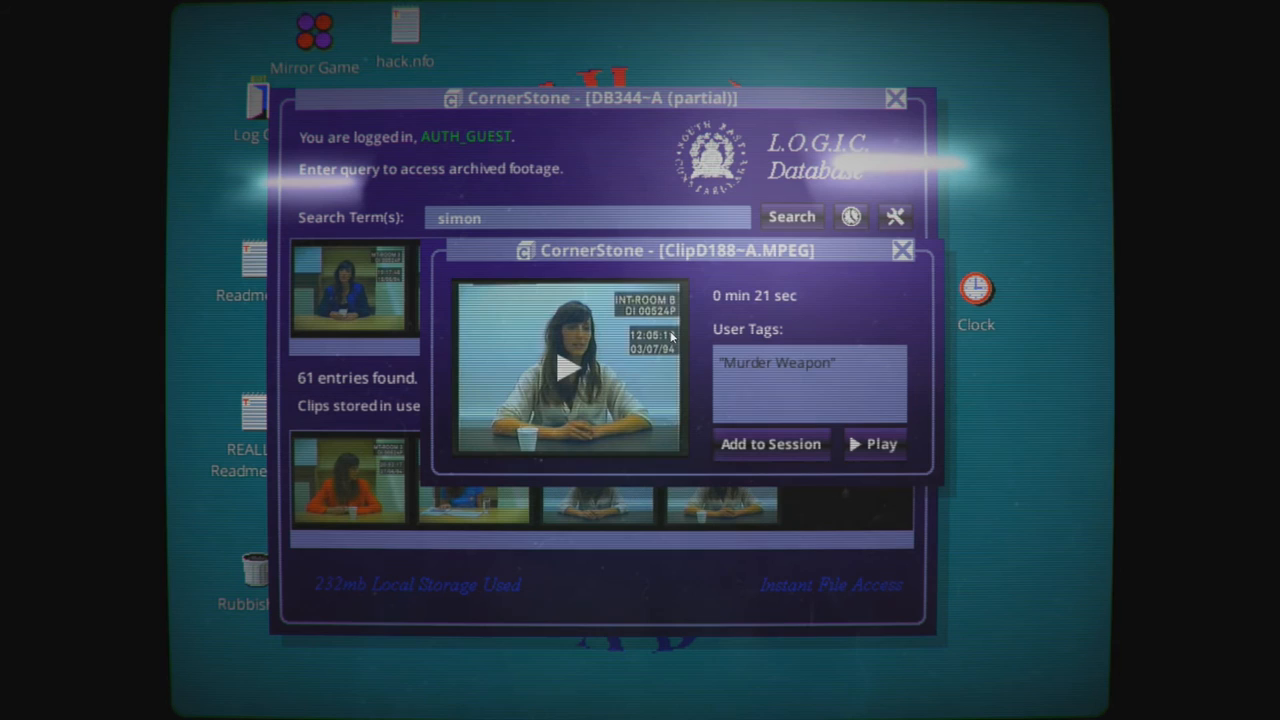
Step: Tag clip D163 with "Simon" and "February" and note the date 4/07
left_click(349, 480)
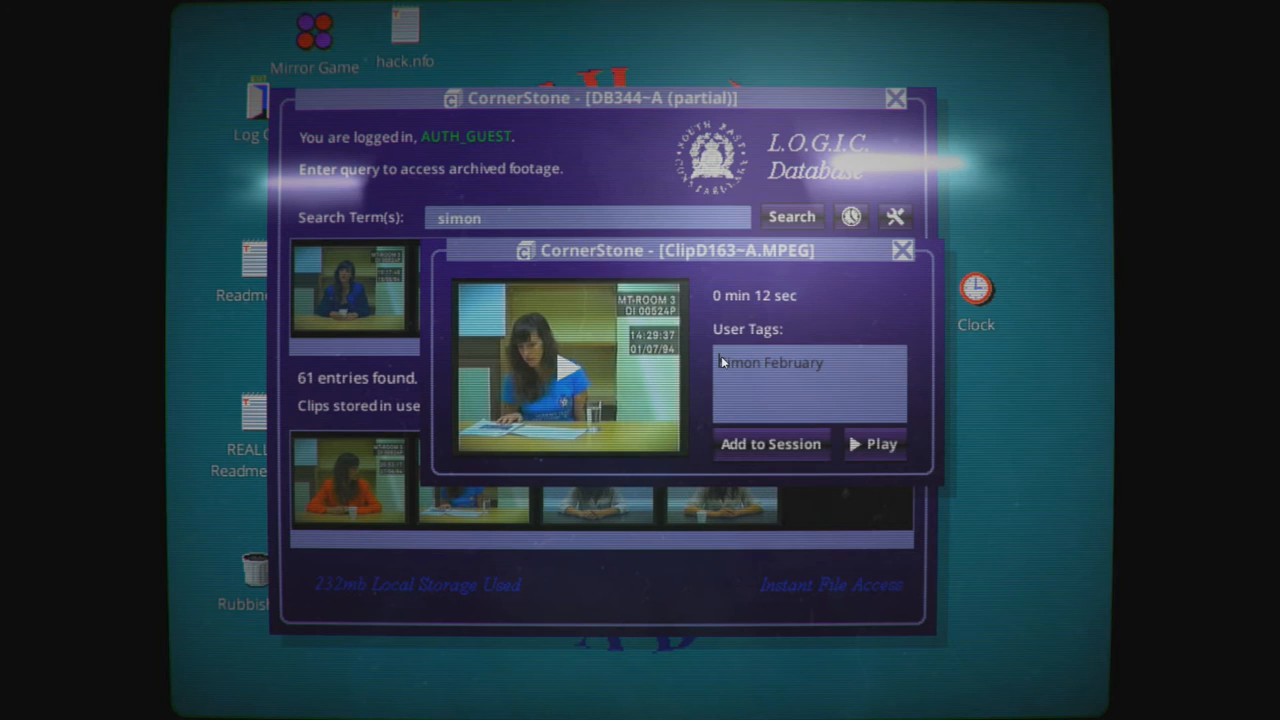
type("\"Simon\" \"February\"")
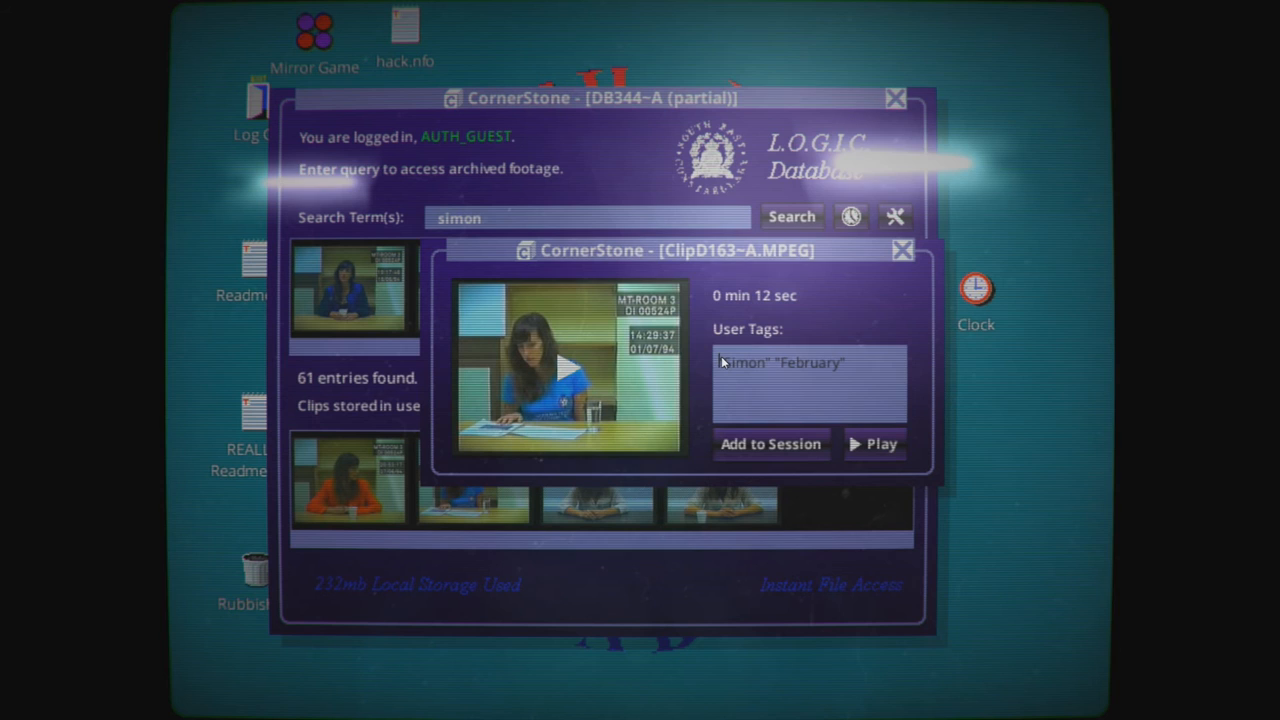
type("4/07")
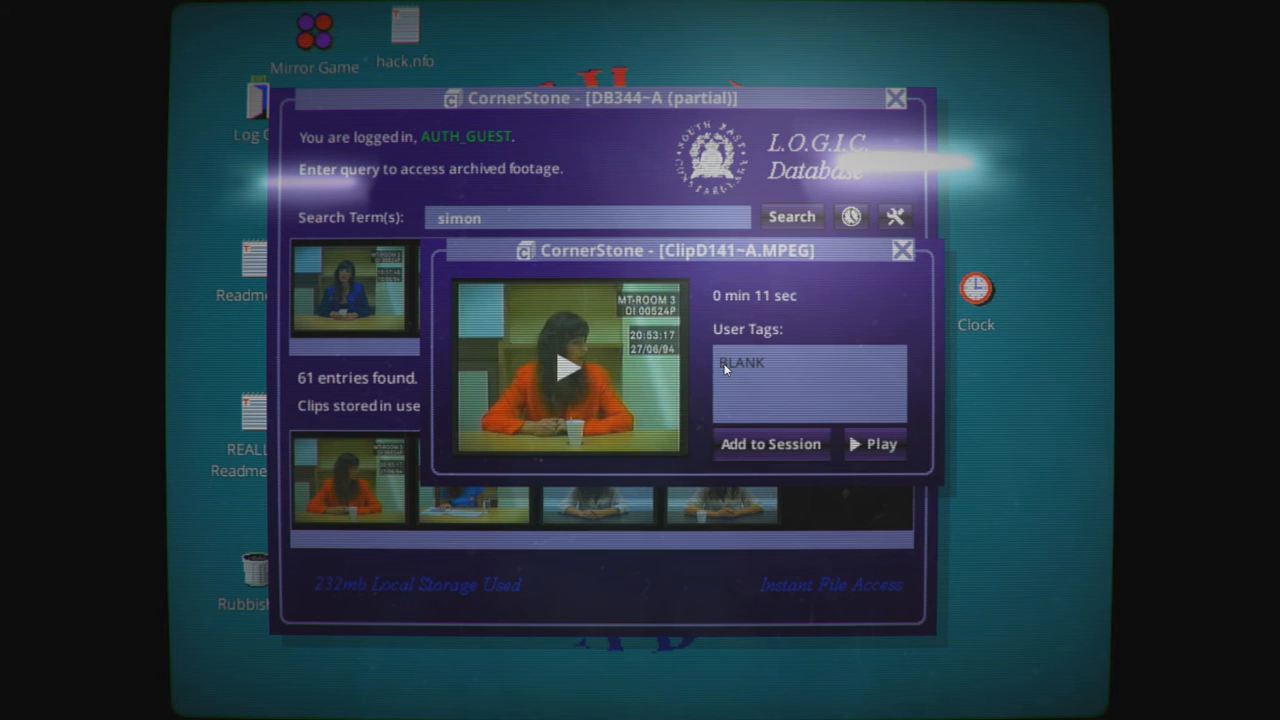
Step: Tag the clips with their dates (27/06, 18/06 "Amstrad") and add clip D123 to the user session
type("2")
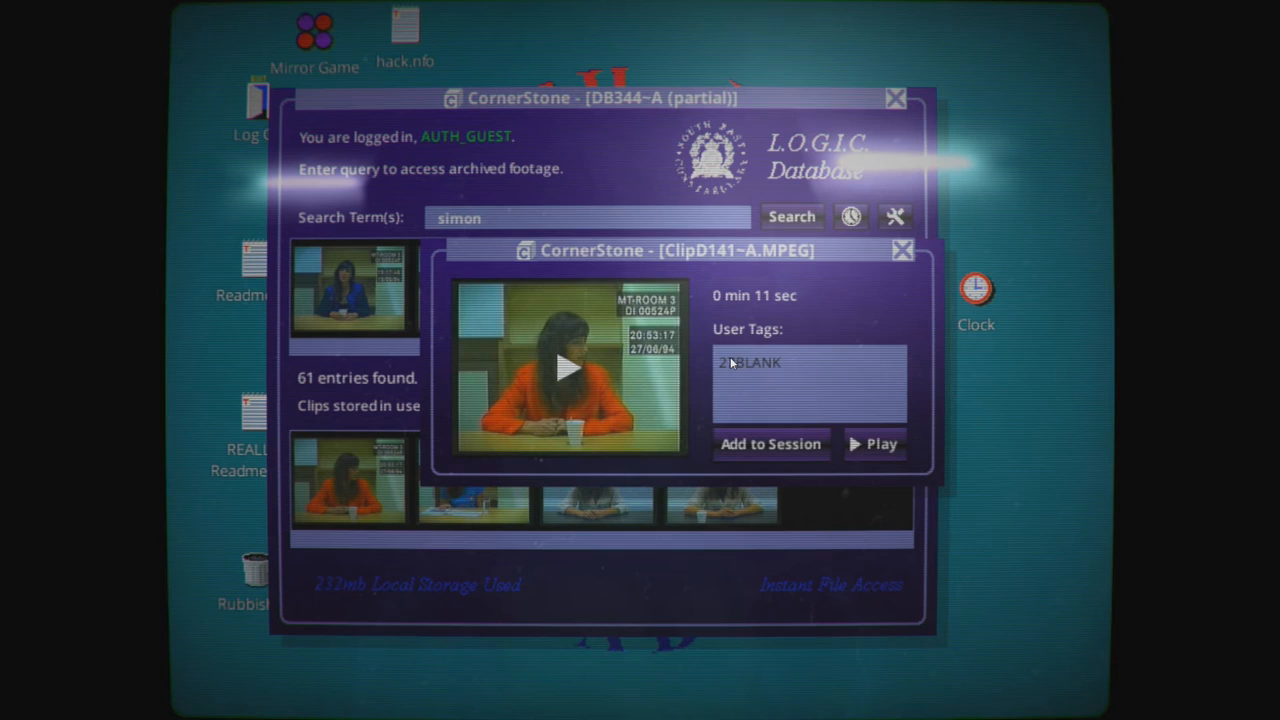
type("27/06")
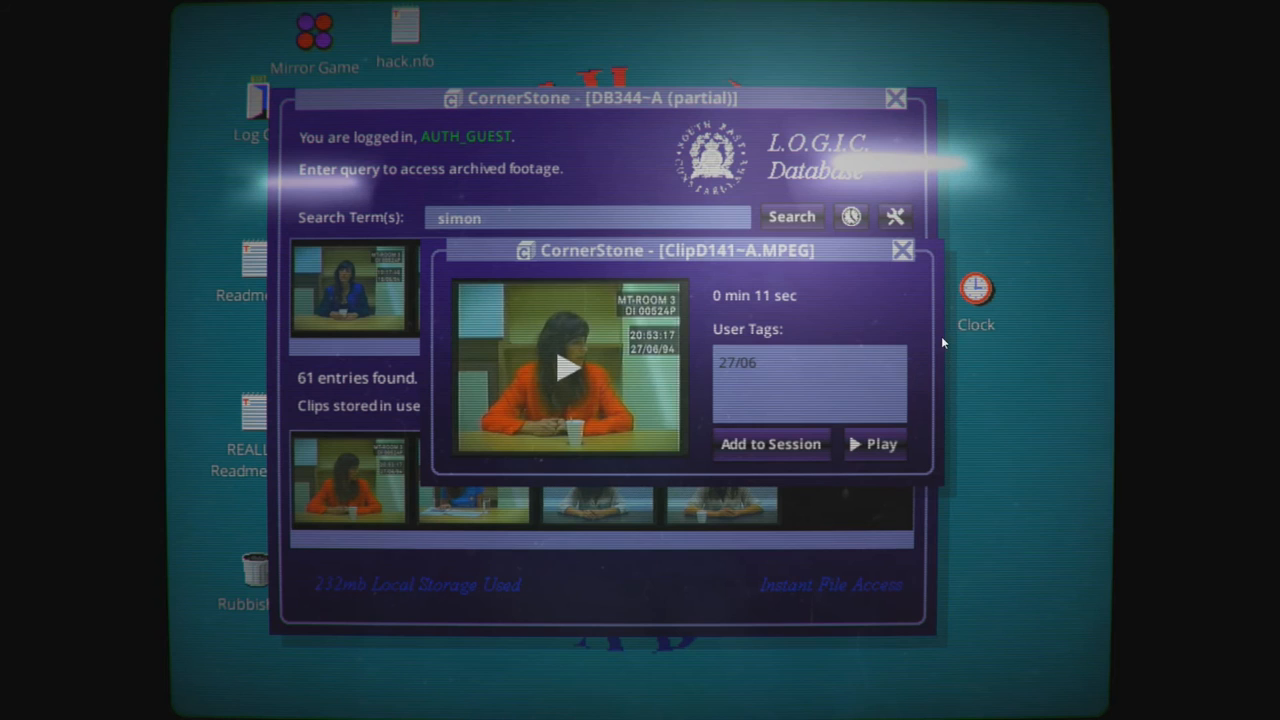
type("mstrad\"")
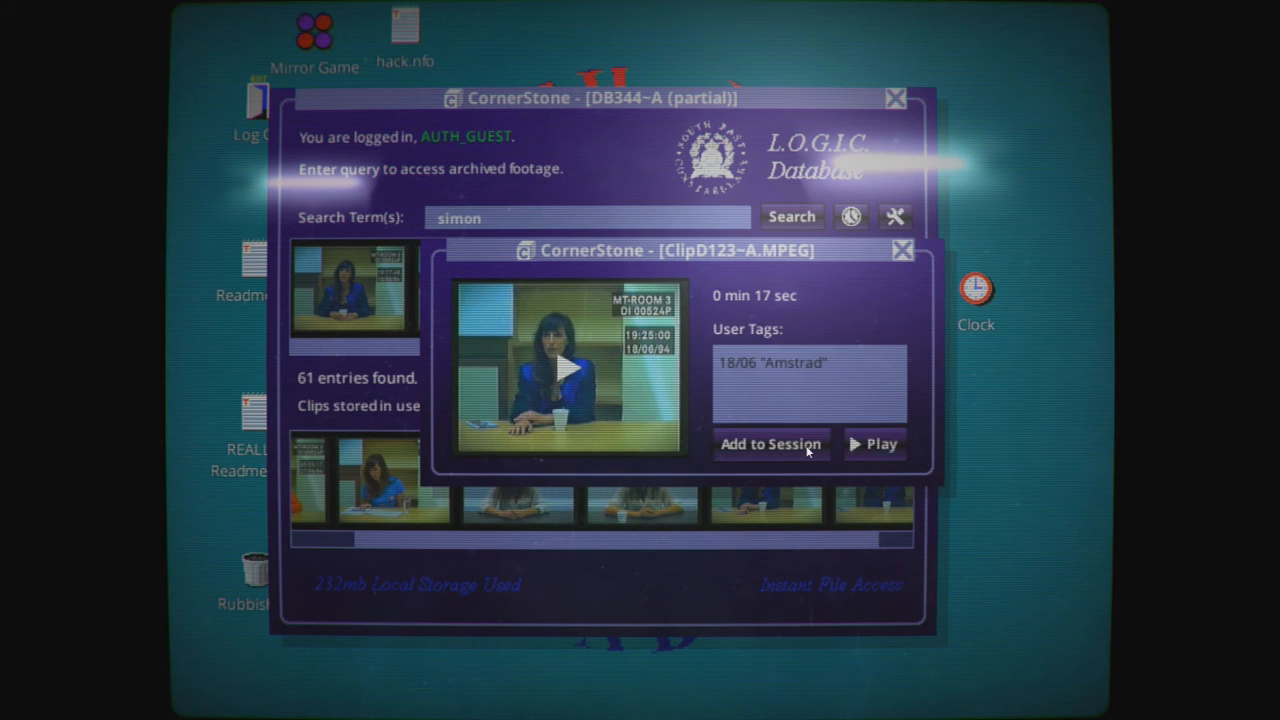
left_click(895, 216)
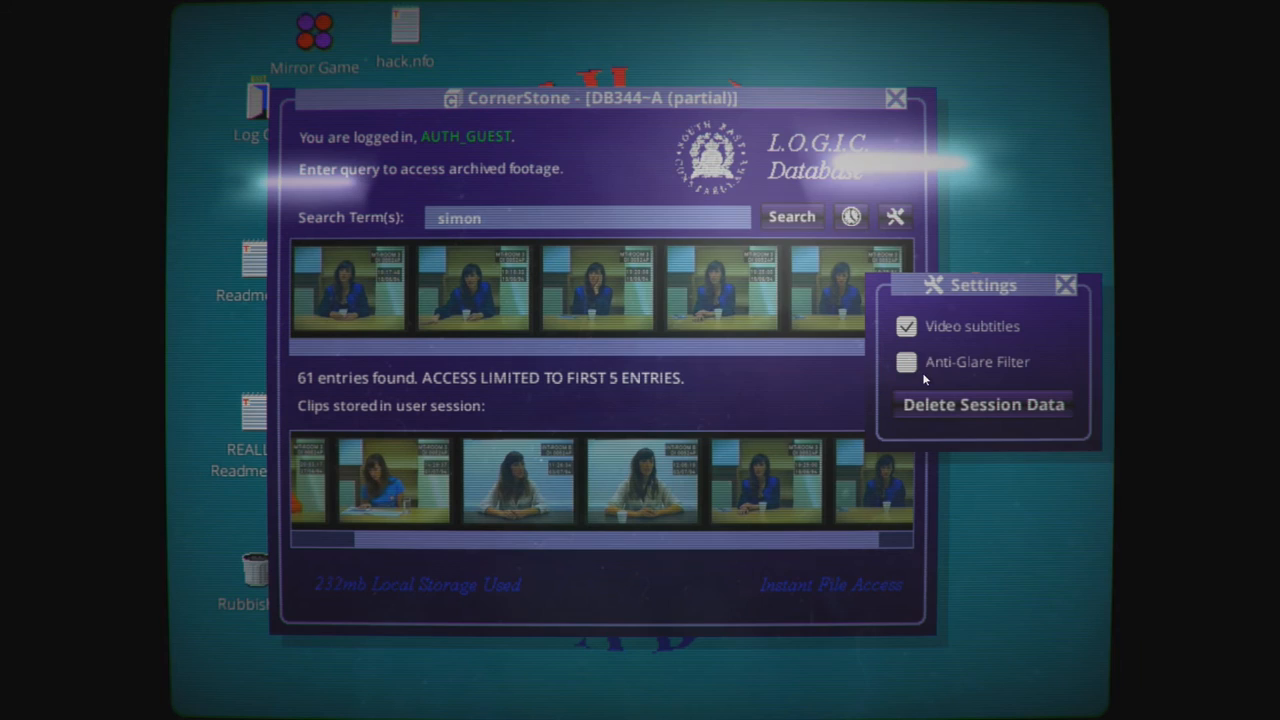
Step: Toggle the anti-glare filter on and back off in Settings
left_click(903, 362)
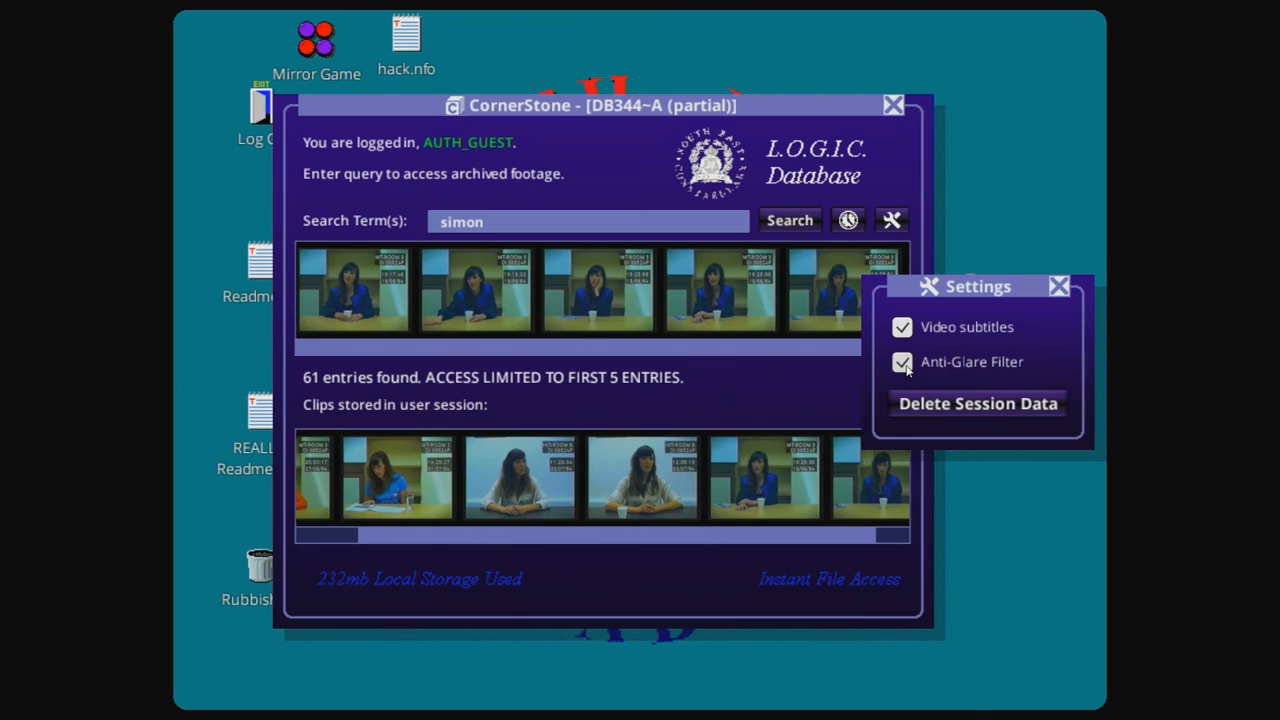
left_click(902, 361)
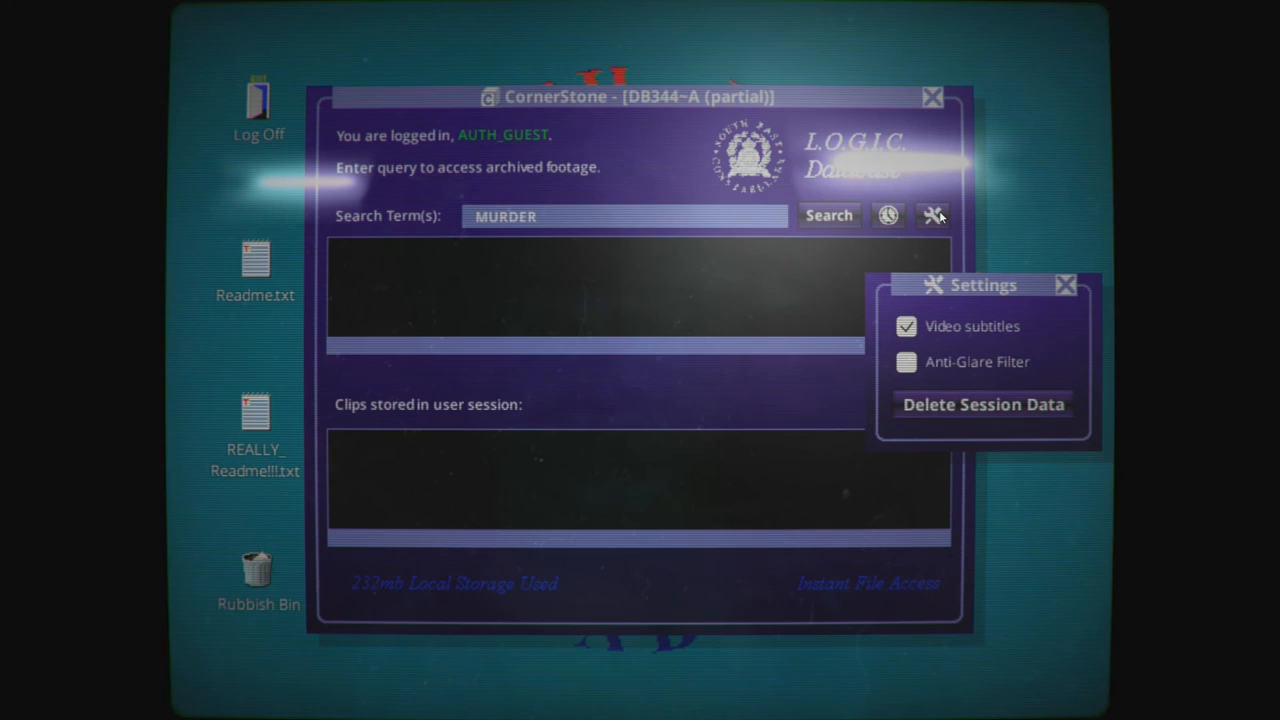
mouse_move(490, 420)
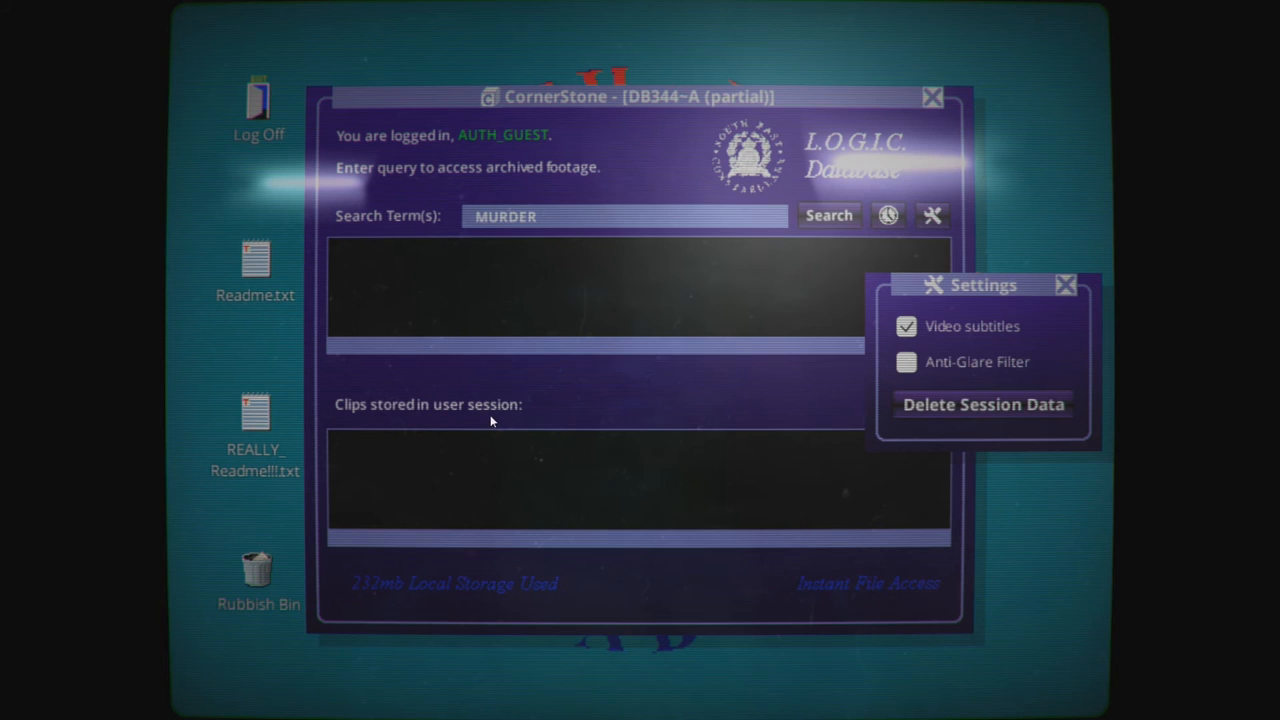
Step: Run the MURDER search (4 entries) and show clip D141's details
left_click(828, 215)
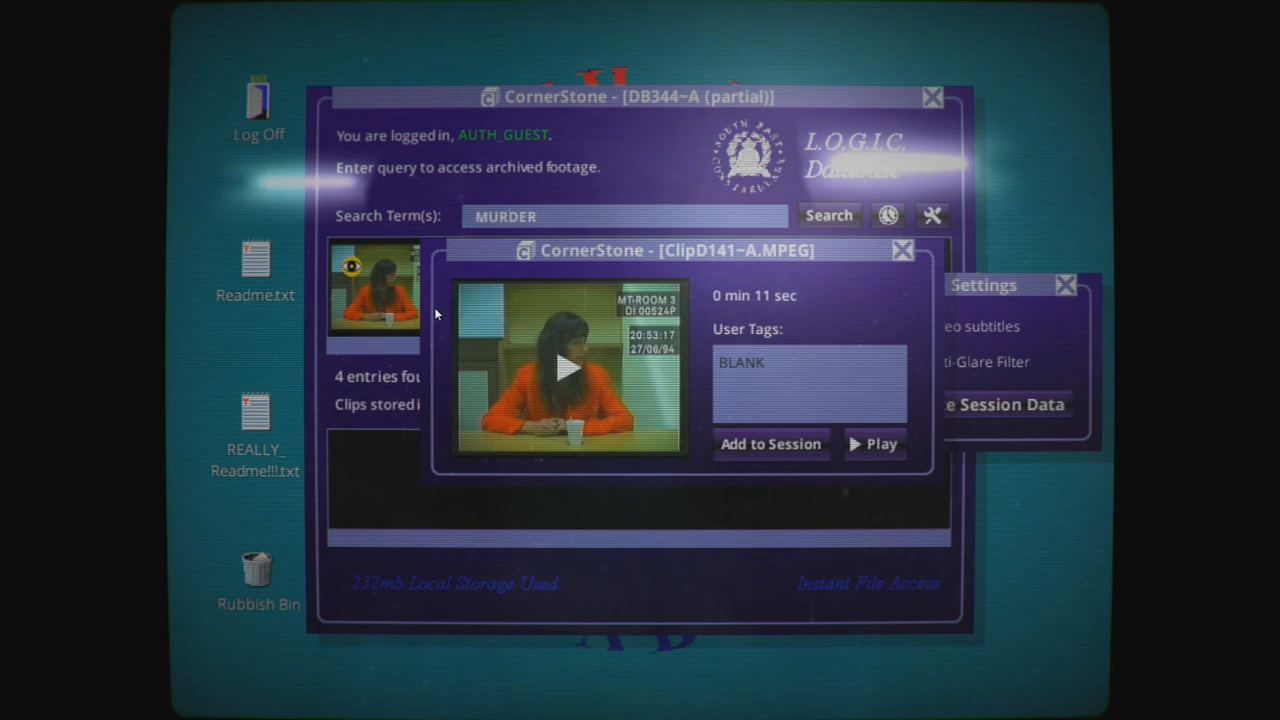
mouse_move(615, 280)
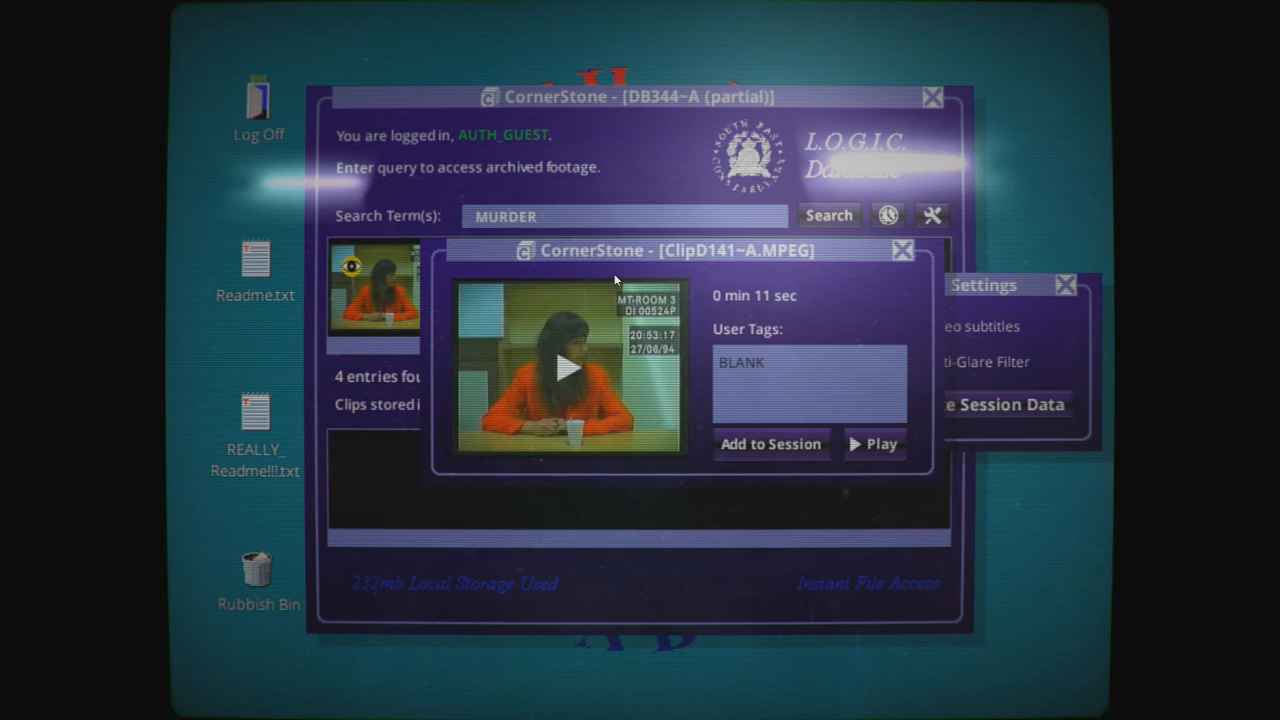
left_click(828, 215)
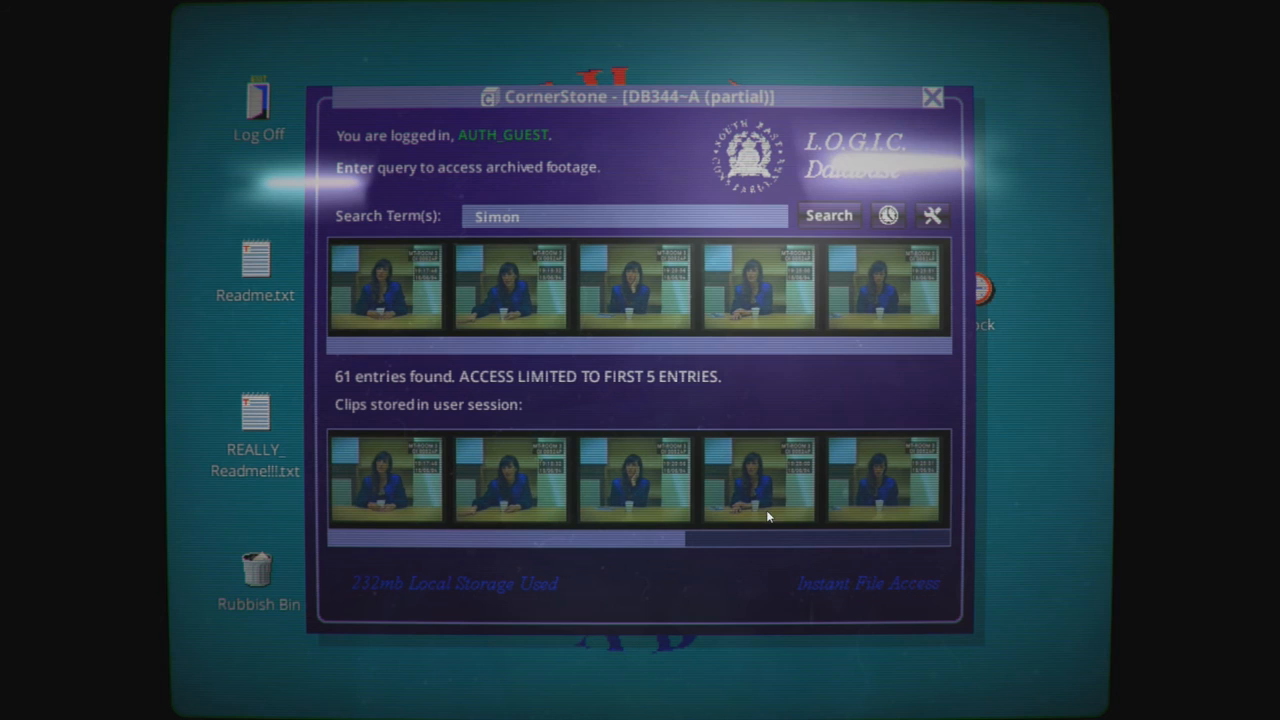
mouse_move(490, 543)
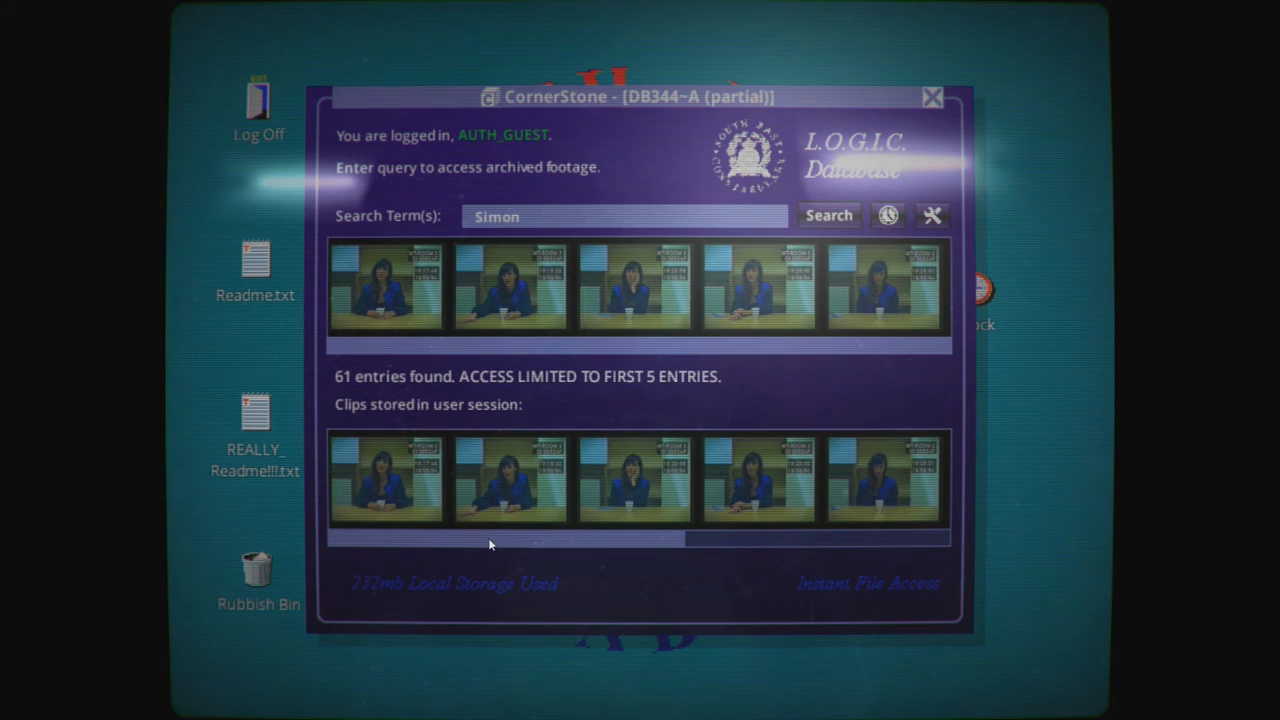
mouse_move(588, 493)
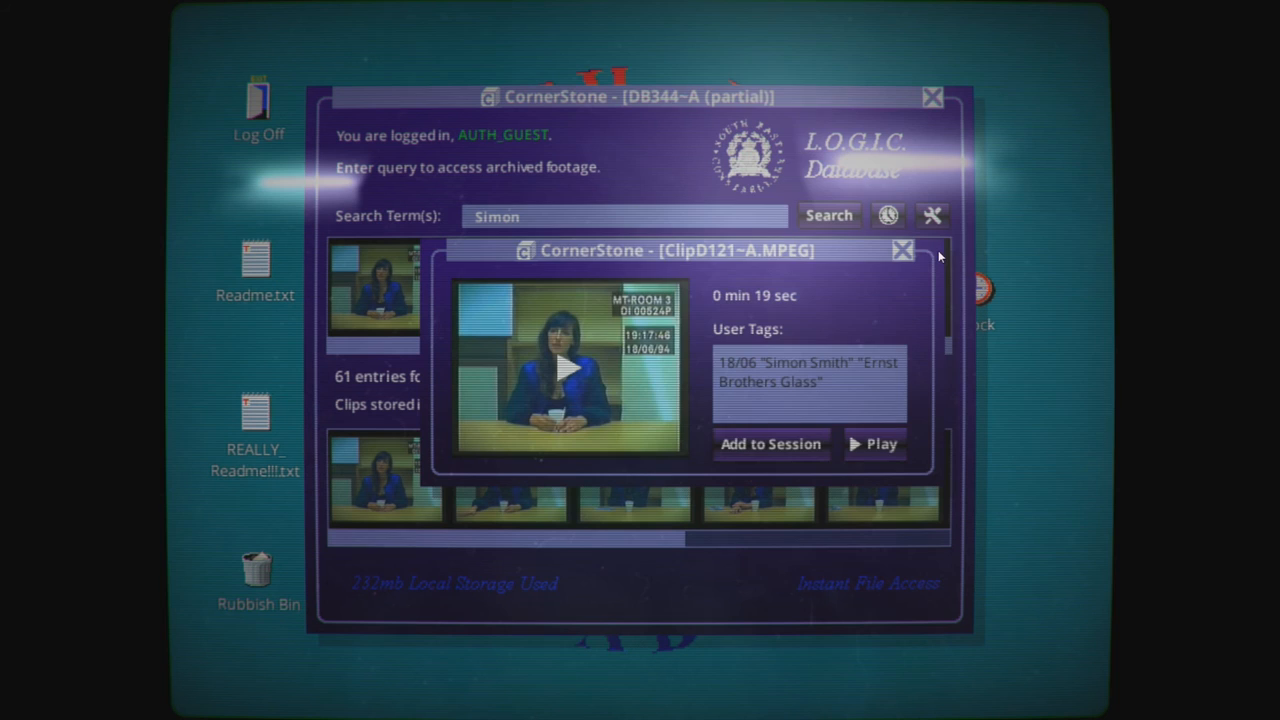
left_click(902, 250)
type("computer")
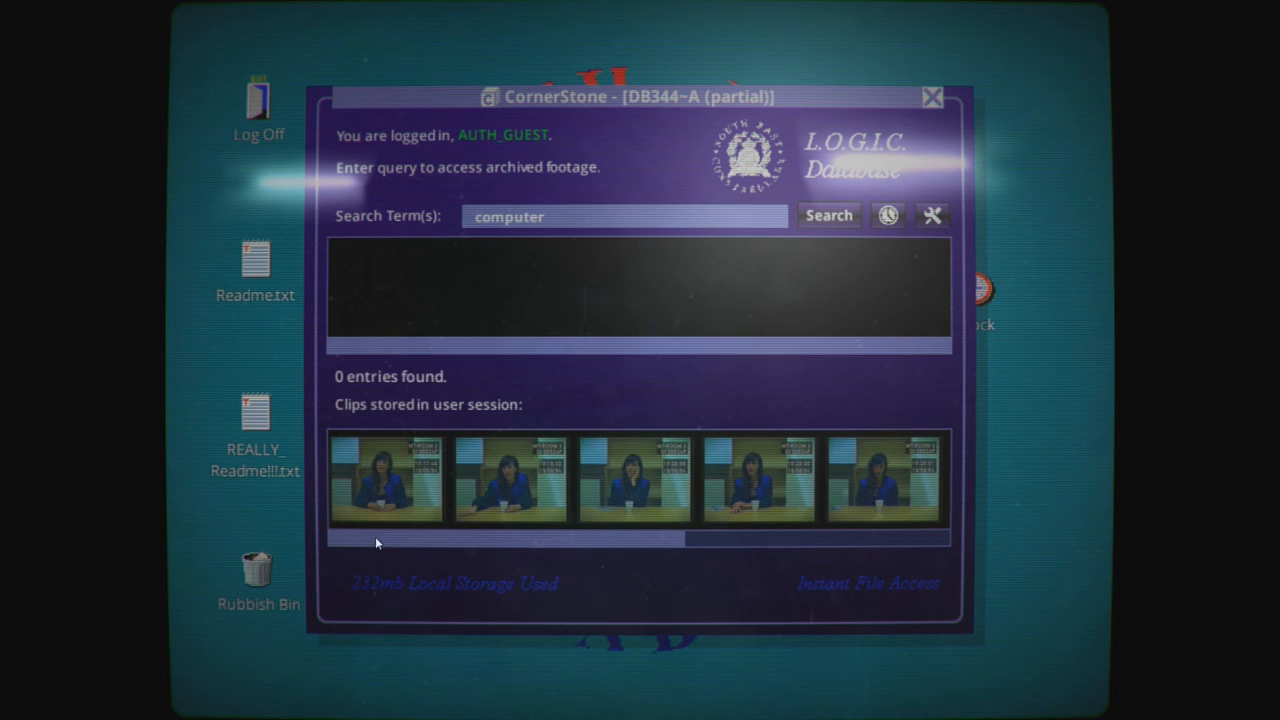
type("Simon Smith")
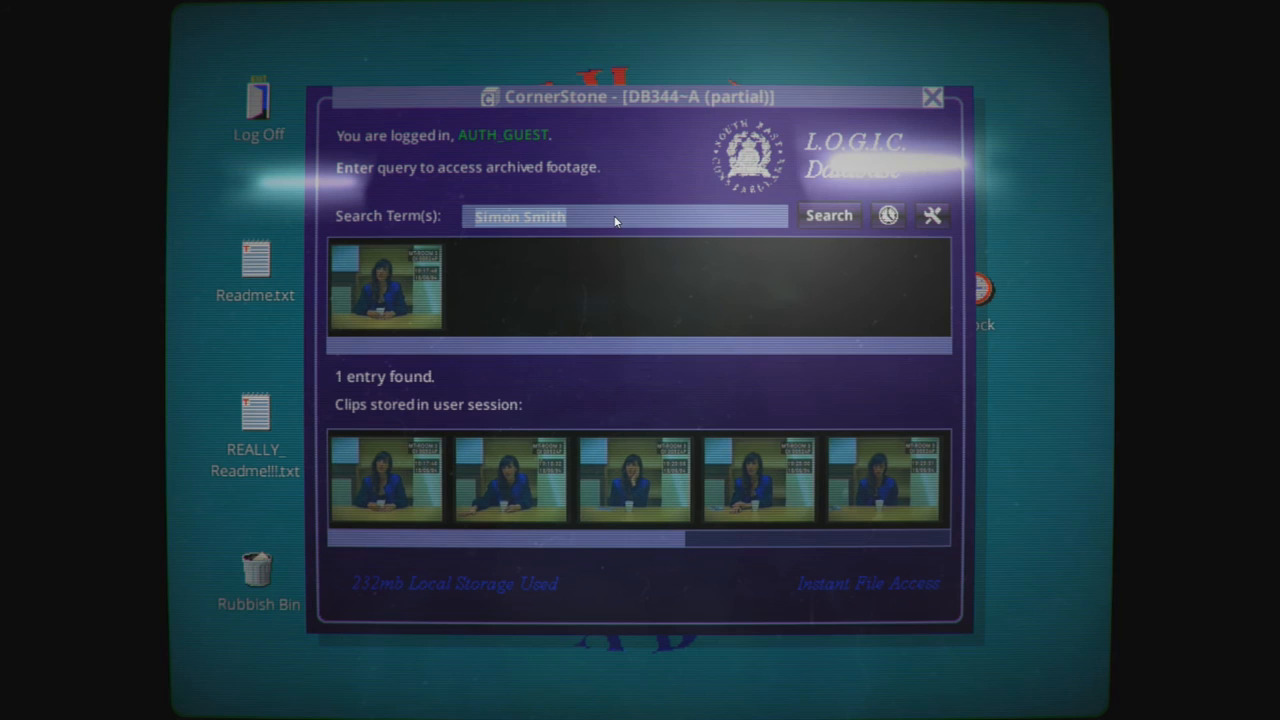
left_click(828, 215)
type("Smith\"")
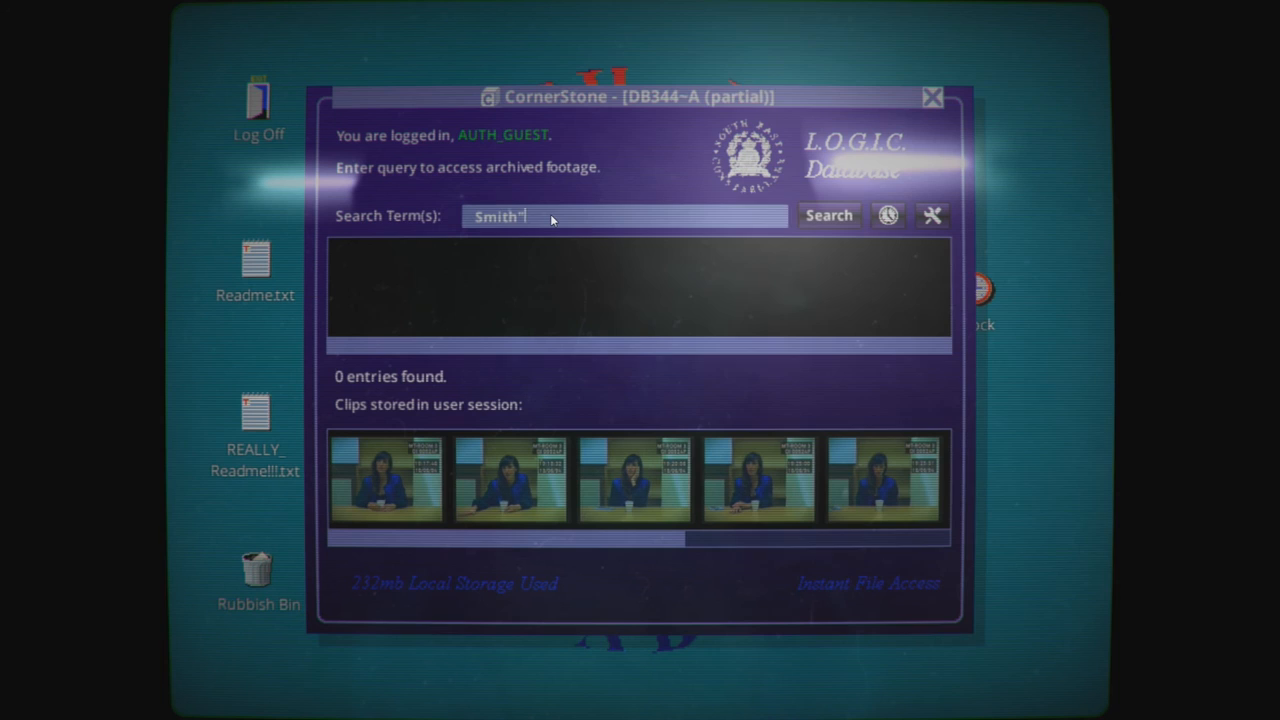
left_click(828, 215)
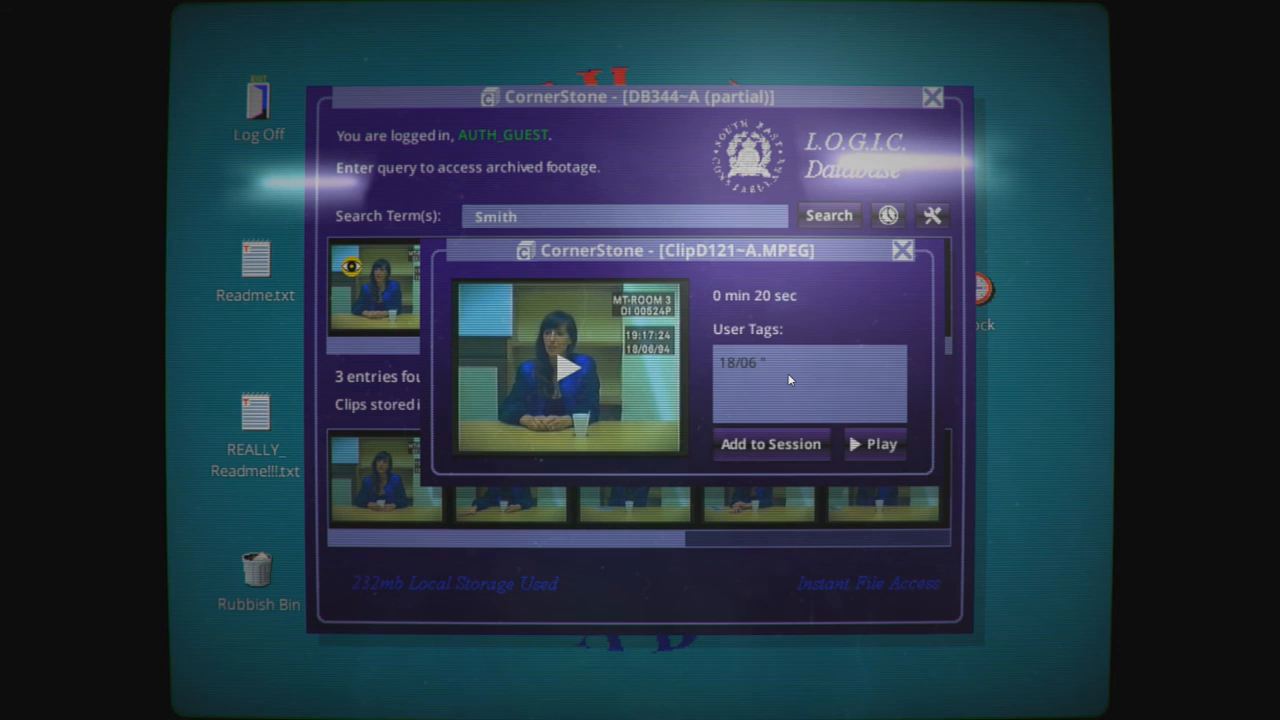
type("Smith\"")
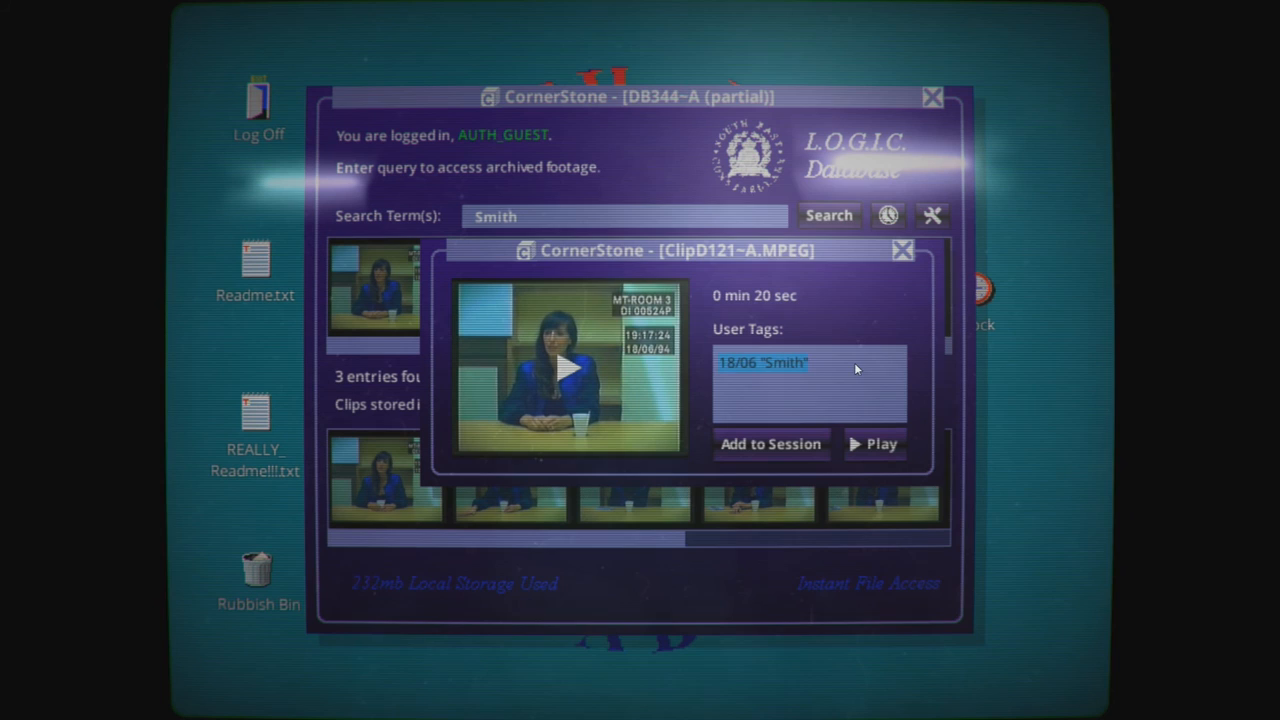
type("\"Hannah\" \"Sh")
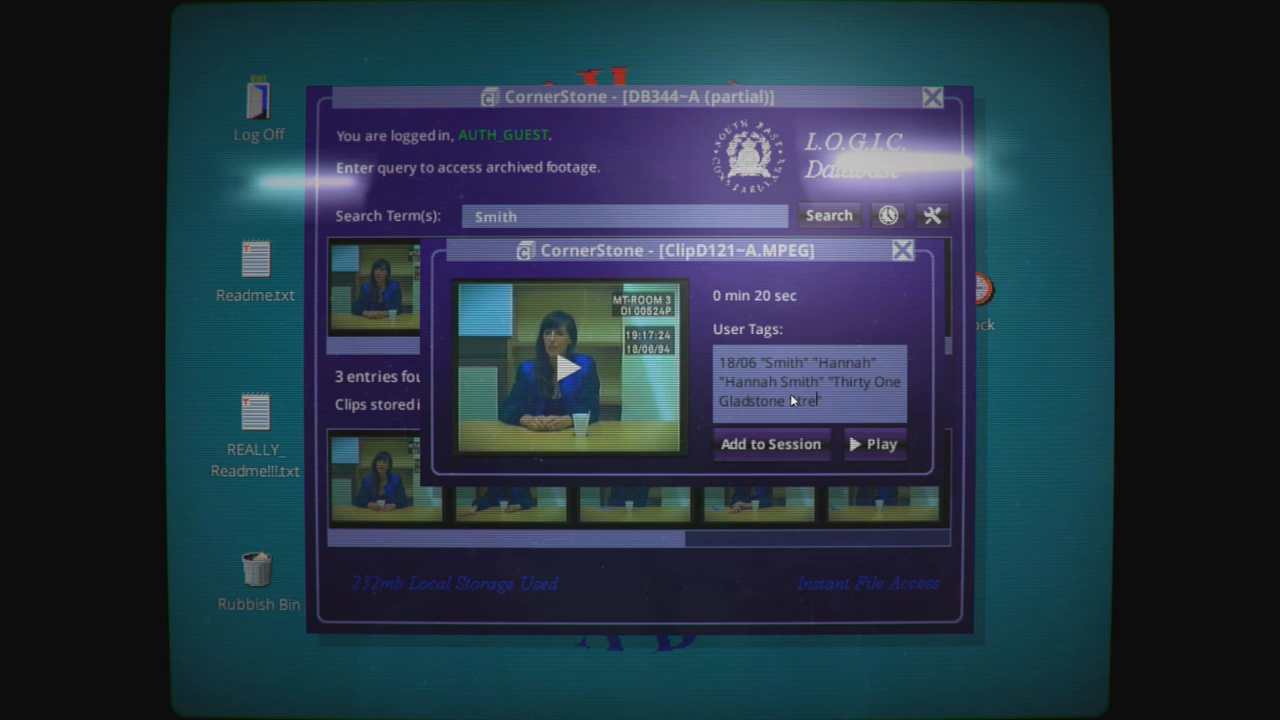
left_click(901, 250)
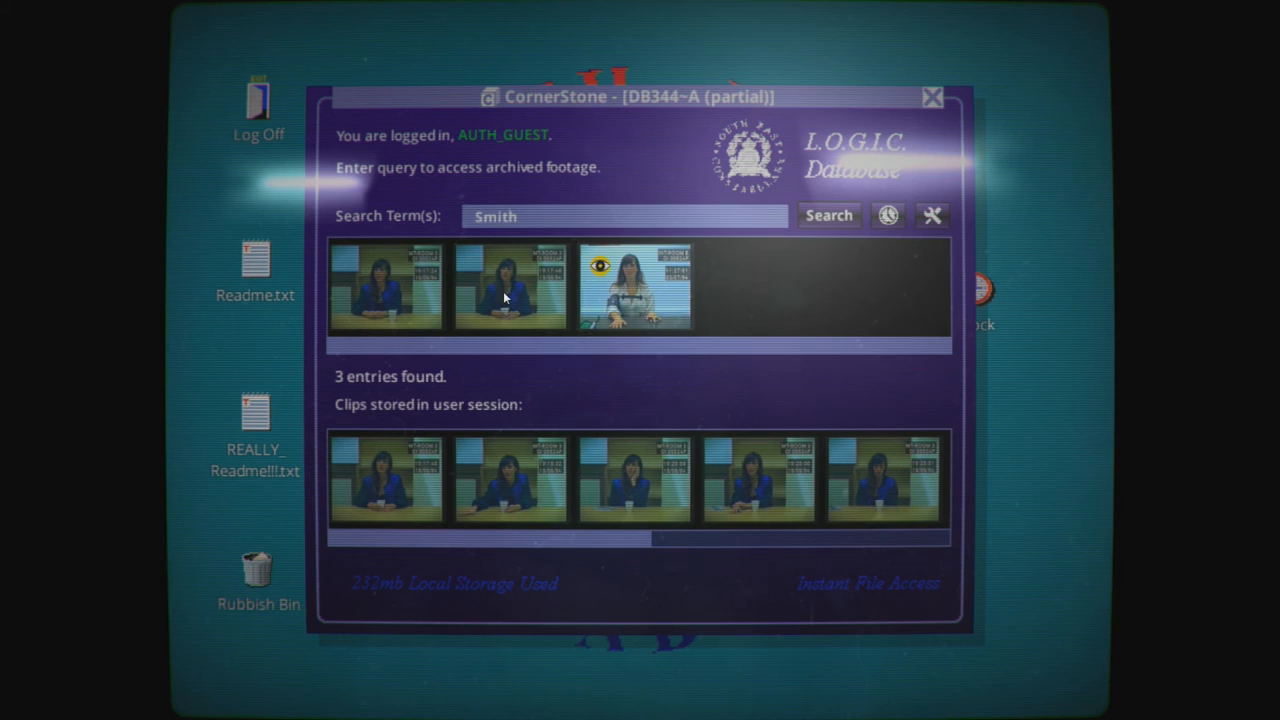
Step: Tag clip D181 with 03/07 "Smith" "Sorry" and close its details
left_click(635, 288)
type("BLANK")
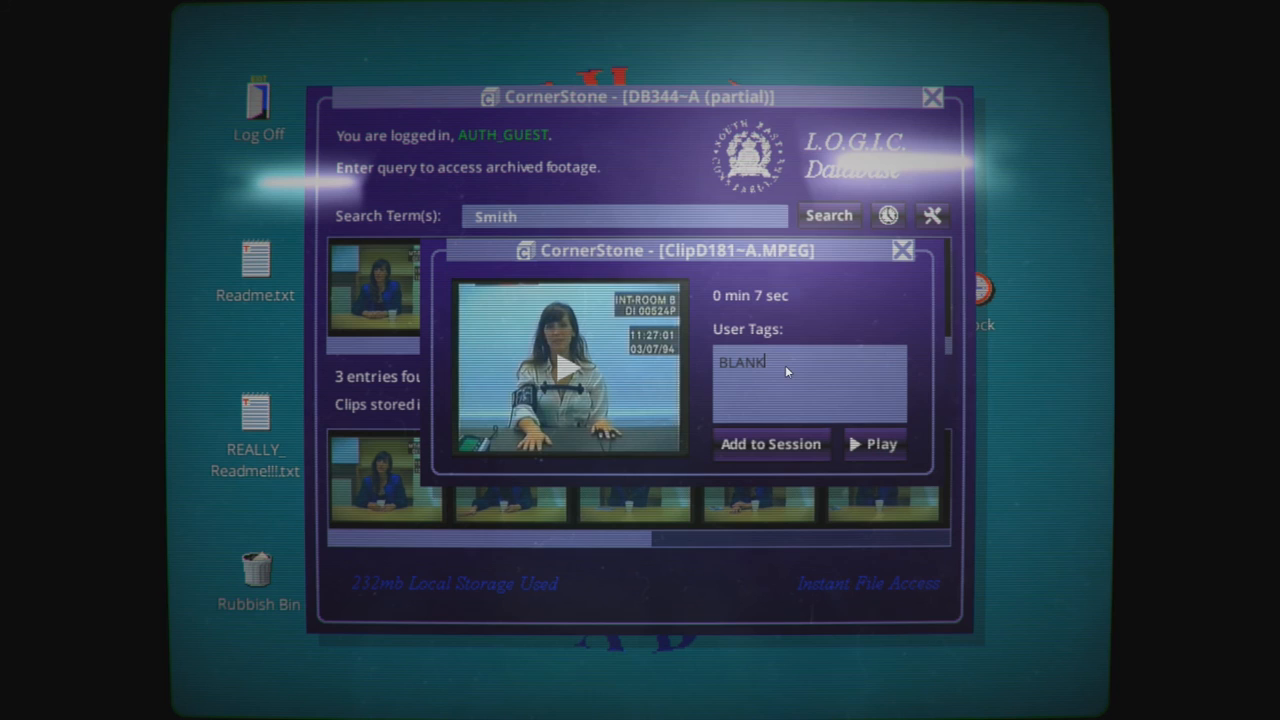
type("03/07")
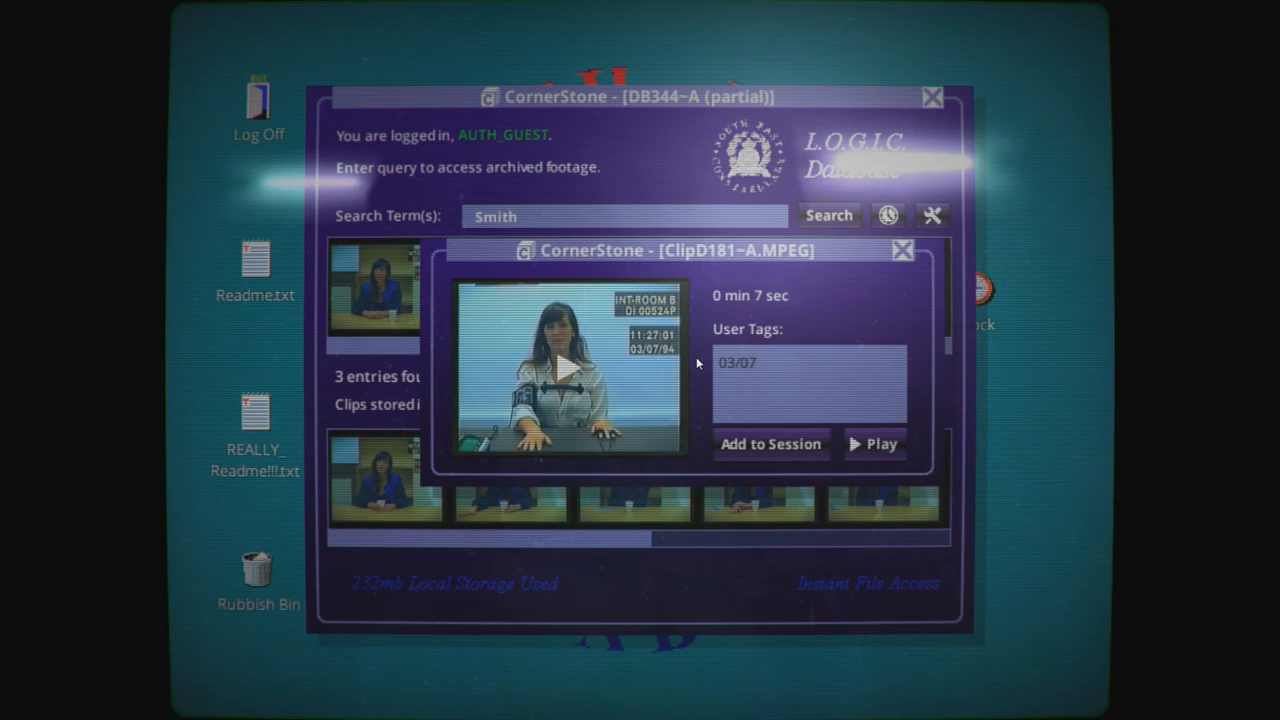
type("\"Smith\"")
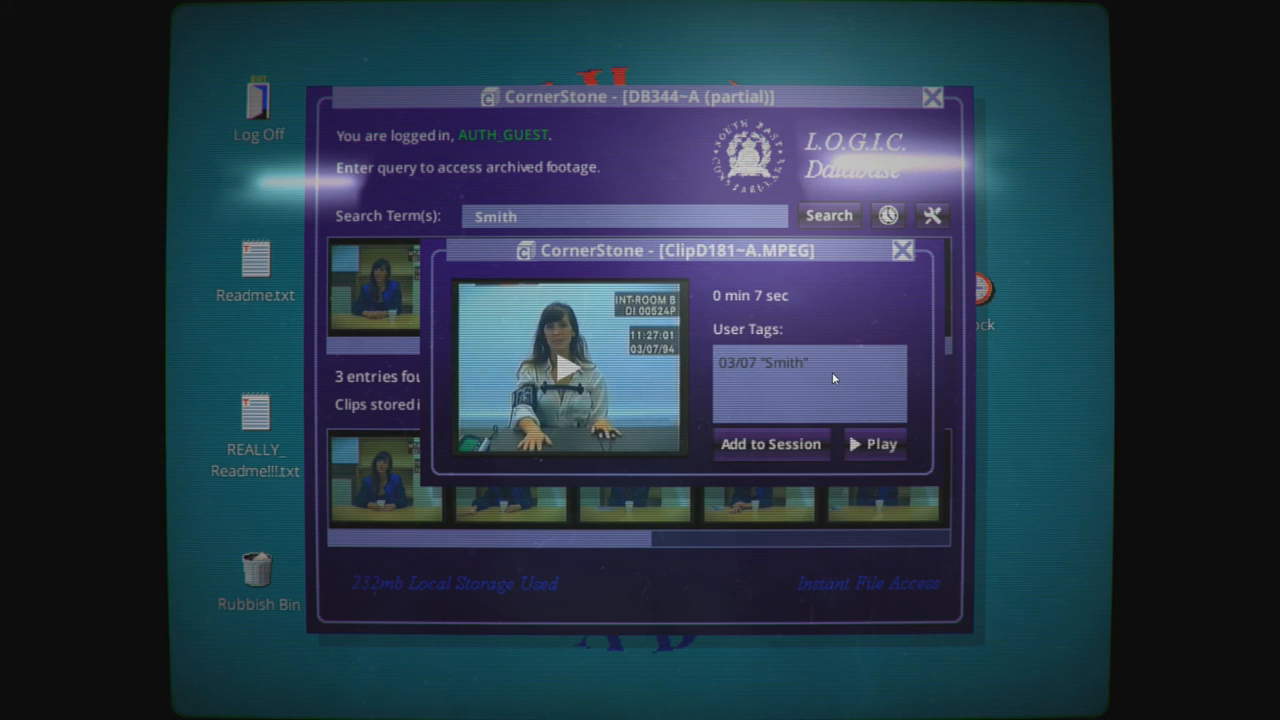
type("\"Sorry\"")
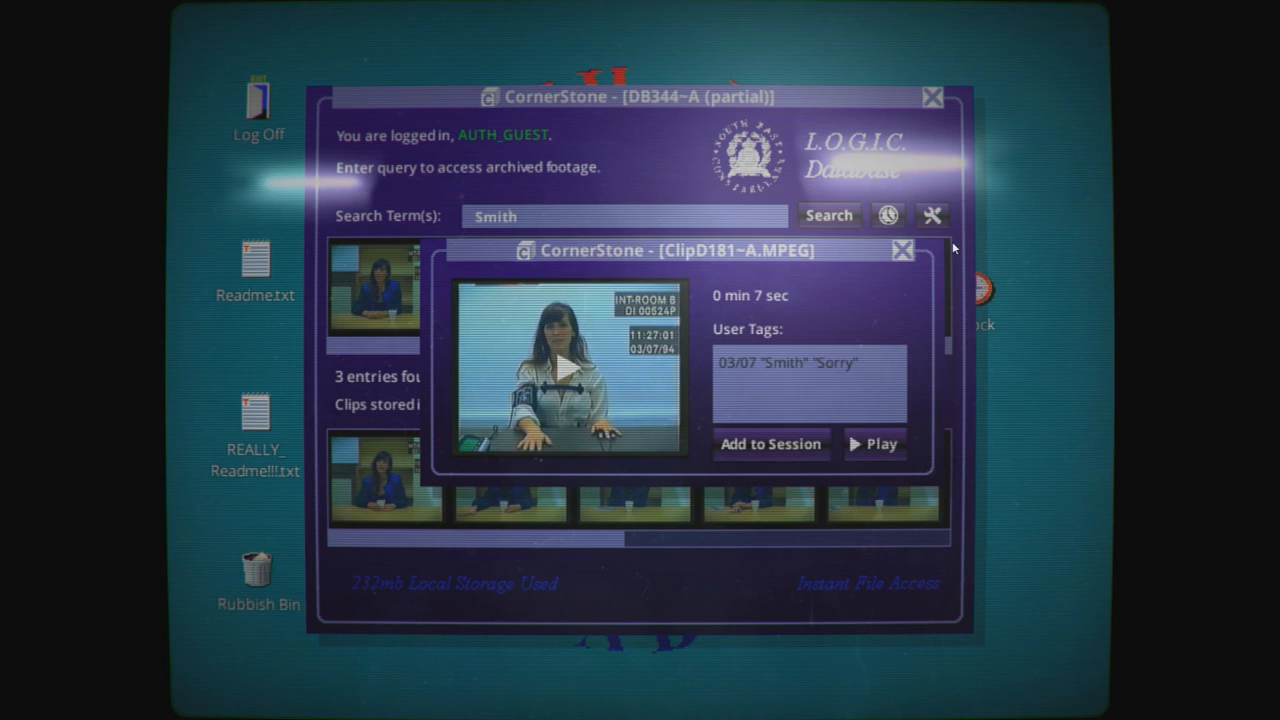
left_click(901, 250)
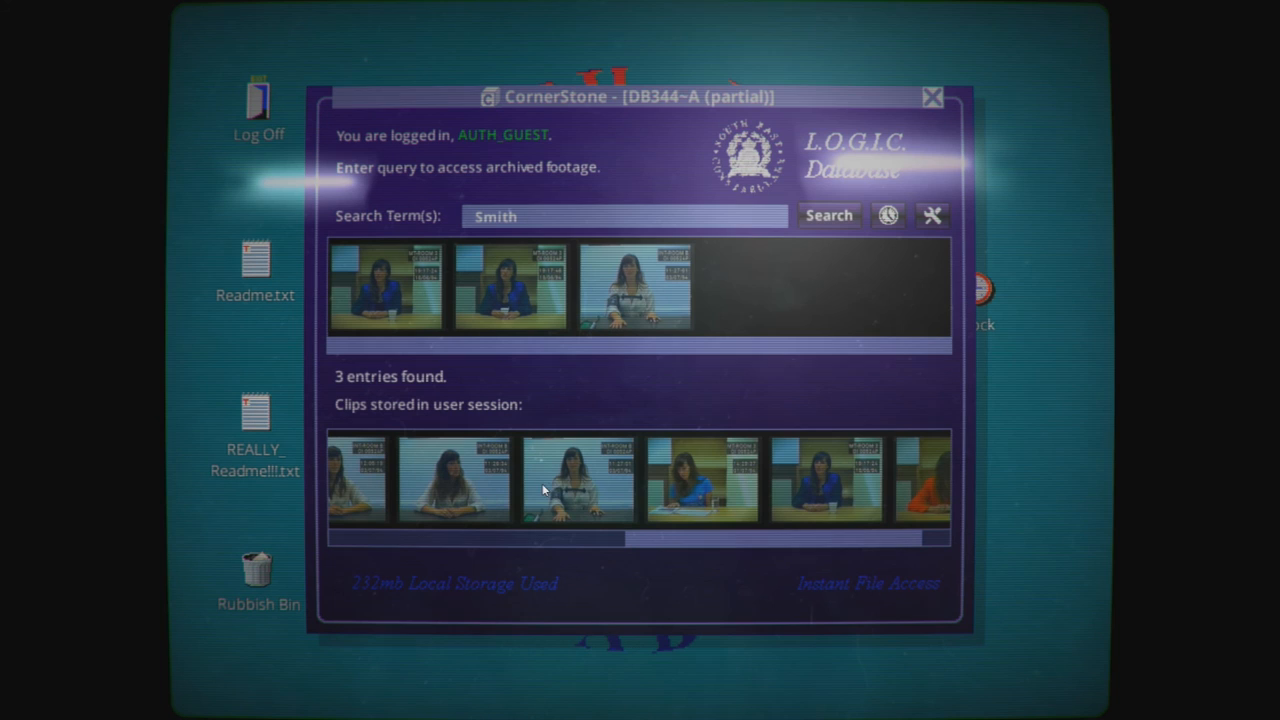
scroll("right", 3)
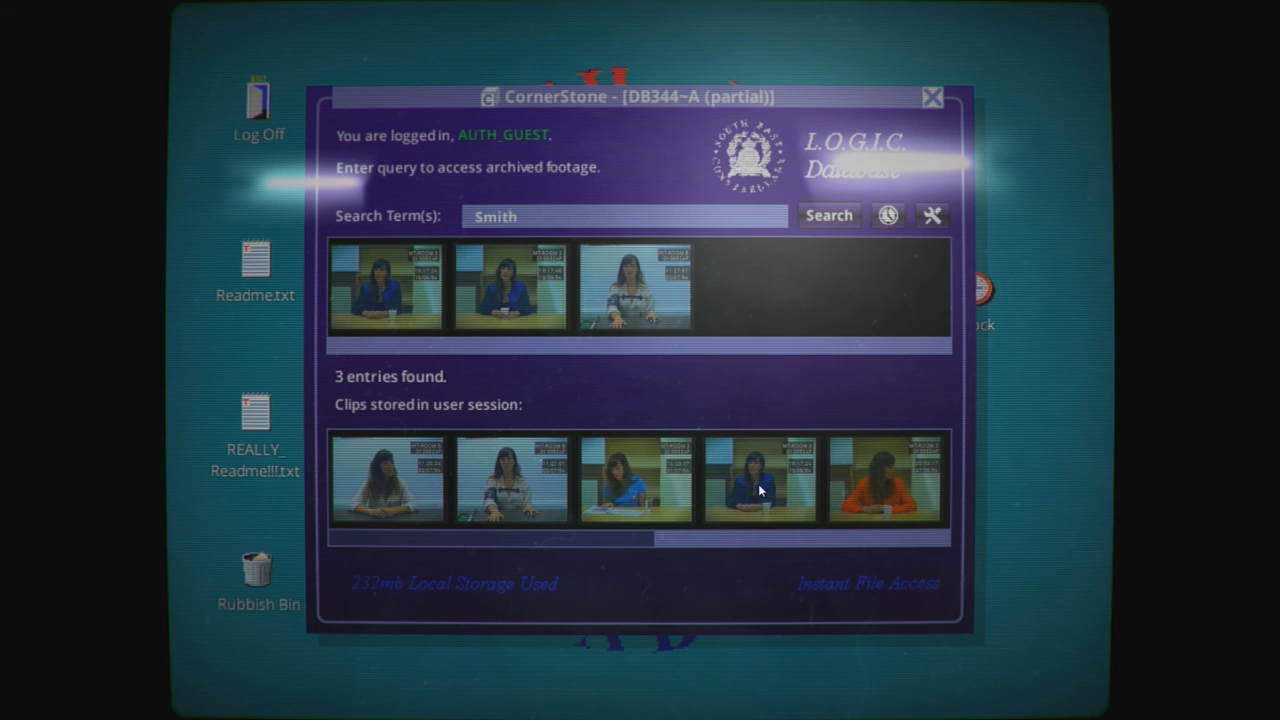
left_click(758, 483)
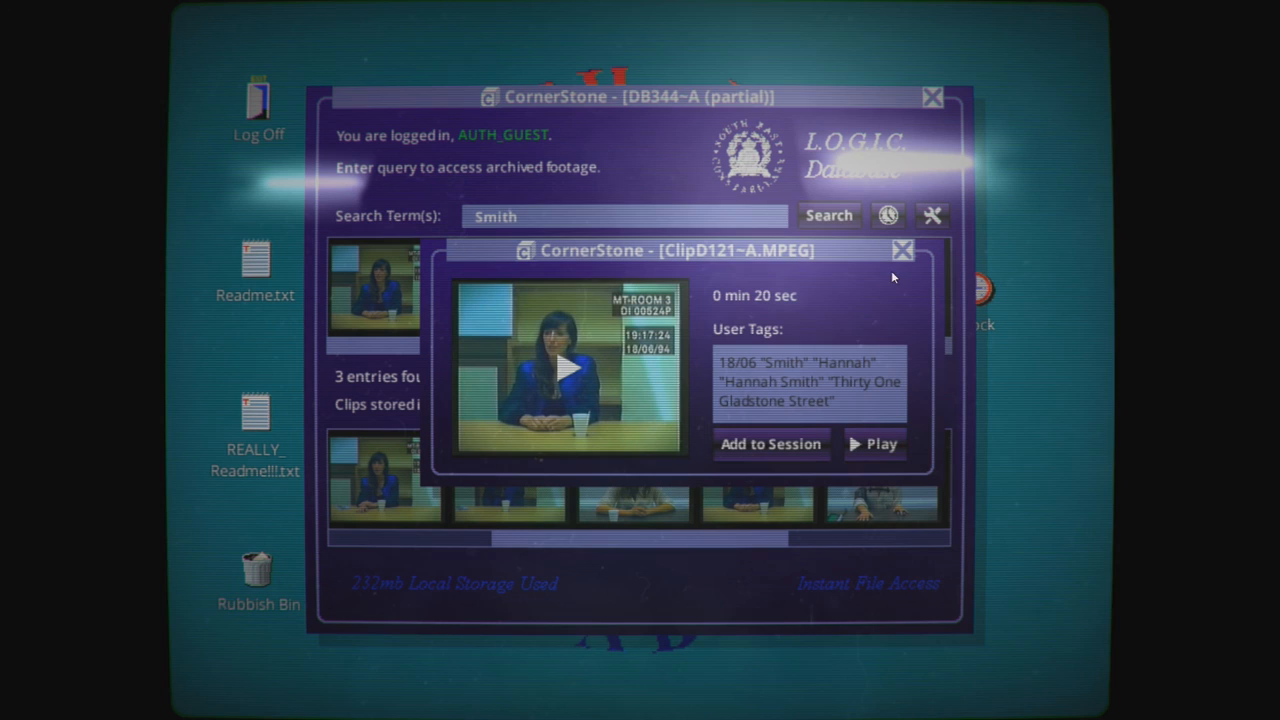
left_click(902, 250)
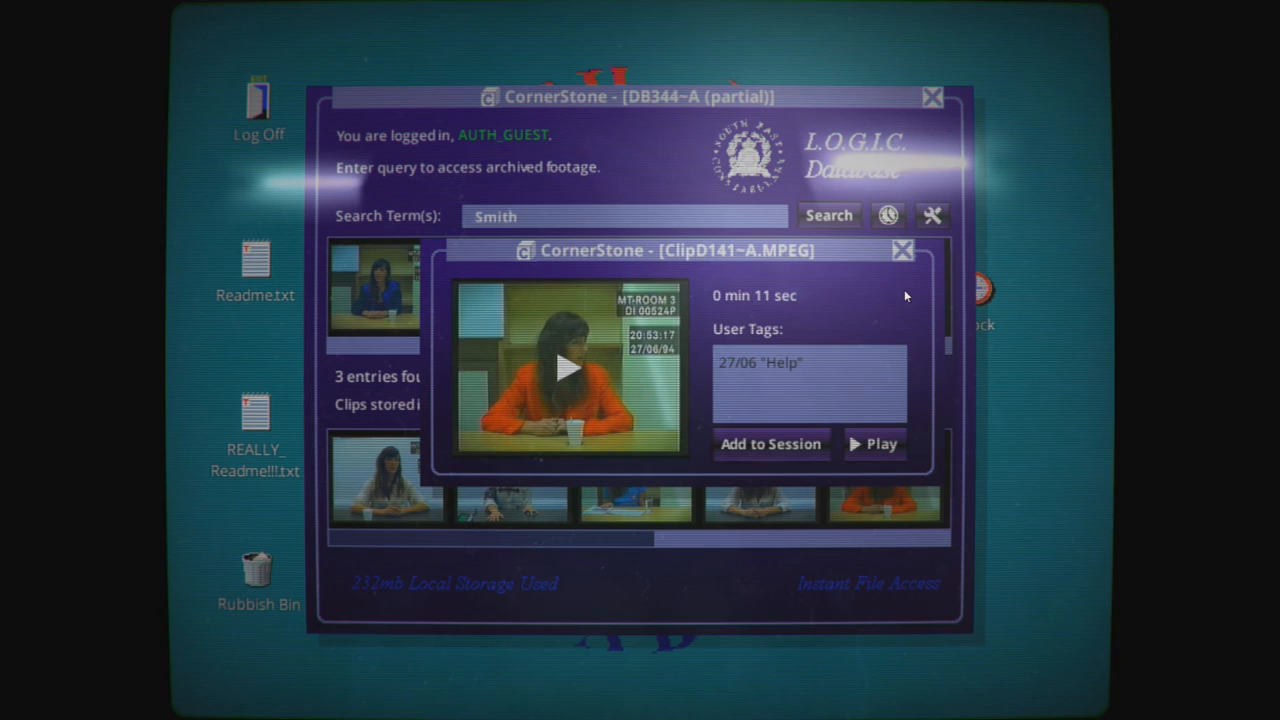
mouse_move(880, 318)
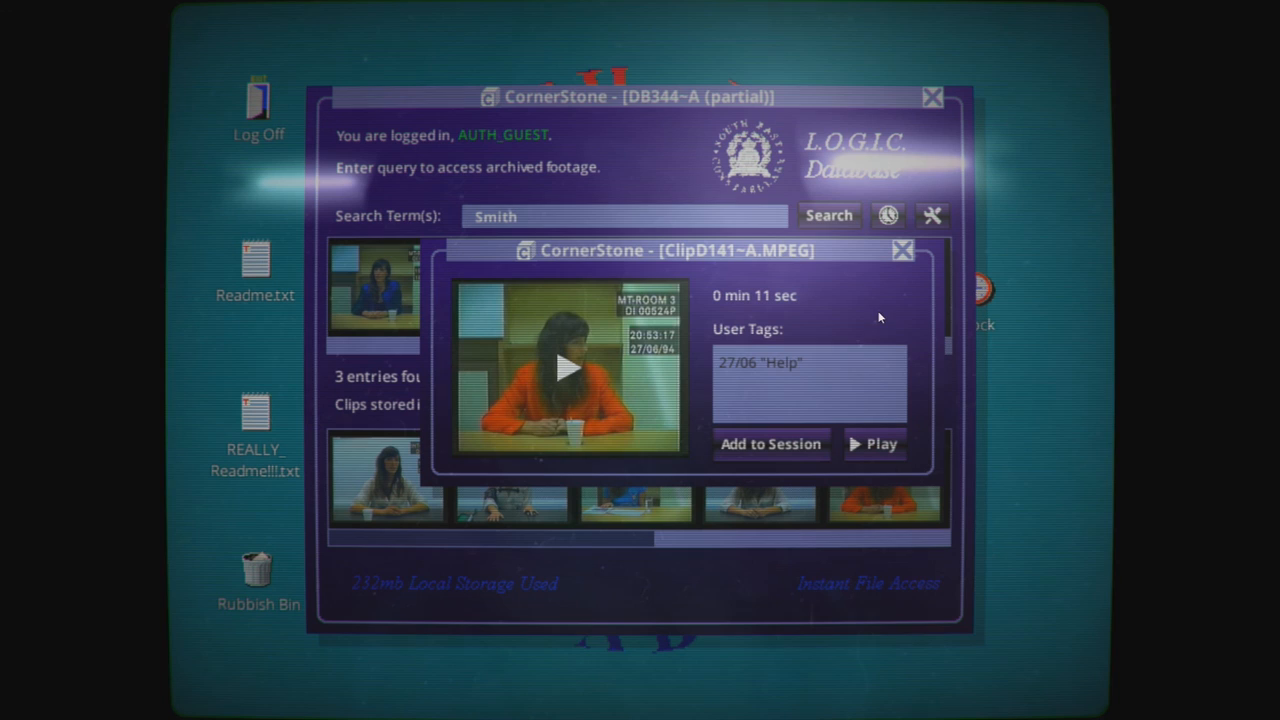
left_click(901, 250)
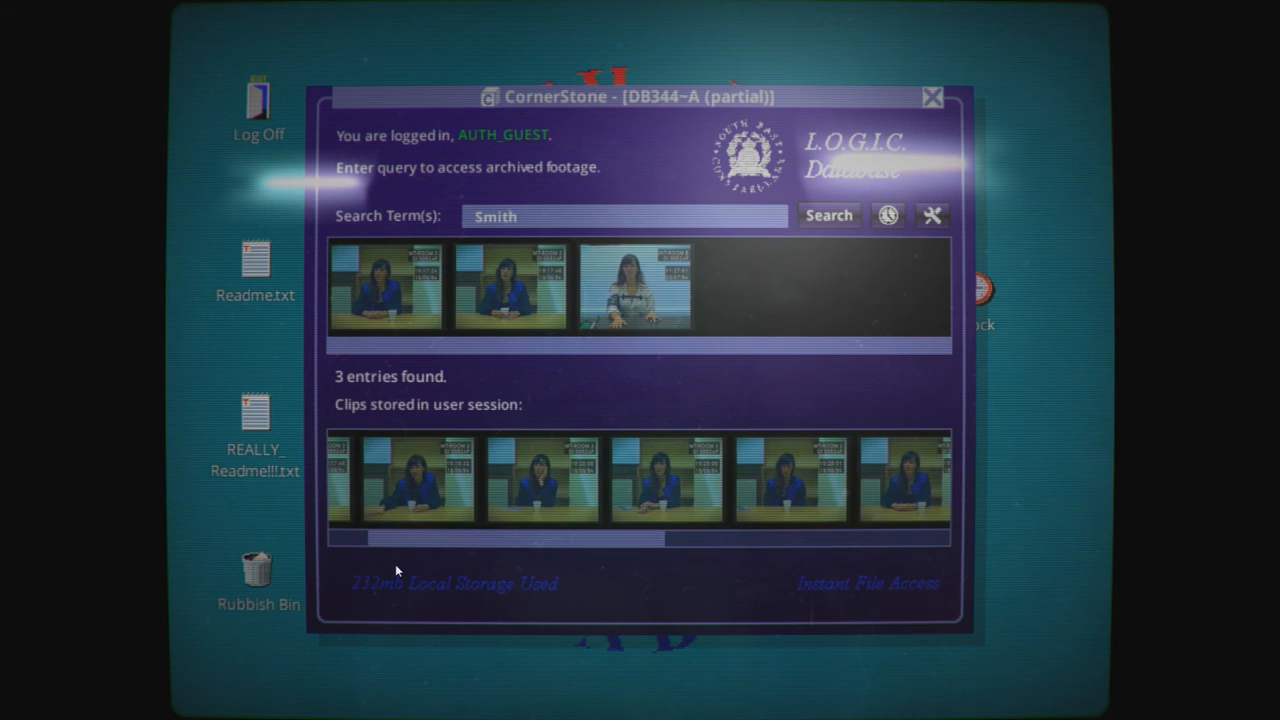
scroll("right", 3)
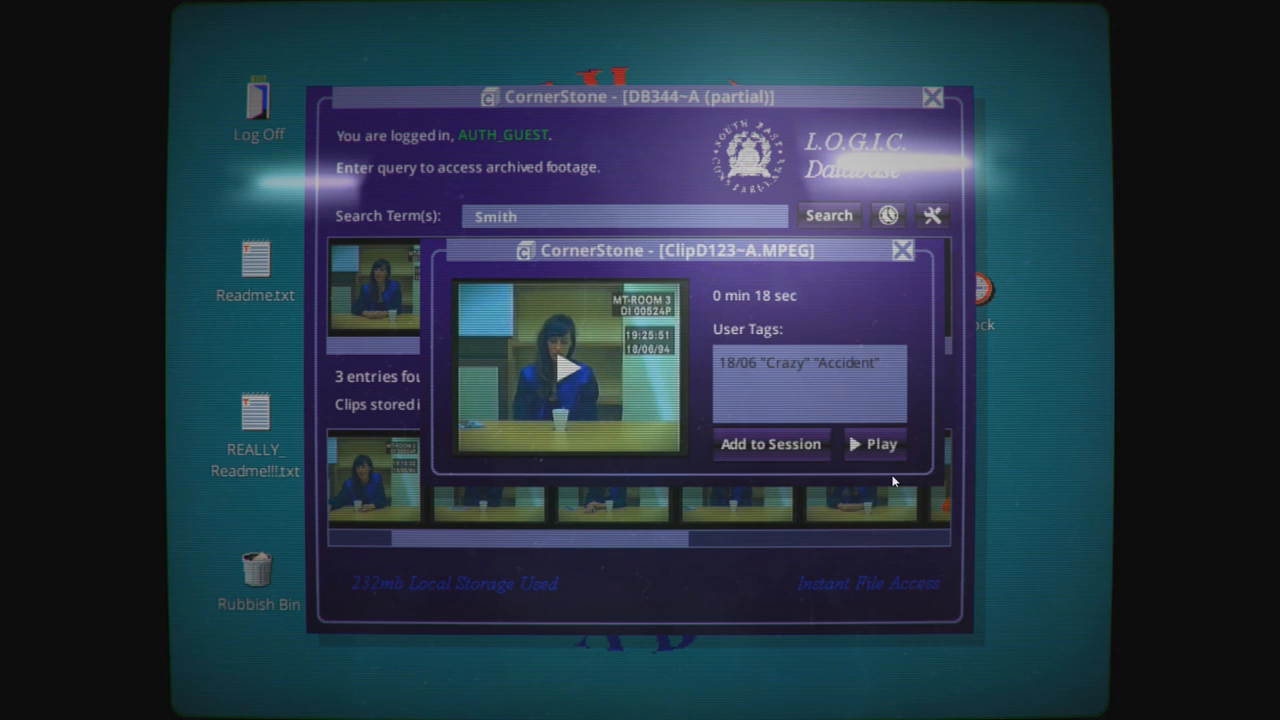
left_click(735, 497)
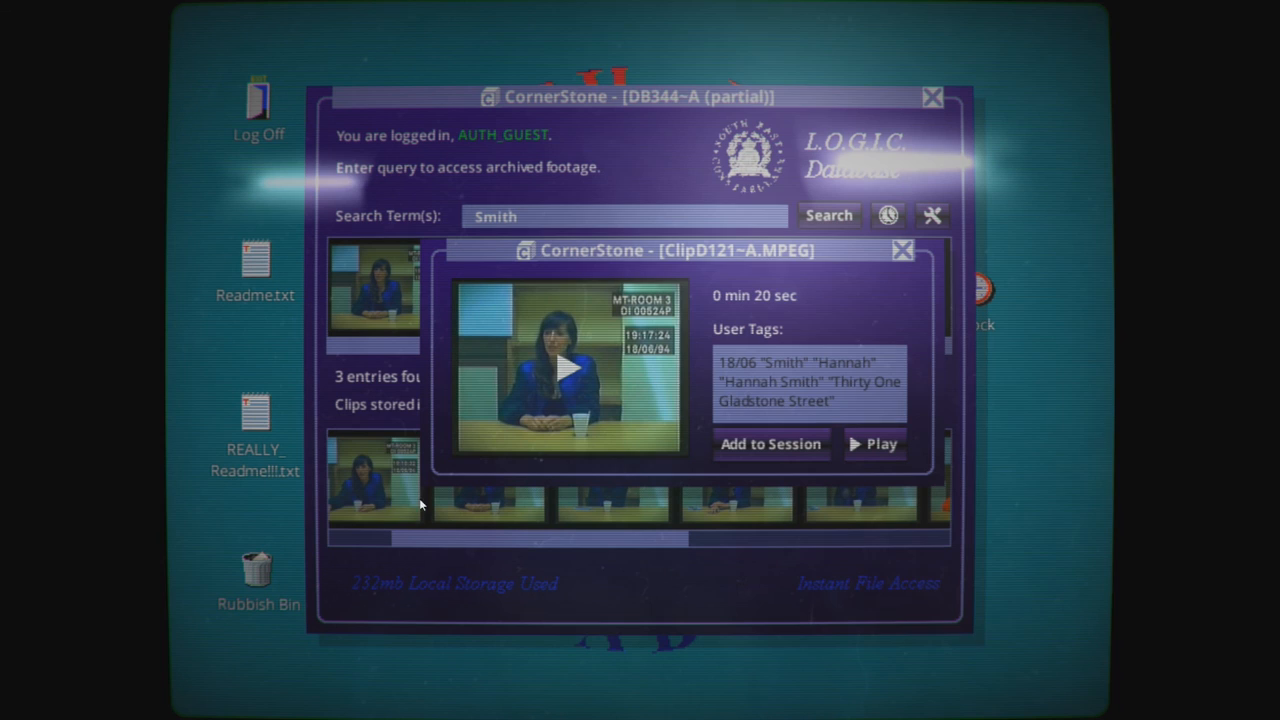
left_click(375, 480)
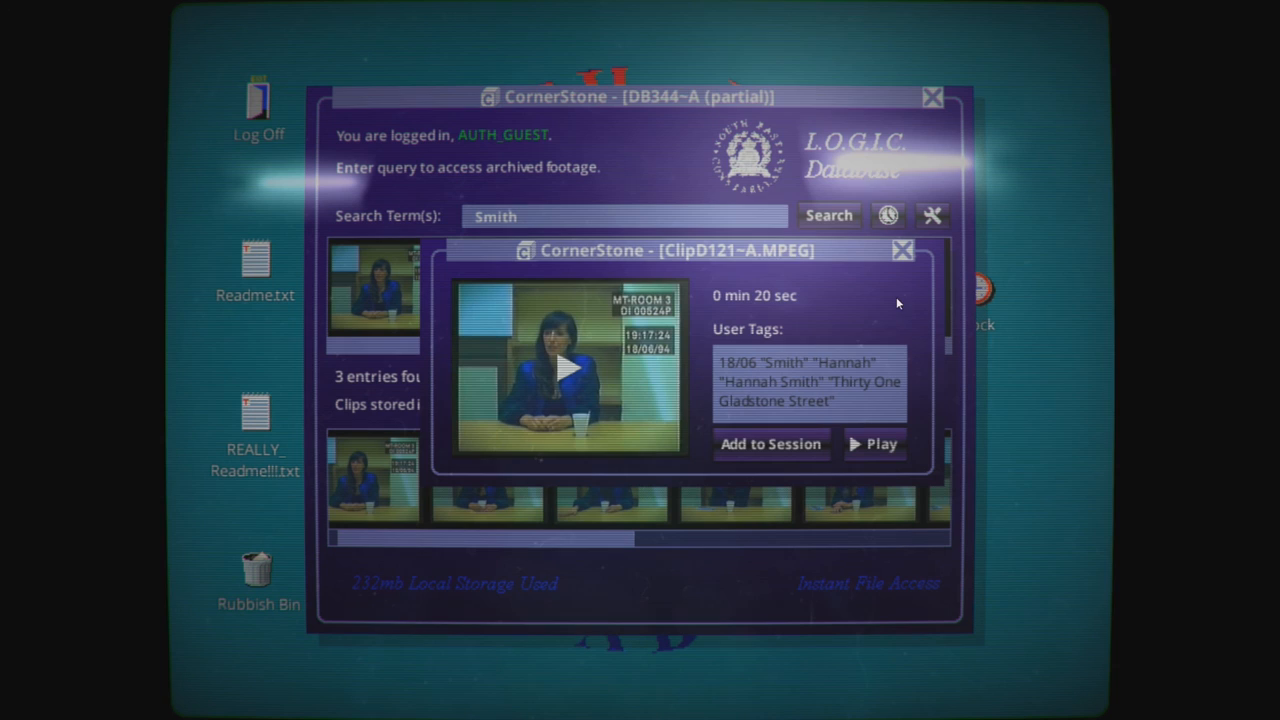
left_click(730, 500)
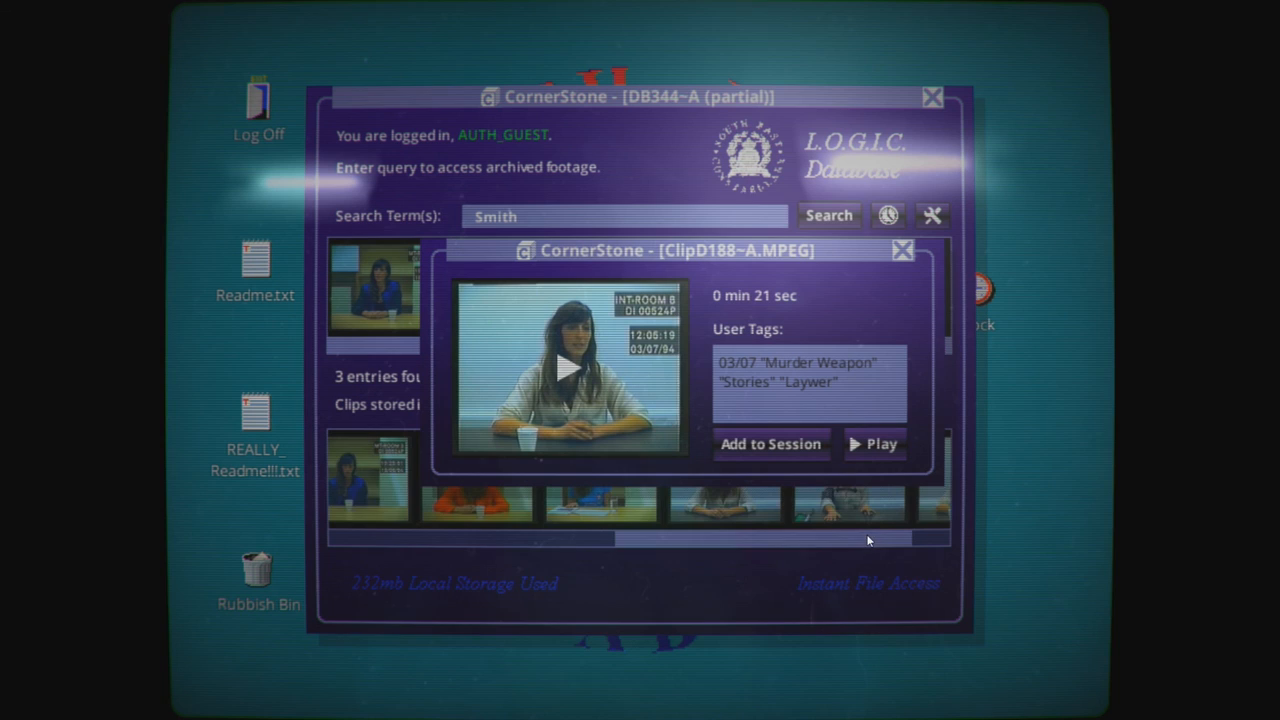
left_click(901, 250)
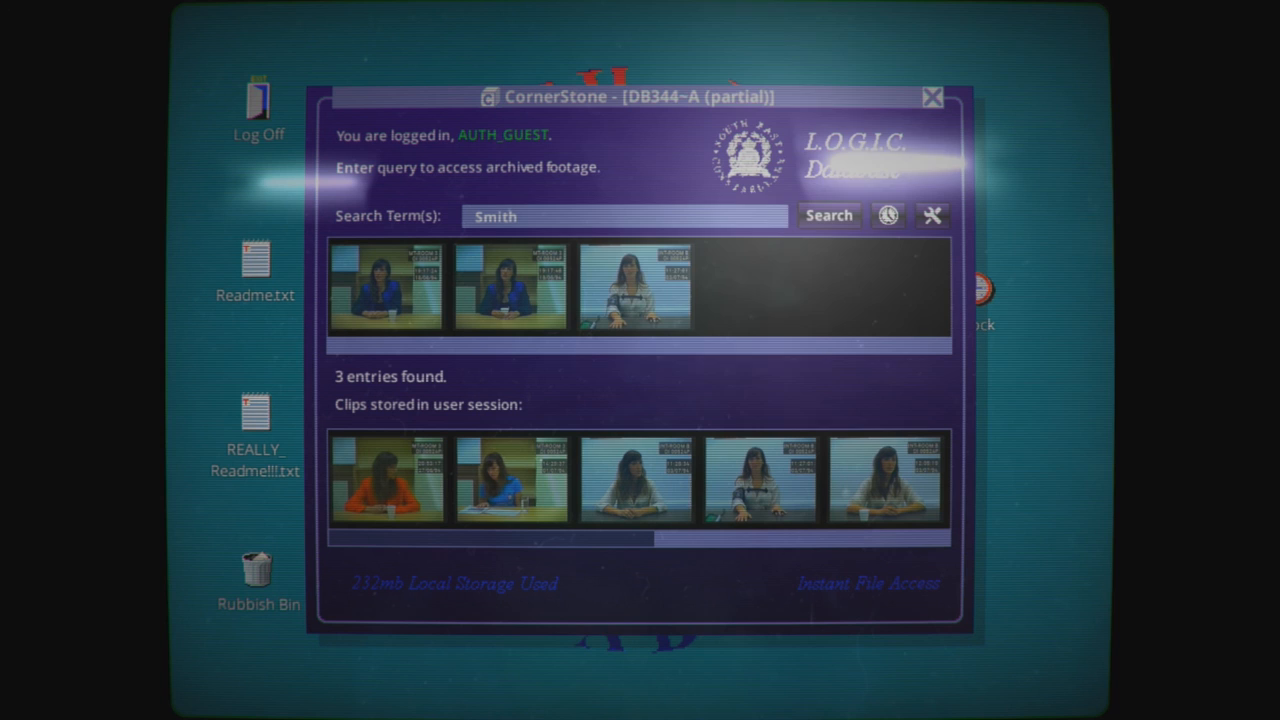